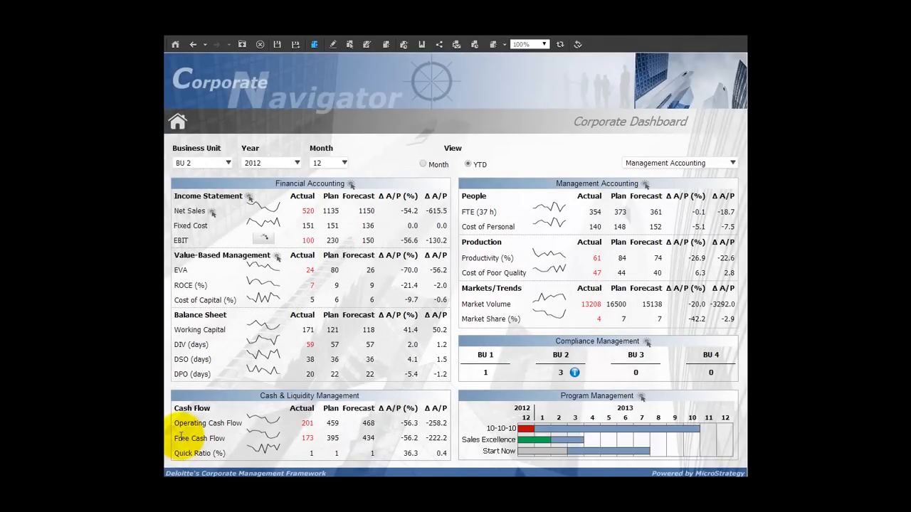
{"action": "mouse_move", "coordinate": [279, 256]}
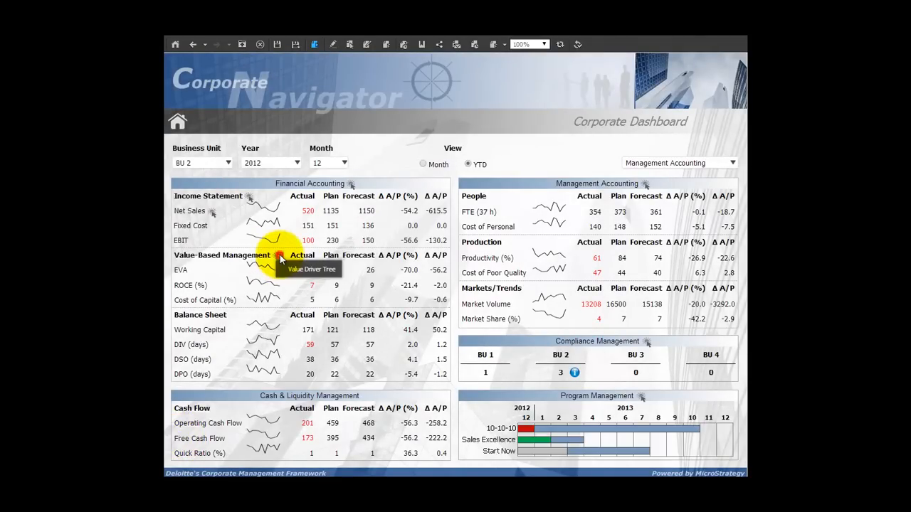
Step: Follow a Corporate Dashboard link to Compliance Management, then return Home
{"action": "left_click", "coordinate": [280, 255]}
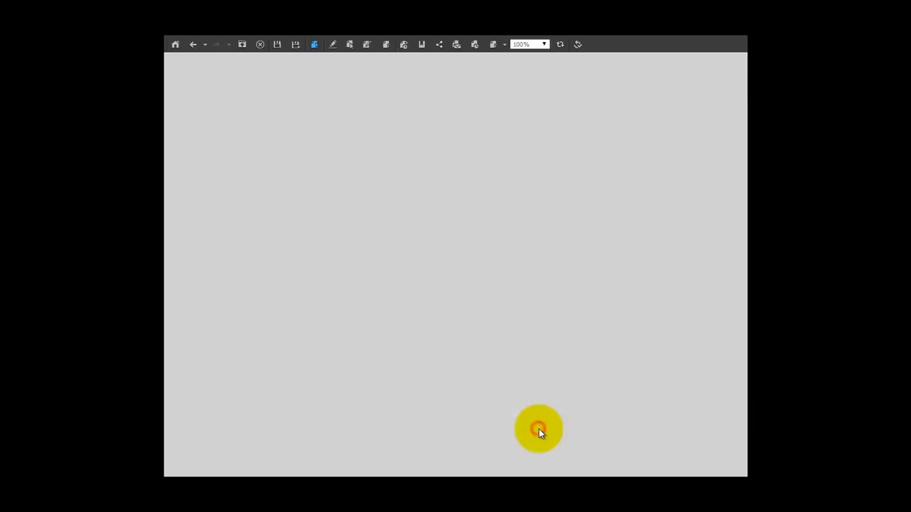
{"action": "left_click", "coordinate": [537, 430]}
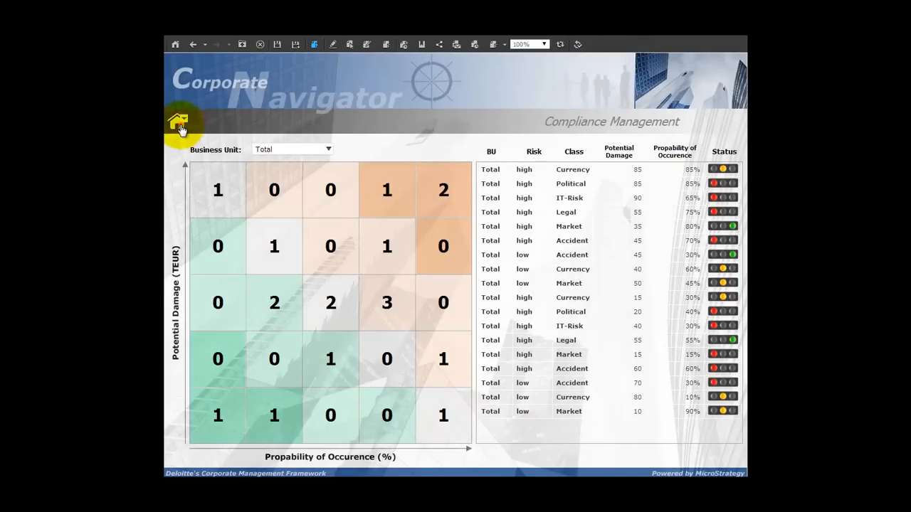
{"action": "left_click", "coordinate": [182, 122]}
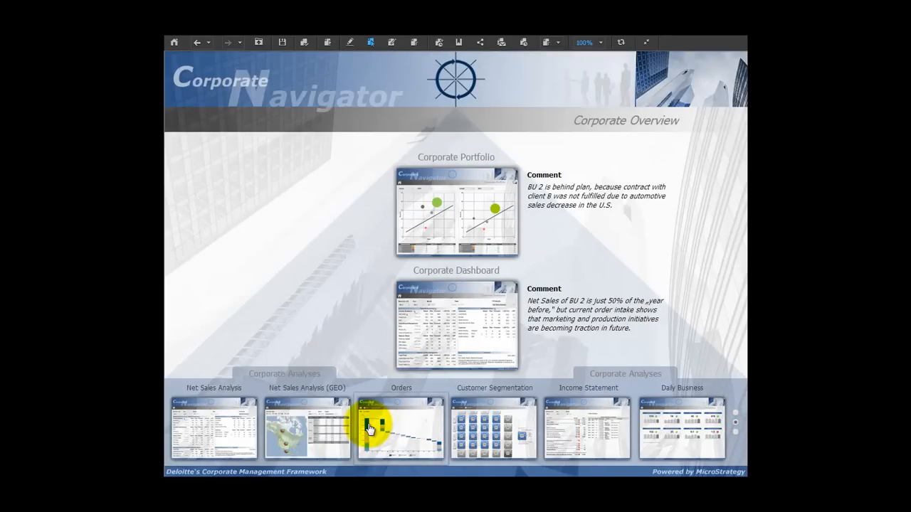
Step: Launch the Markets Profitability Analysis dashboard from the Corporate Analyses thumbnail
{"action": "left_click", "coordinate": [496, 434]}
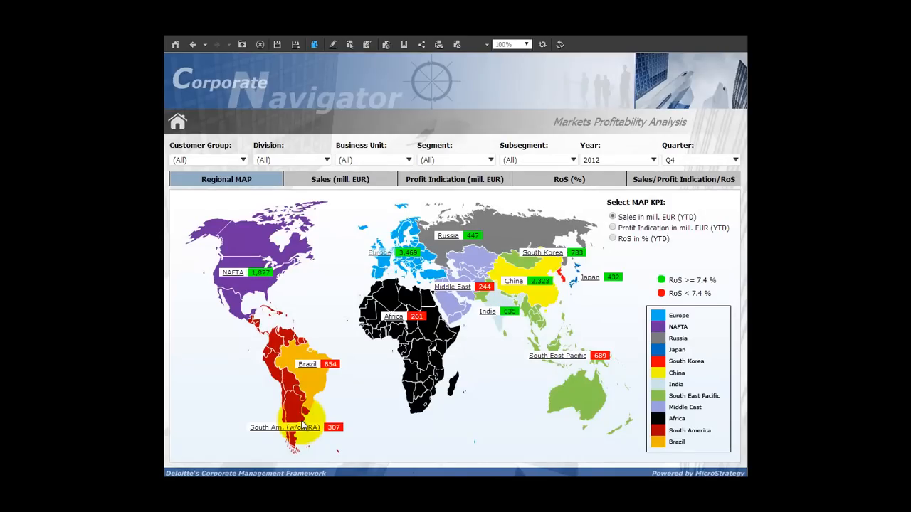
{"action": "left_click", "coordinate": [234, 273]}
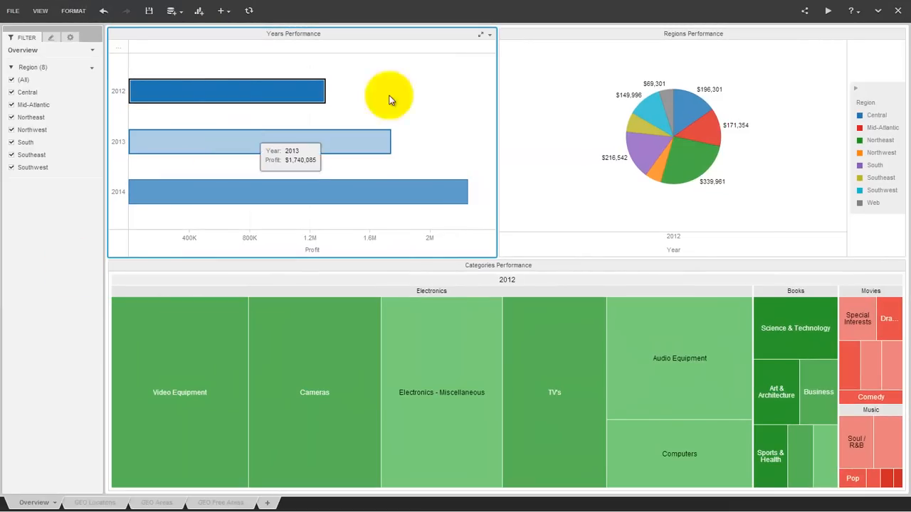
{"action": "mouse_move", "coordinate": [313, 149]}
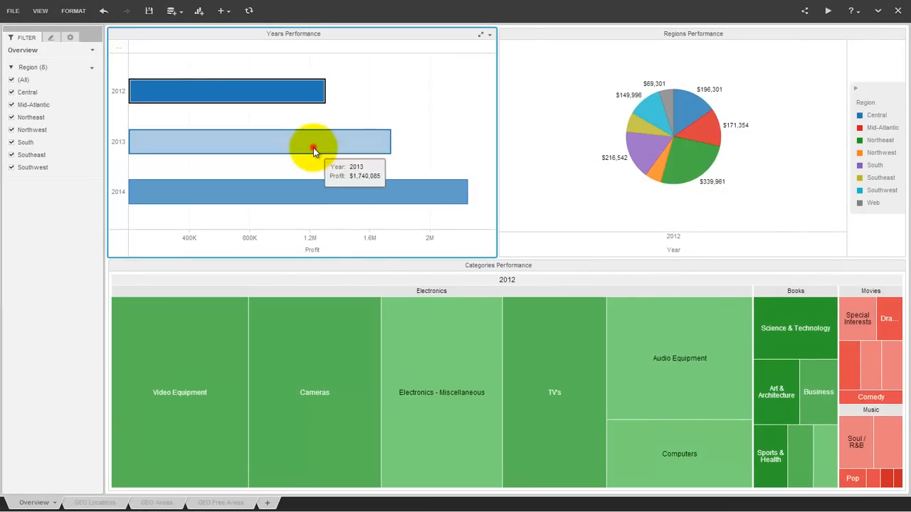
Step: Filter the overview to year 2014 and move to the GEO Locations sheet
{"action": "left_click", "coordinate": [297, 191]}
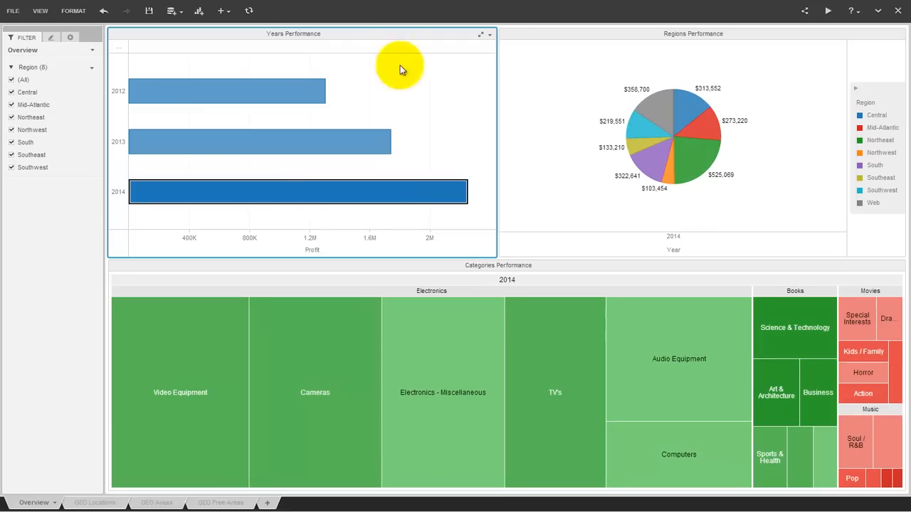
{"action": "left_click", "coordinate": [657, 167]}
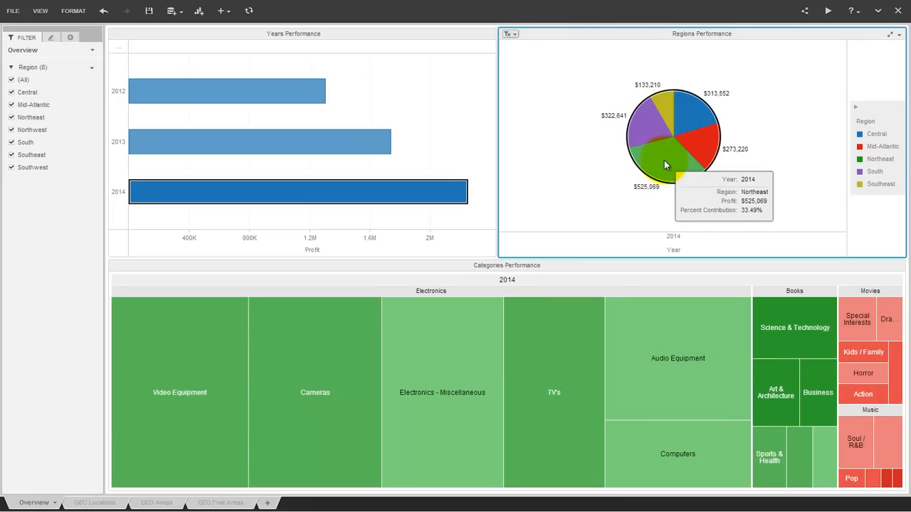
{"action": "left_click", "coordinate": [92, 502]}
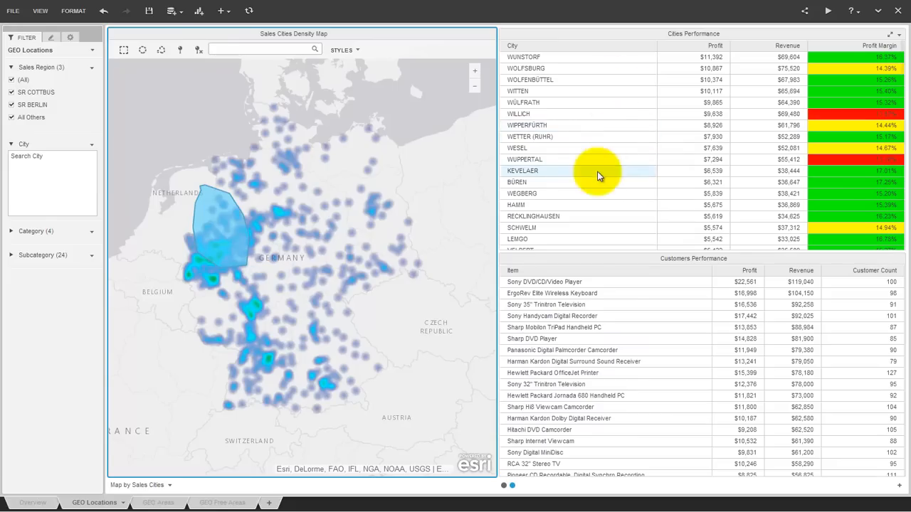
Step: Narrow Cities Performance to a single city, then add a new blank sheet
{"action": "left_click", "coordinate": [575, 148]}
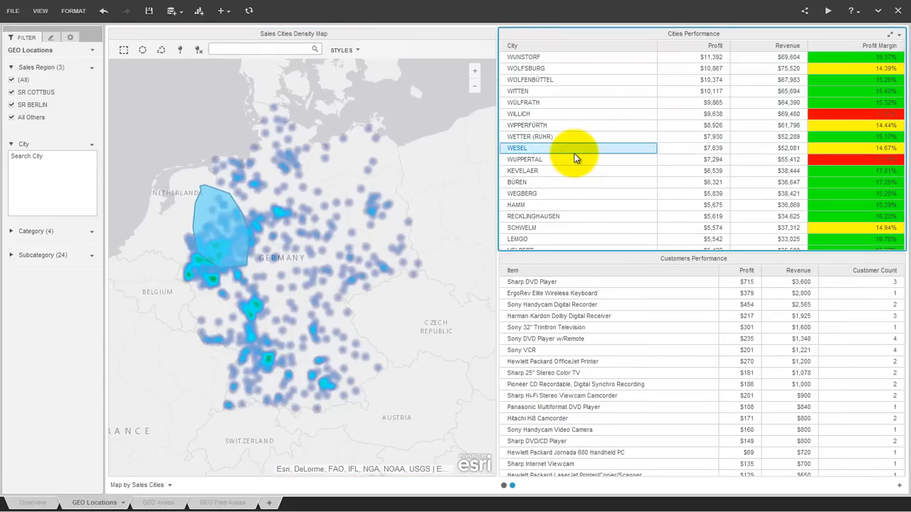
{"action": "left_click", "coordinate": [154, 503]}
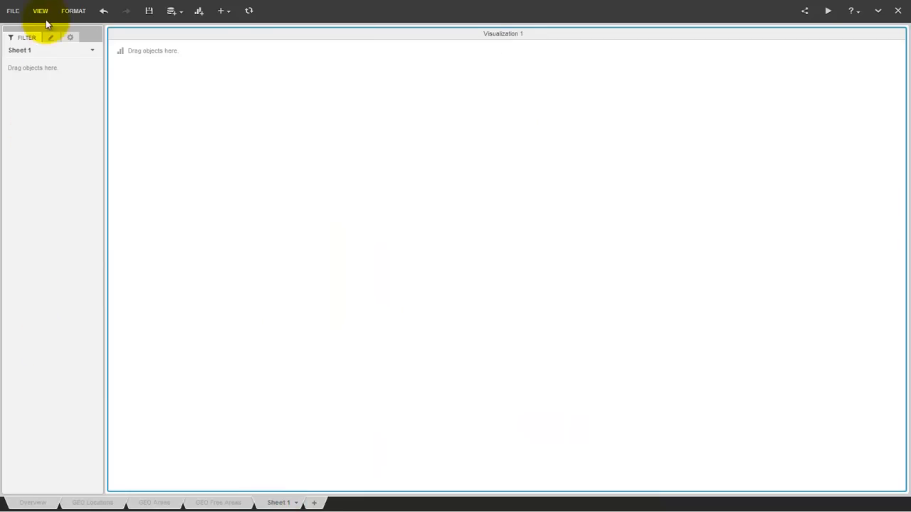
Step: Build a monthly Profit and Revenue line graph split by Region, plus a Category/Subcategory metrics grid
{"action": "left_click", "coordinate": [38, 12]}
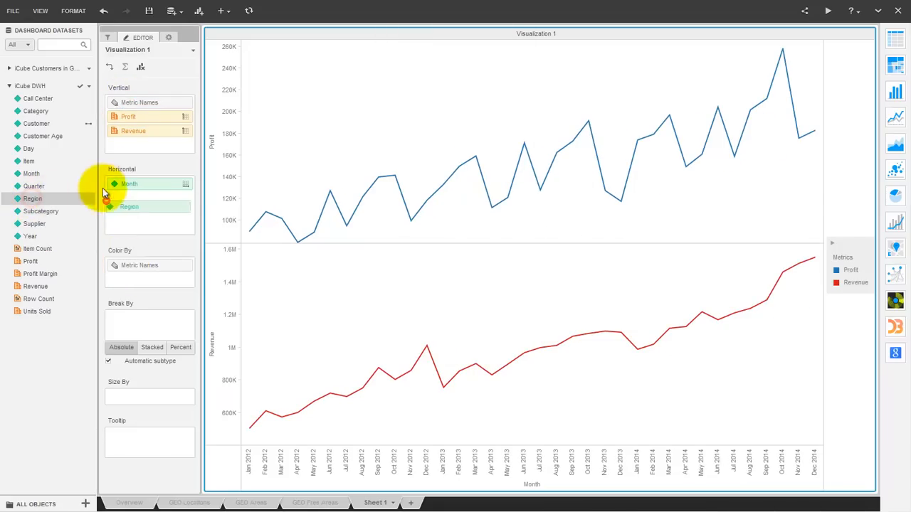
{"action": "left_click_drag", "start_coordinate": [128, 207], "coordinate": [128, 184]}
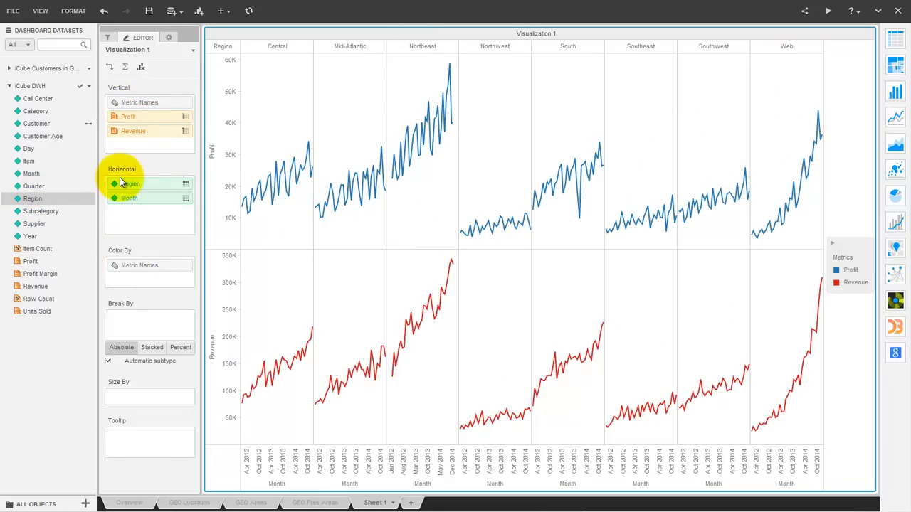
{"action": "left_click", "coordinate": [200, 11]}
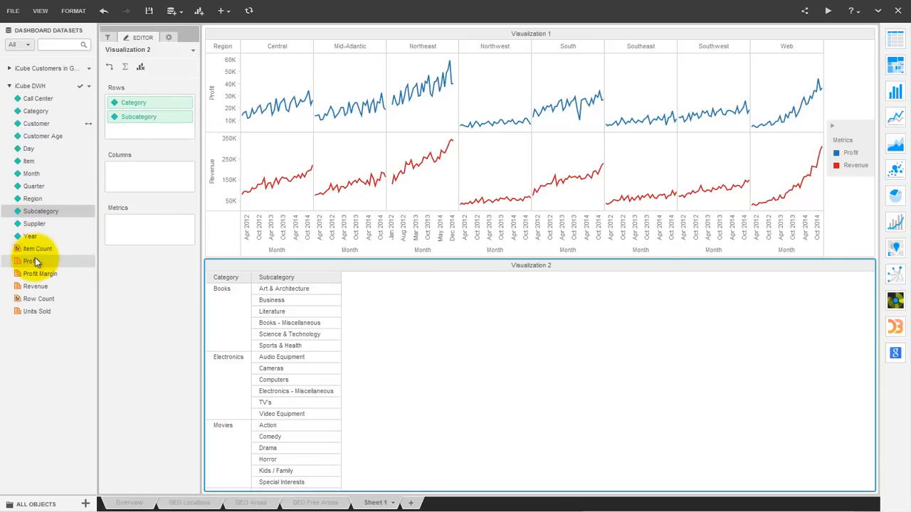
{"action": "mouse_move", "coordinate": [32, 273]}
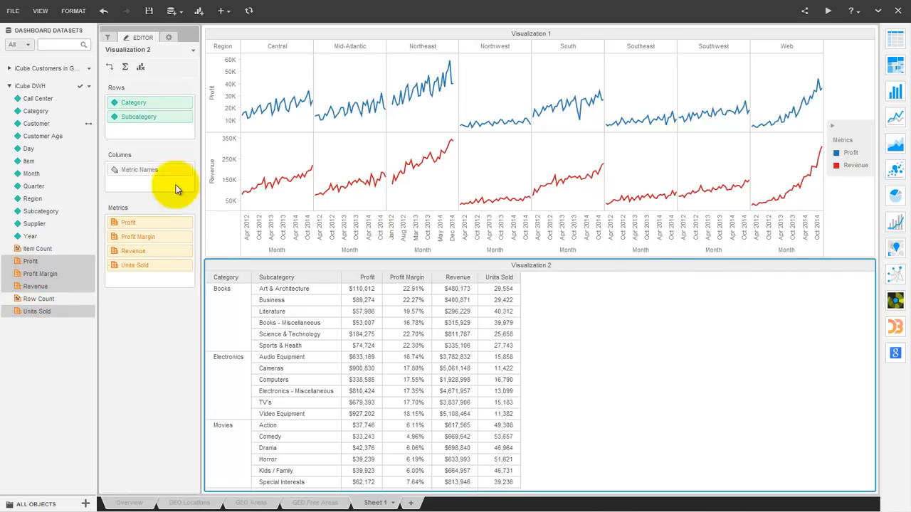
Step: Fit grid columns to container and set the regional line graph to filter the grid
{"action": "left_click", "coordinate": [168, 37]}
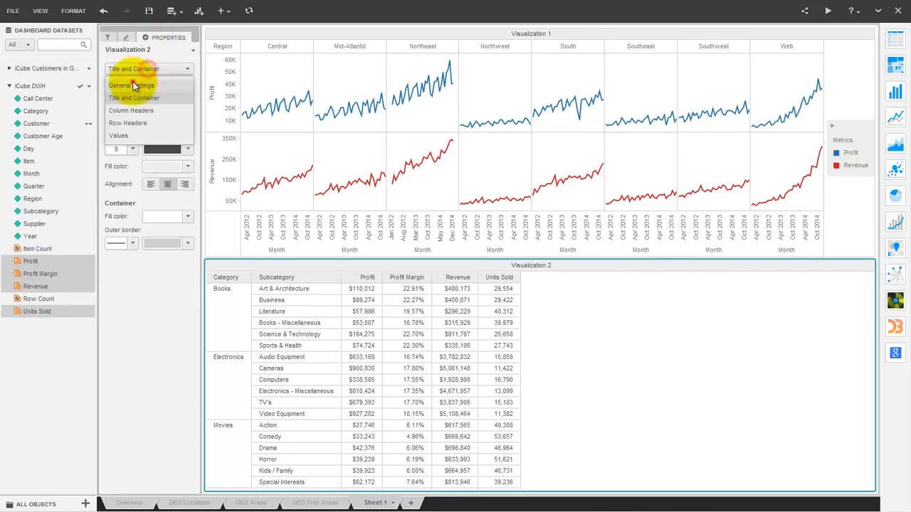
{"action": "left_click", "coordinate": [130, 85]}
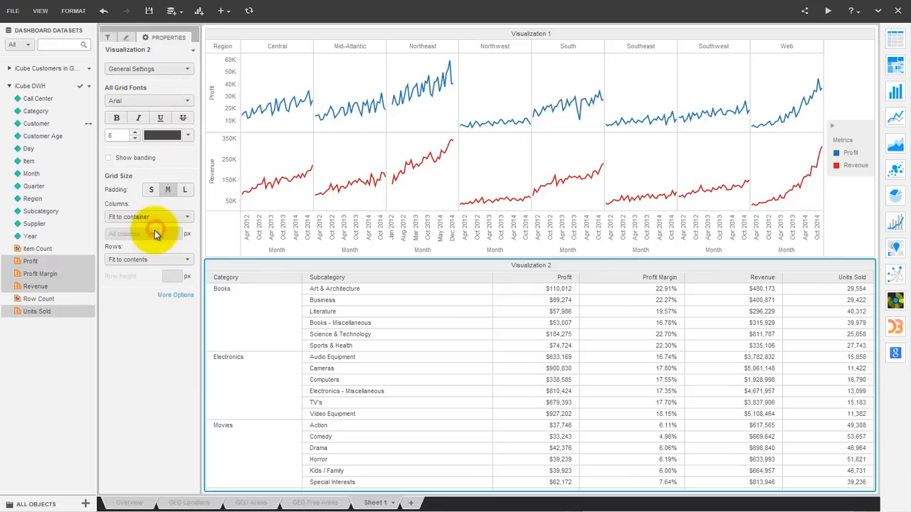
{"action": "left_click", "coordinate": [871, 28]}
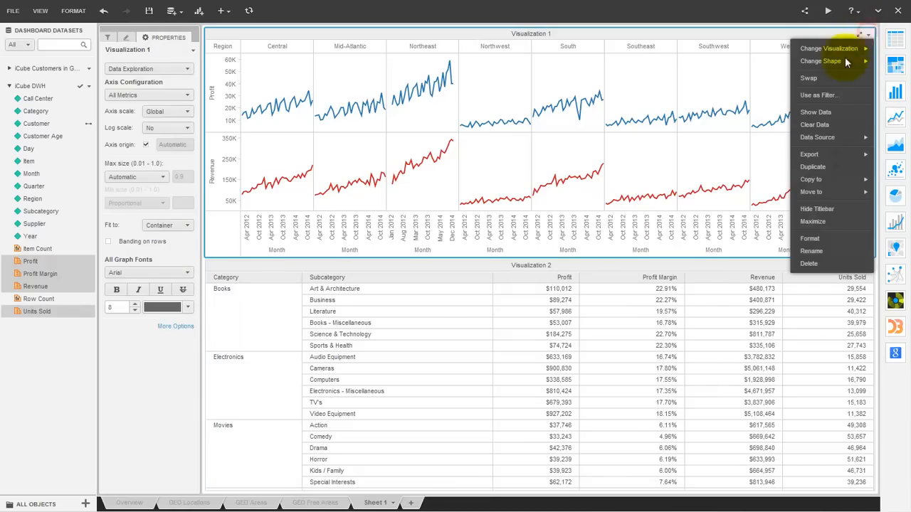
{"action": "left_click", "coordinate": [815, 94]}
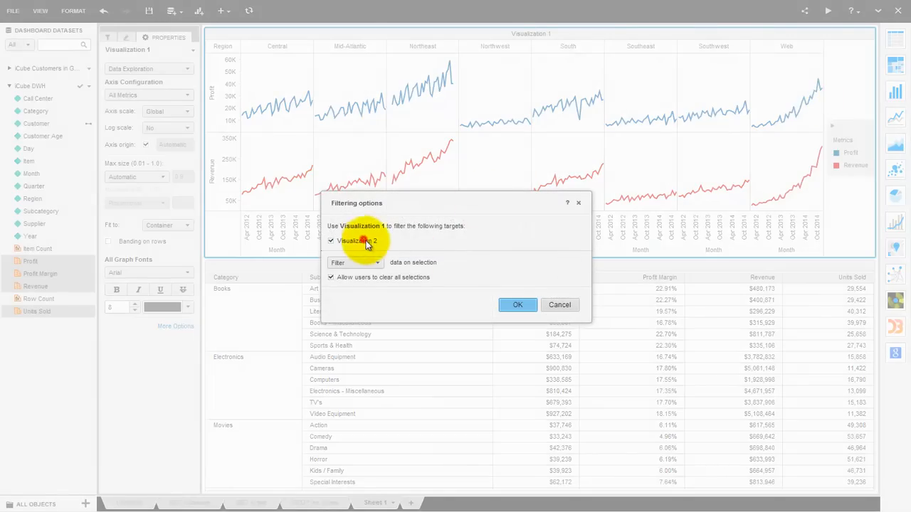
{"action": "left_click", "coordinate": [518, 304]}
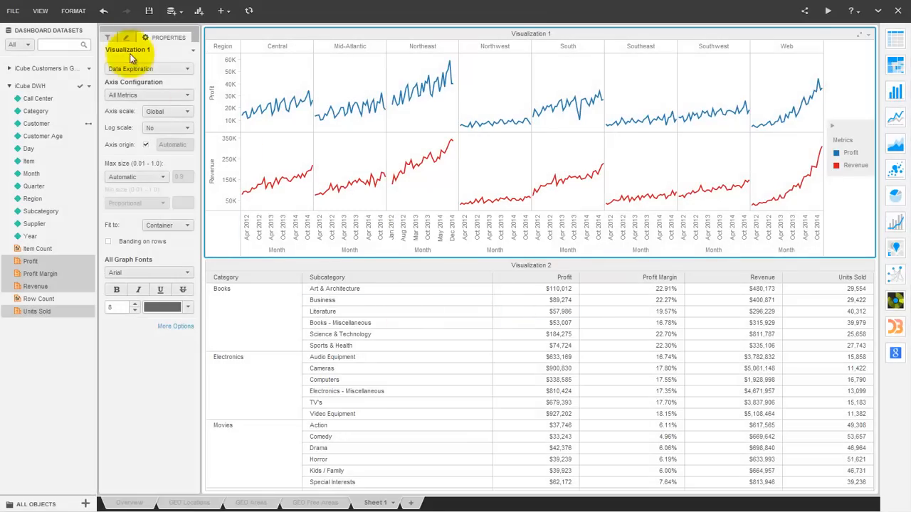
Step: Keep only Mid-Atlantic in the graph and drill Literature down to individual items
{"action": "left_click_drag", "start_coordinate": [322, 74], "coordinate": [358, 185]}
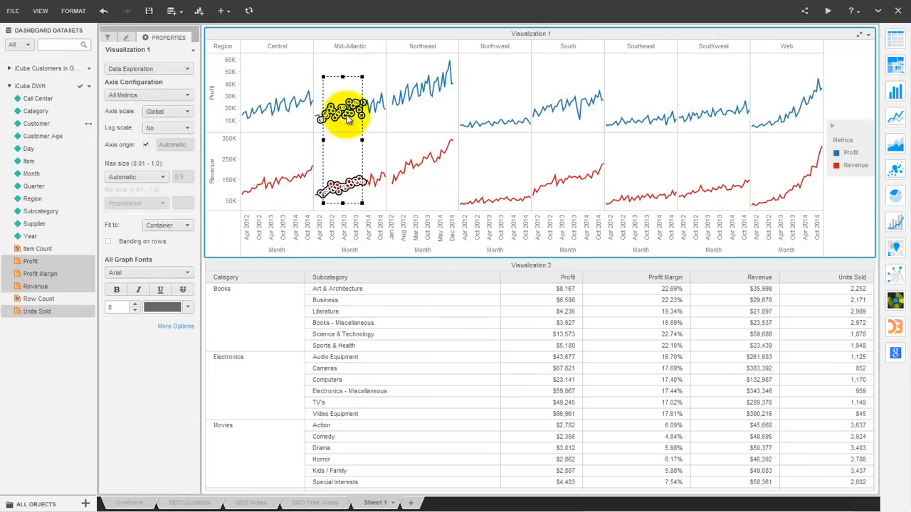
{"action": "double_click", "coordinate": [346, 114]}
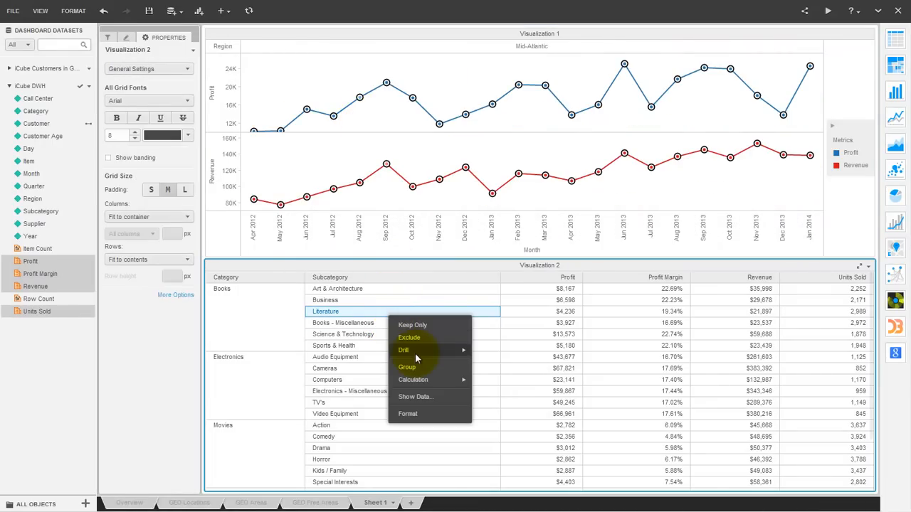
{"action": "left_click", "coordinate": [404, 350]}
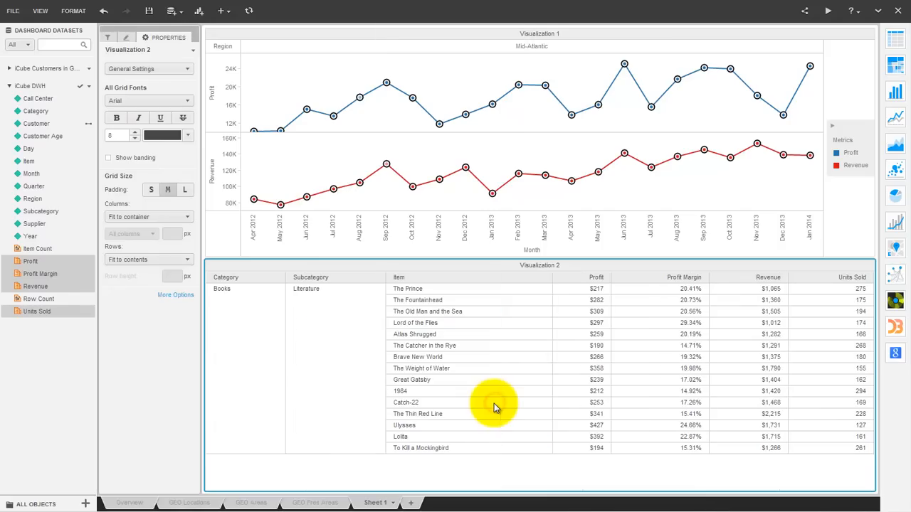
{"action": "left_click", "coordinate": [496, 403]}
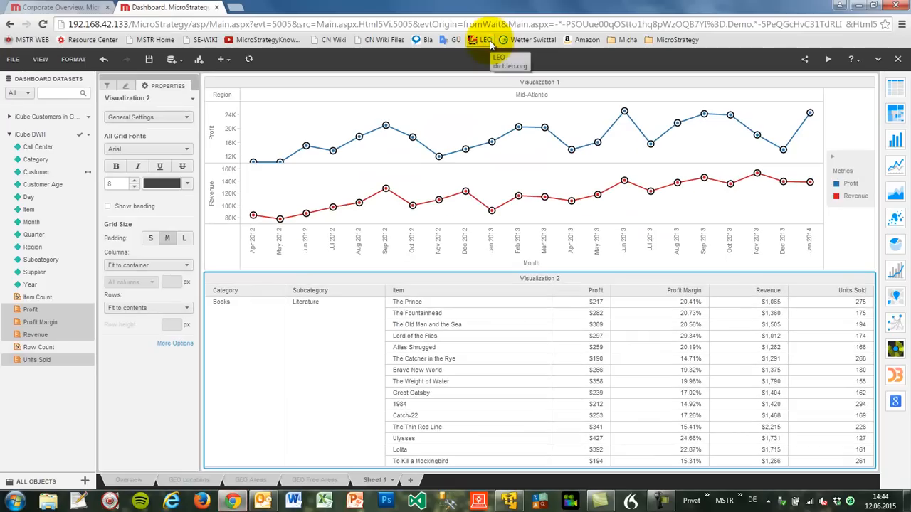
Step: Return to the Overview sheet and leave full-screen for the Symposium 2015 folder
{"action": "left_click", "coordinate": [128, 479]}
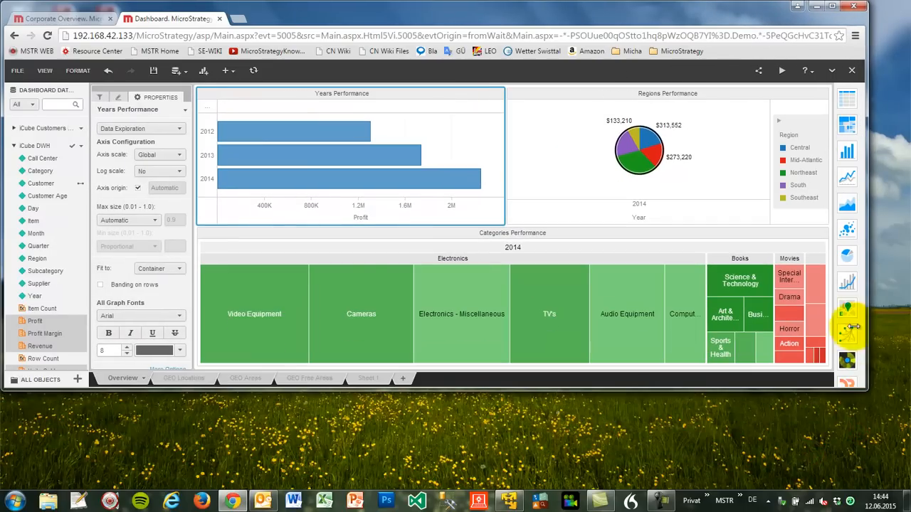
{"action": "mouse_move", "coordinate": [417, 208]}
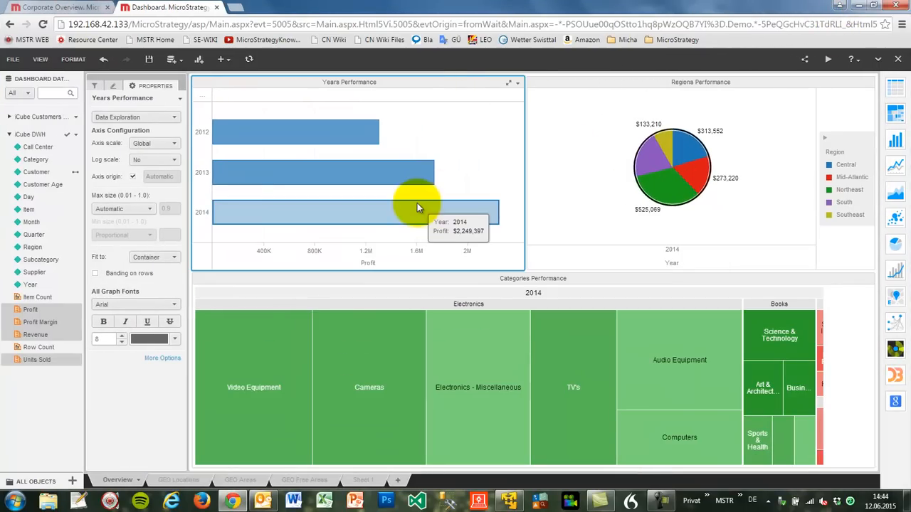
{"action": "key", "text": "F11"}
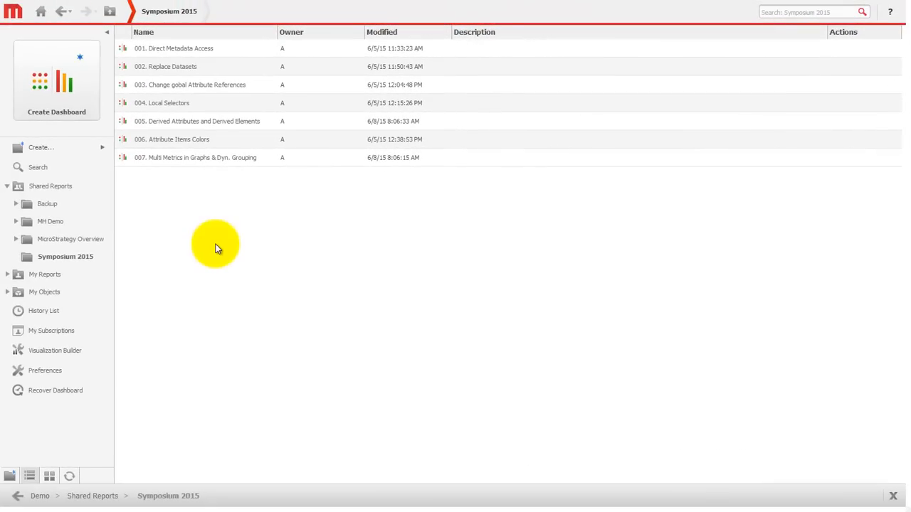
Step: Browse all objects and add Year rows and the Profit metric to a new grid
{"action": "left_click", "coordinate": [56, 111]}
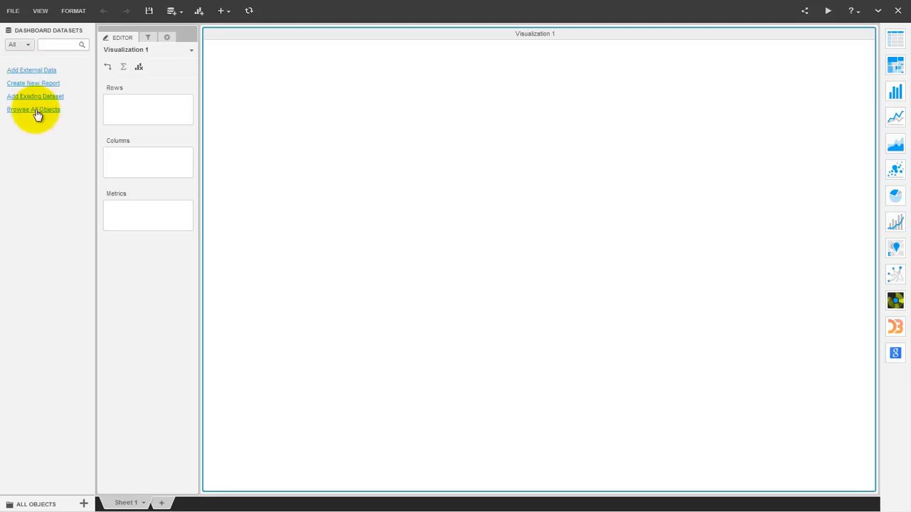
{"action": "left_click", "coordinate": [33, 110]}
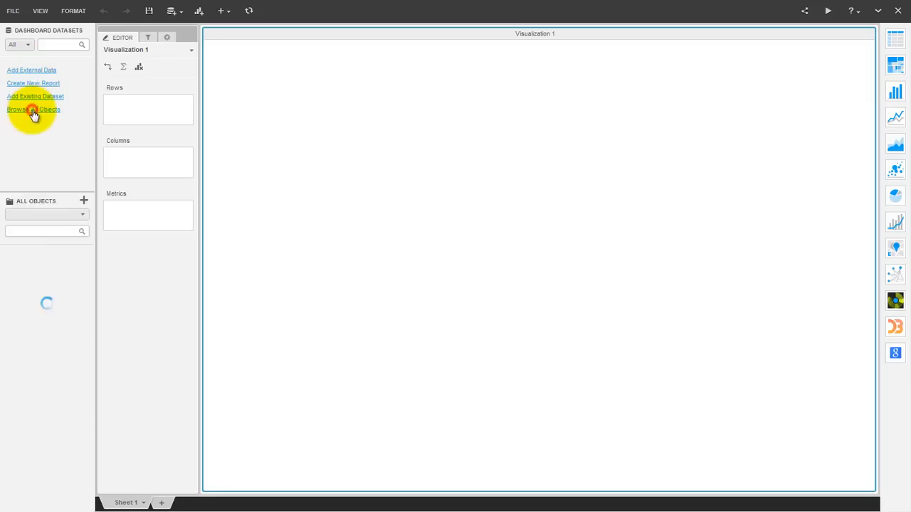
{"action": "left_click", "coordinate": [28, 108]}
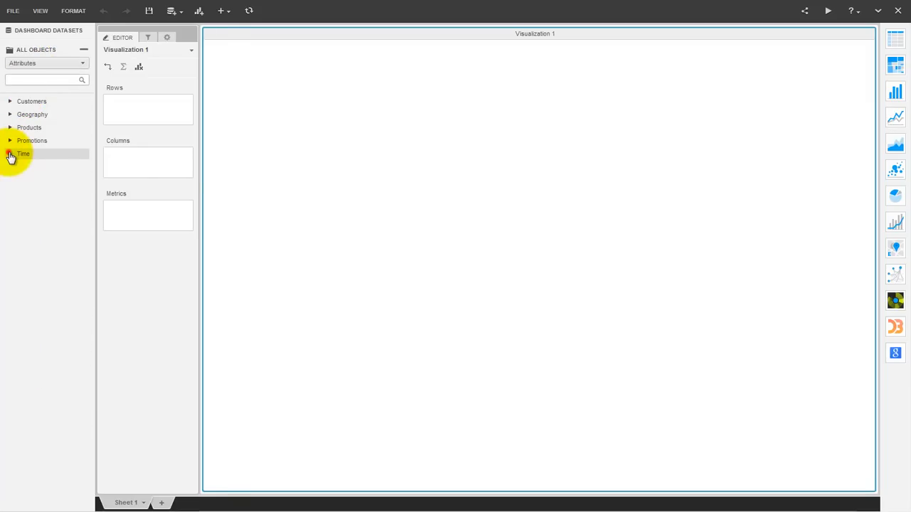
{"action": "left_click", "coordinate": [10, 154]}
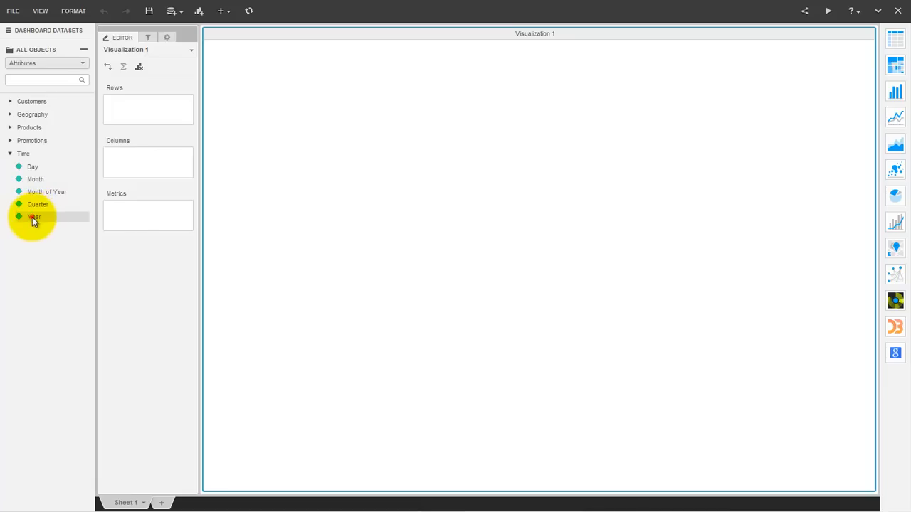
{"action": "left_click_drag", "start_coordinate": [34, 216], "coordinate": [148, 107]}
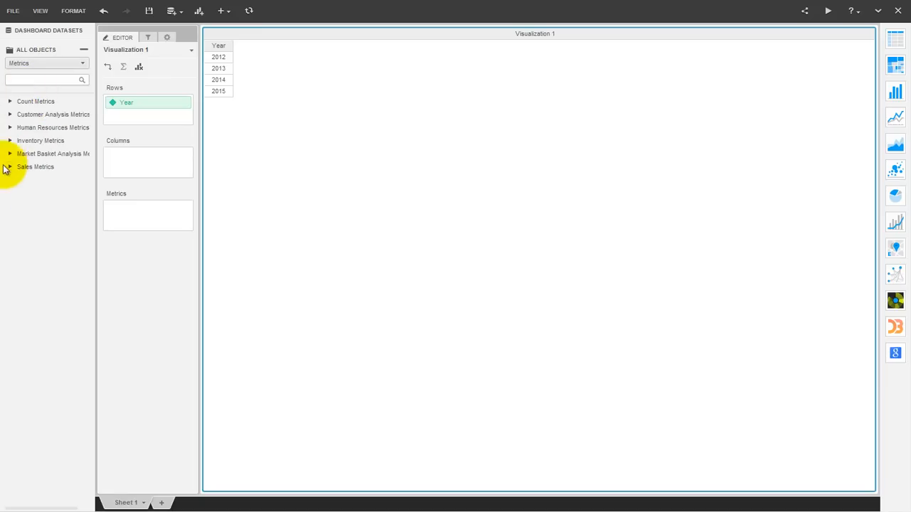
{"action": "left_click", "coordinate": [10, 167]}
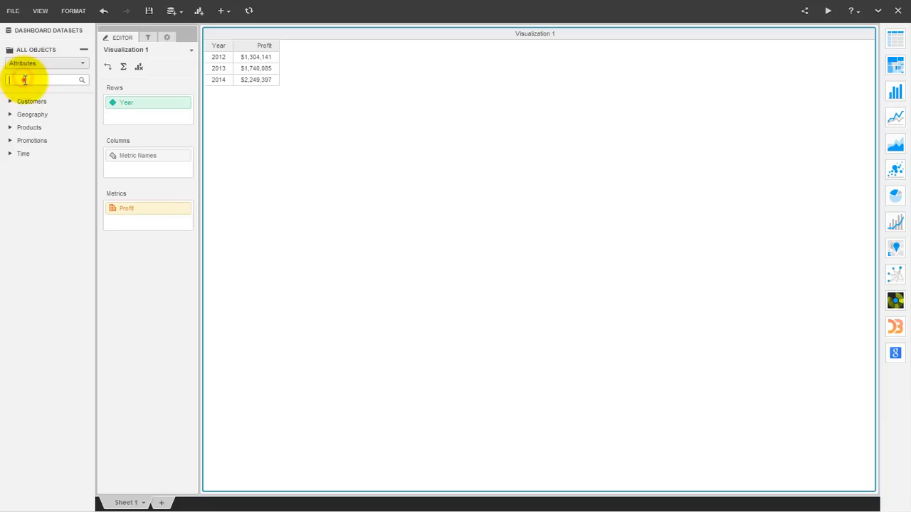
Step: Search 'cate' and add Category and Region to the grid rows
{"action": "type", "text": "cate"}
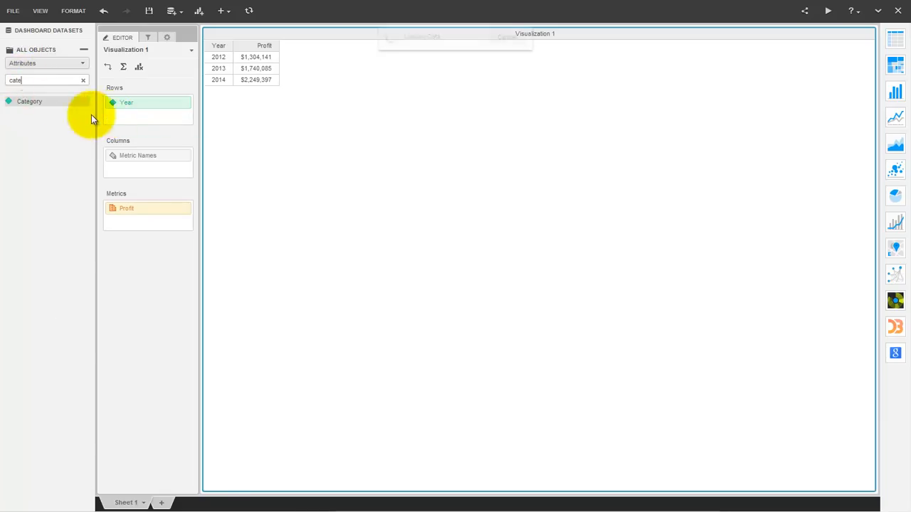
{"action": "left_click_drag", "start_coordinate": [28, 101], "coordinate": [148, 116]}
{"action": "type", "text": "reg"}
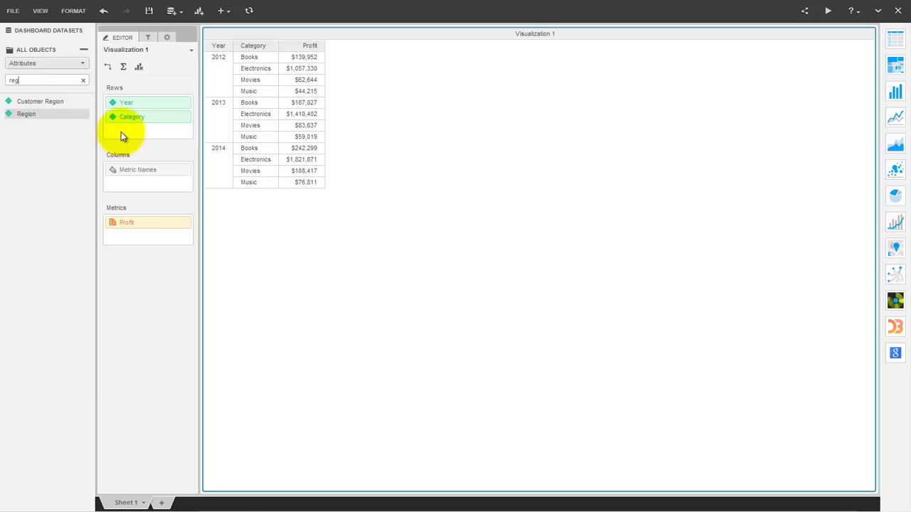
{"action": "left_click_drag", "start_coordinate": [25, 114], "coordinate": [148, 131]}
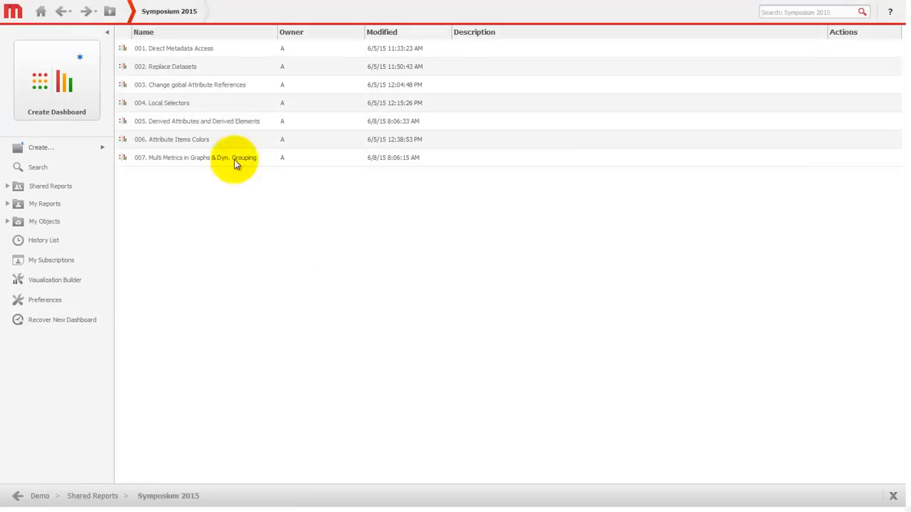
Step: Launch the 001. Direct Metadata Access dashboard from the Symposium 2015 folder
{"action": "double_click", "coordinate": [195, 156]}
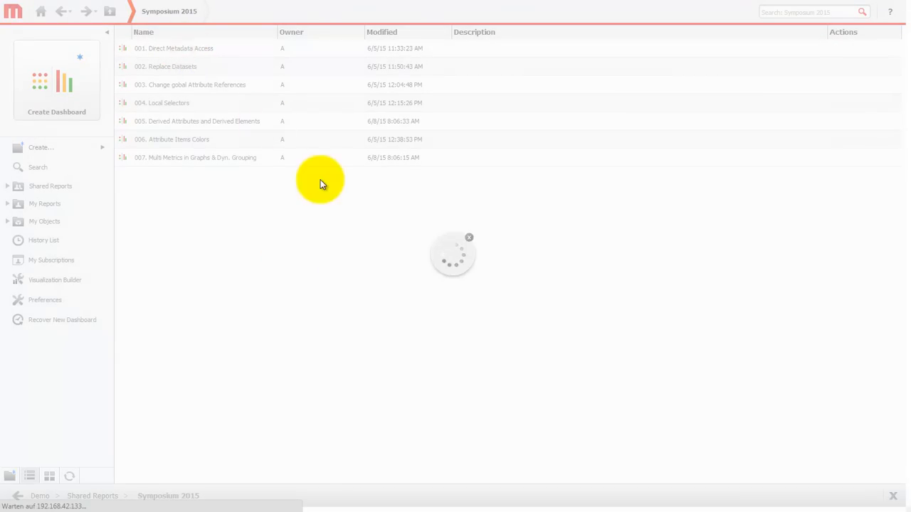
{"action": "double_click", "coordinate": [174, 48]}
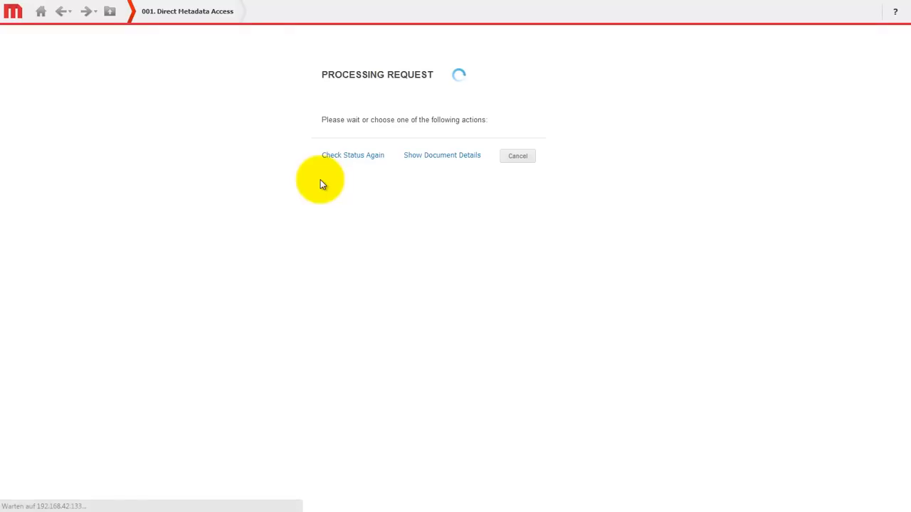
{"action": "mouse_move", "coordinate": [461, 94]}
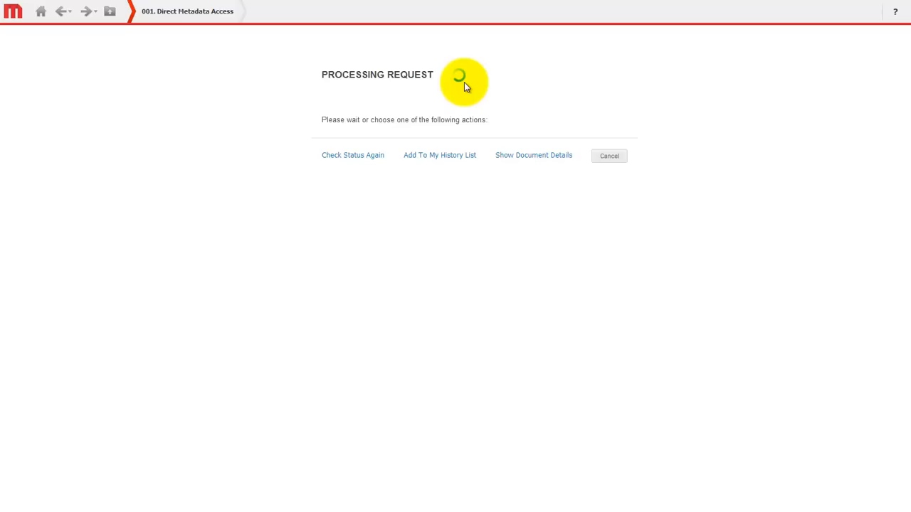
{"action": "mouse_move", "coordinate": [449, 84]}
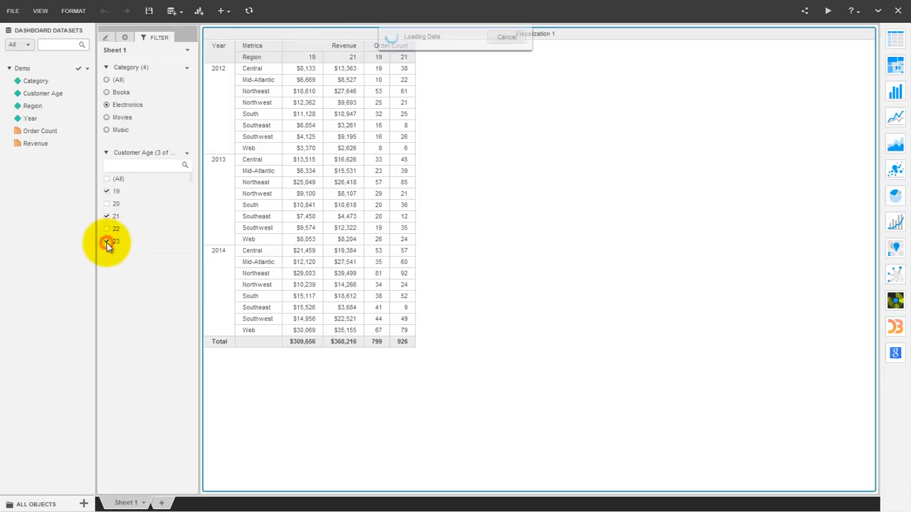
{"action": "left_click", "coordinate": [107, 242]}
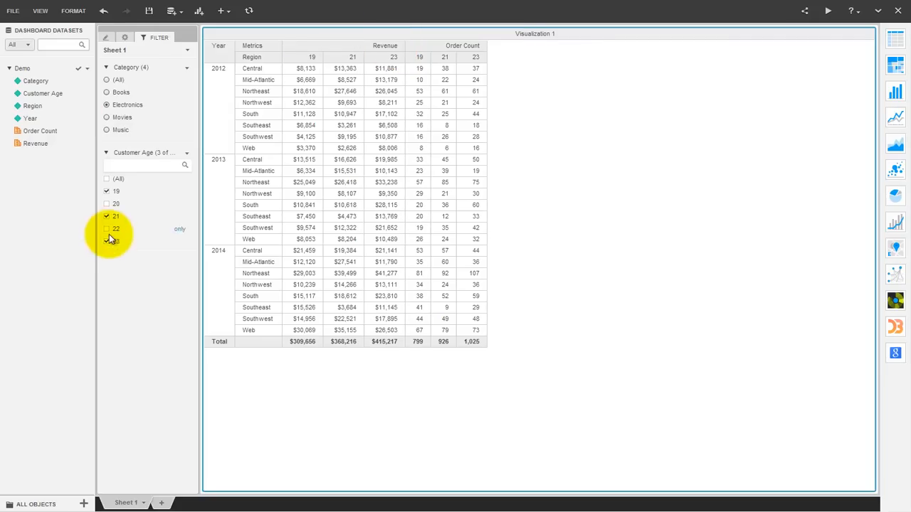
{"action": "left_click", "coordinate": [107, 241]}
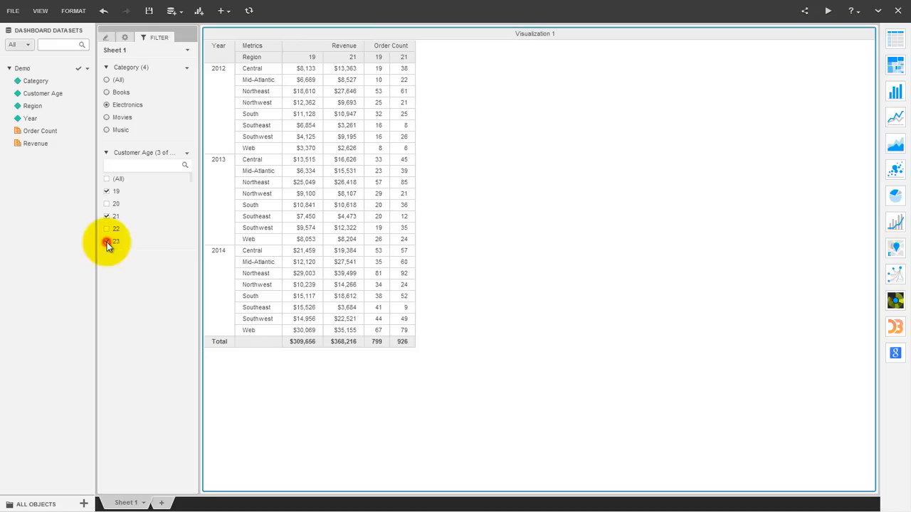
{"action": "left_click", "coordinate": [107, 242]}
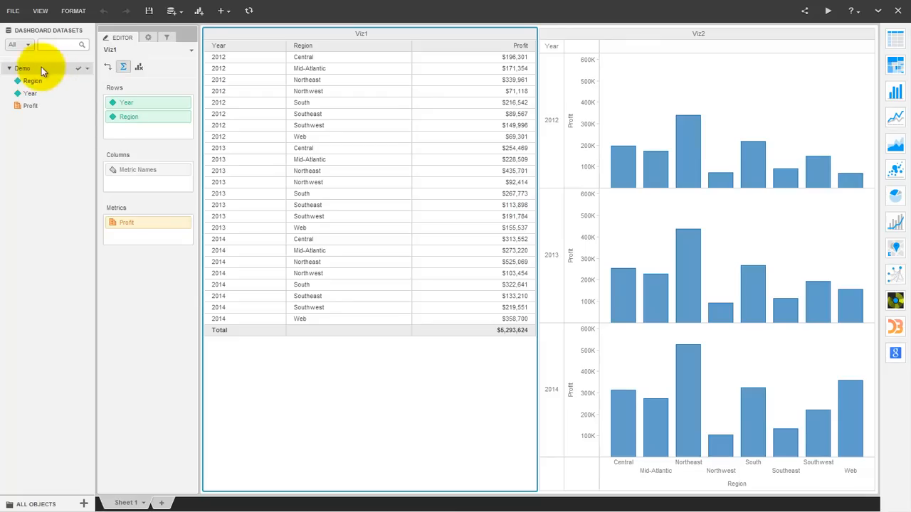
{"action": "mouse_move", "coordinate": [474, 82]}
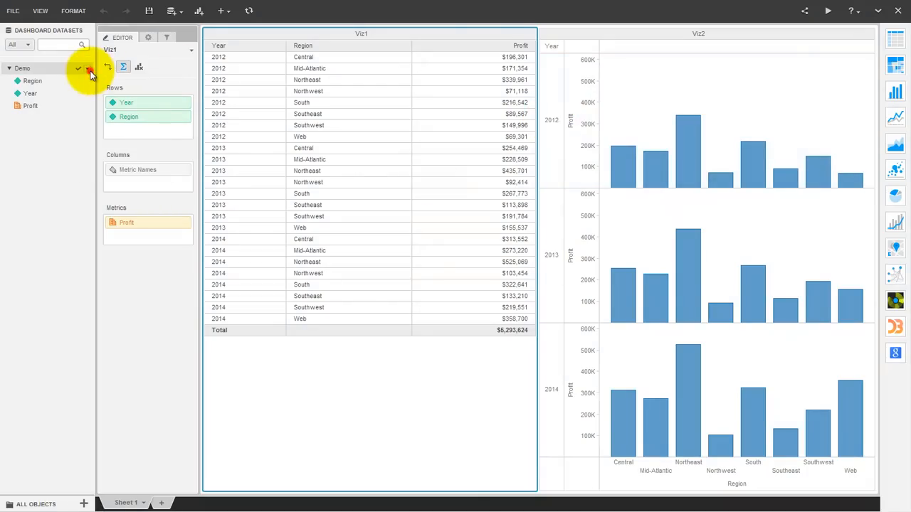
Step: In Replace Dataset, map Profit to Revenue and Region to Category for the Demo dataset
{"action": "left_click", "coordinate": [87, 69]}
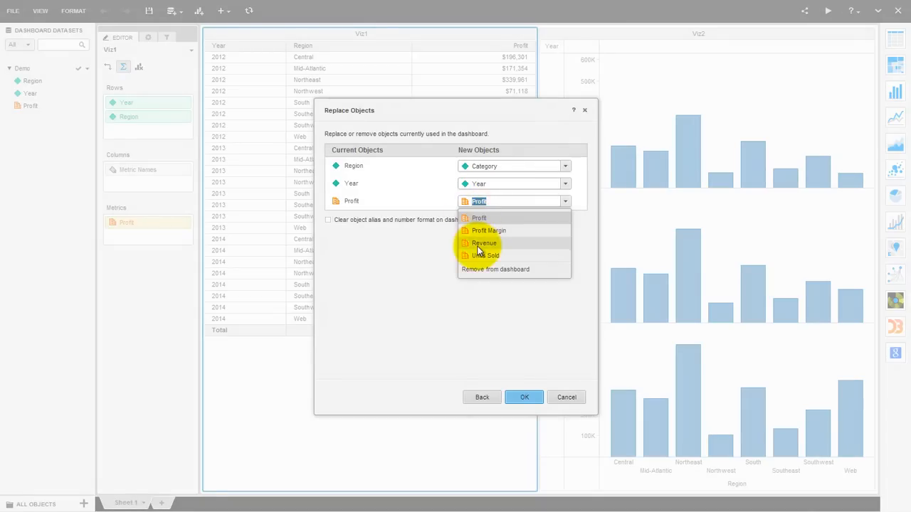
{"action": "left_click", "coordinate": [484, 242]}
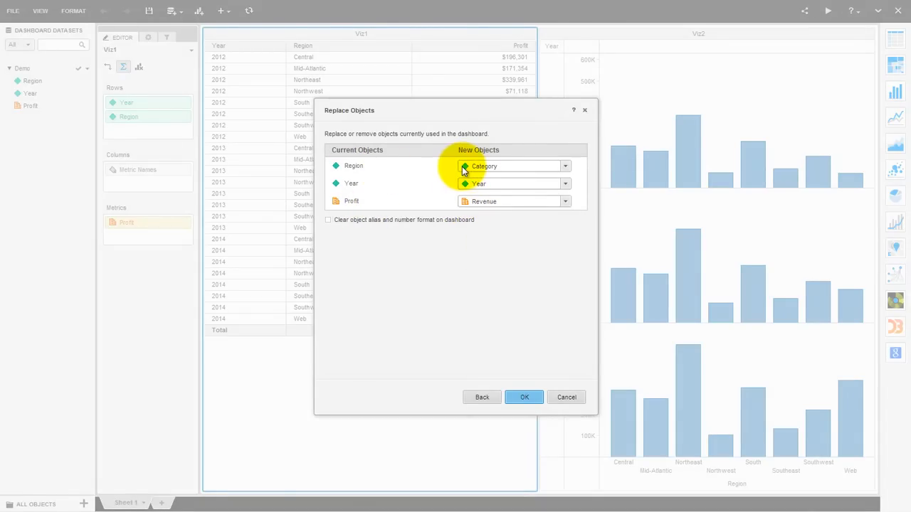
{"action": "left_click", "coordinate": [524, 397]}
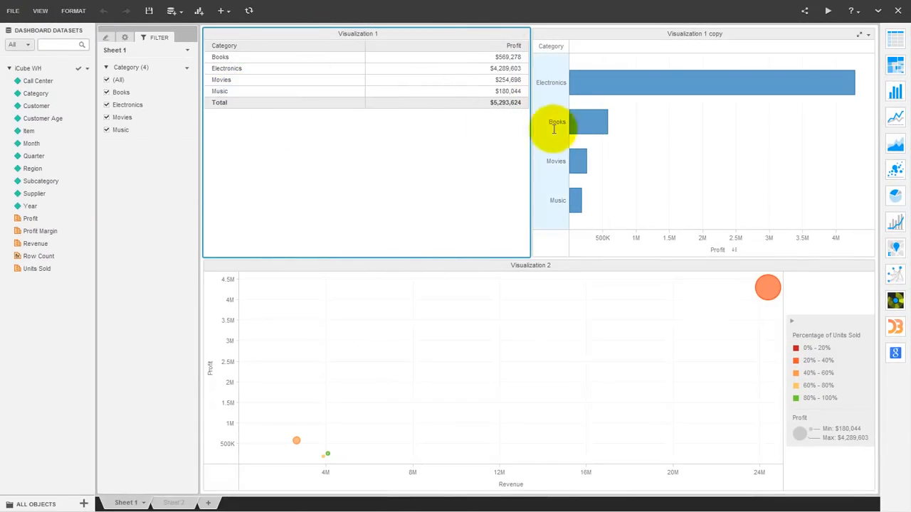
{"action": "mouse_move", "coordinate": [429, 436]}
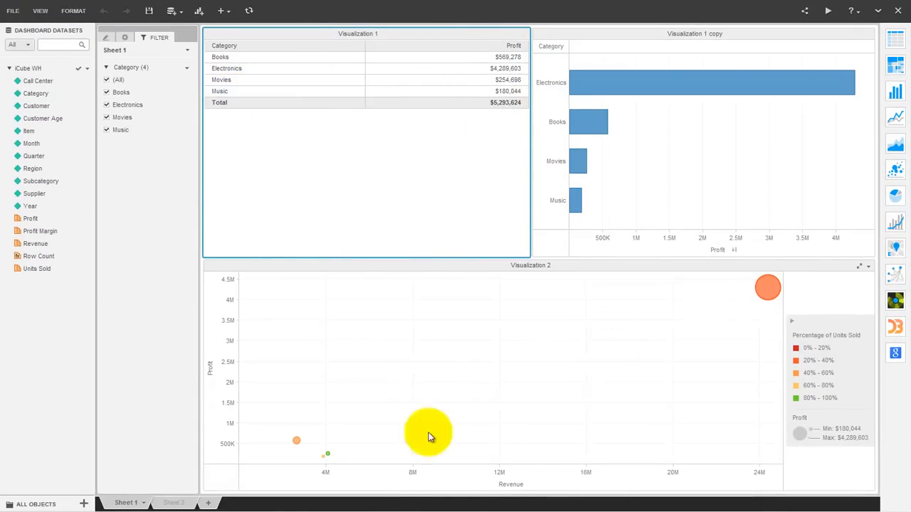
Step: Replace the Category attribute reference with Region across the dashboard
{"action": "left_click", "coordinate": [173, 503]}
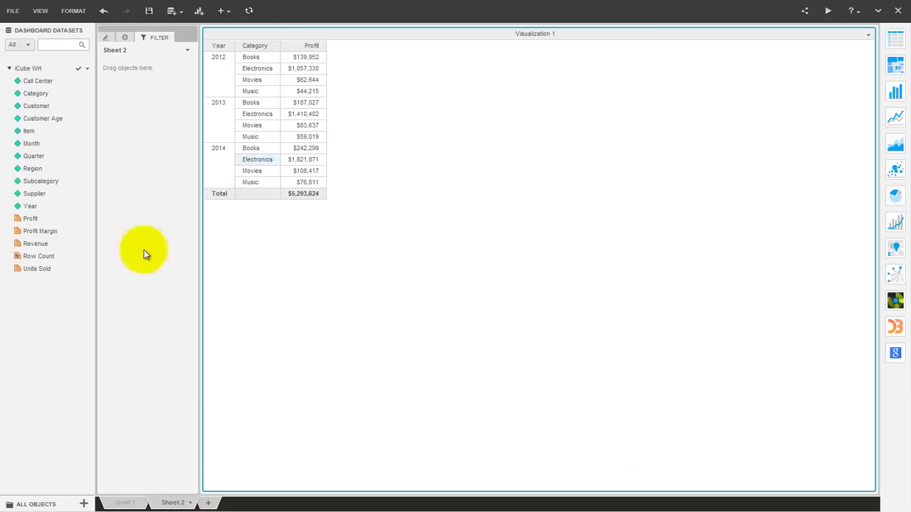
{"action": "left_click", "coordinate": [128, 503]}
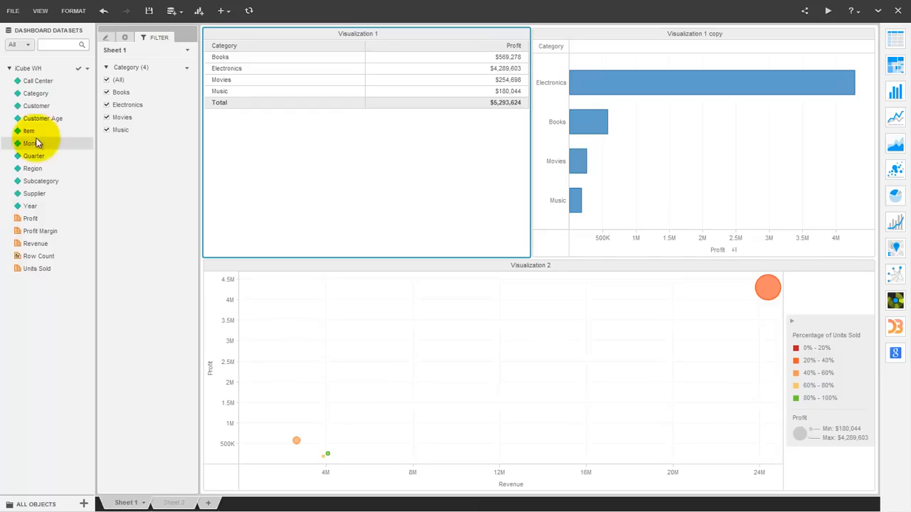
{"action": "right_click", "coordinate": [36, 94]}
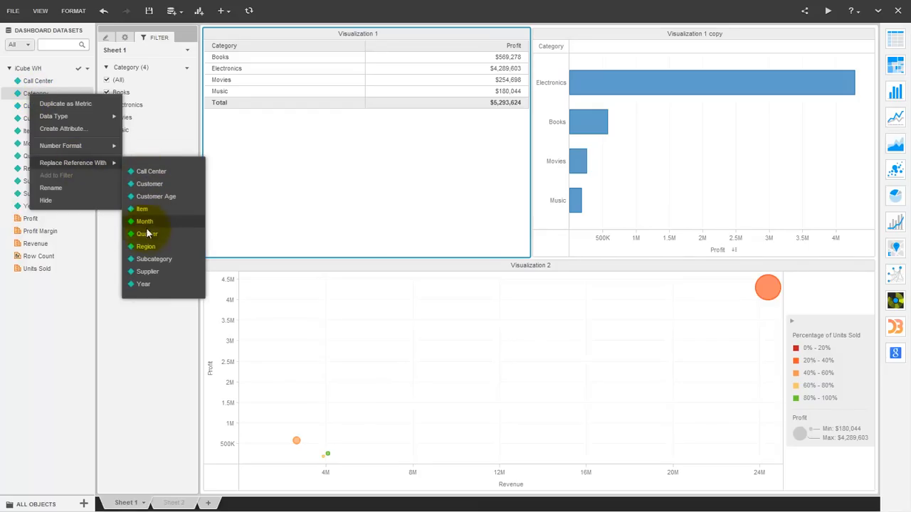
{"action": "mouse_move", "coordinate": [145, 247]}
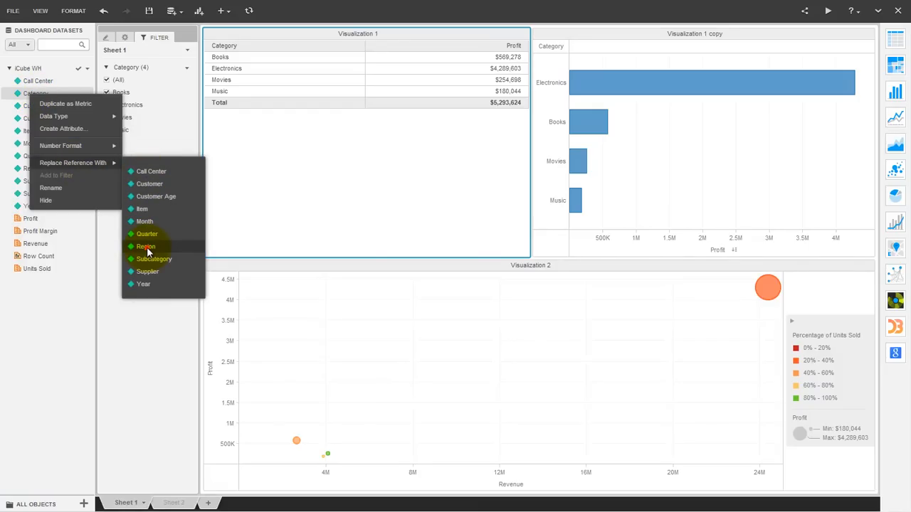
{"action": "left_click", "coordinate": [146, 247]}
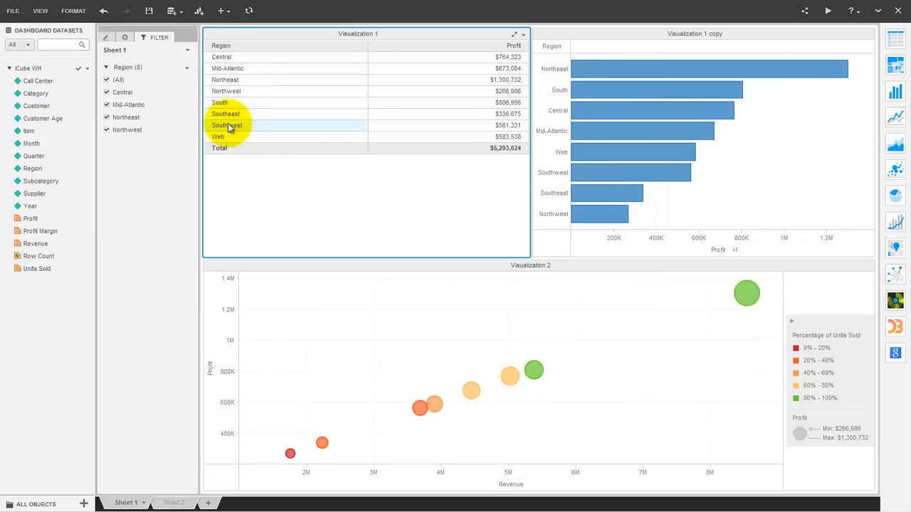
{"action": "mouse_move", "coordinate": [748, 293]}
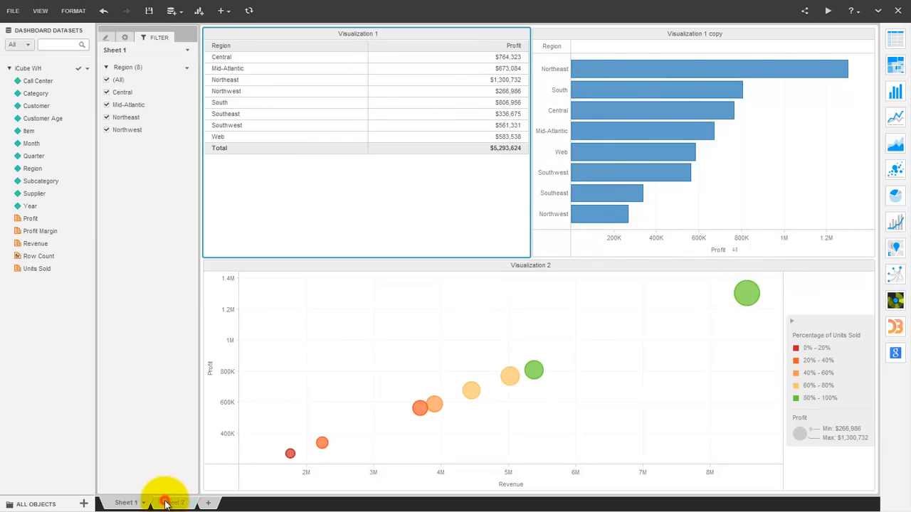
Step: Check both sheets, then replace the Profit metric with Revenue in all visualizations
{"action": "left_click", "coordinate": [168, 504]}
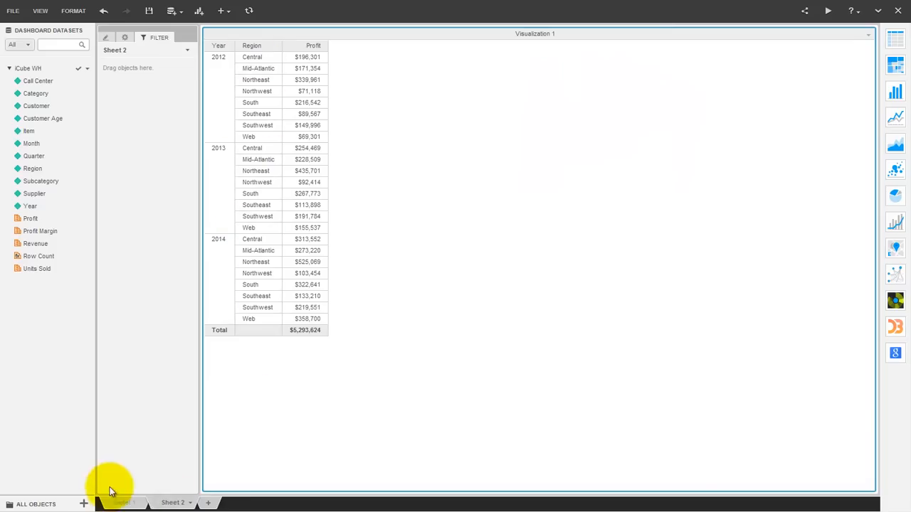
{"action": "left_click", "coordinate": [122, 504]}
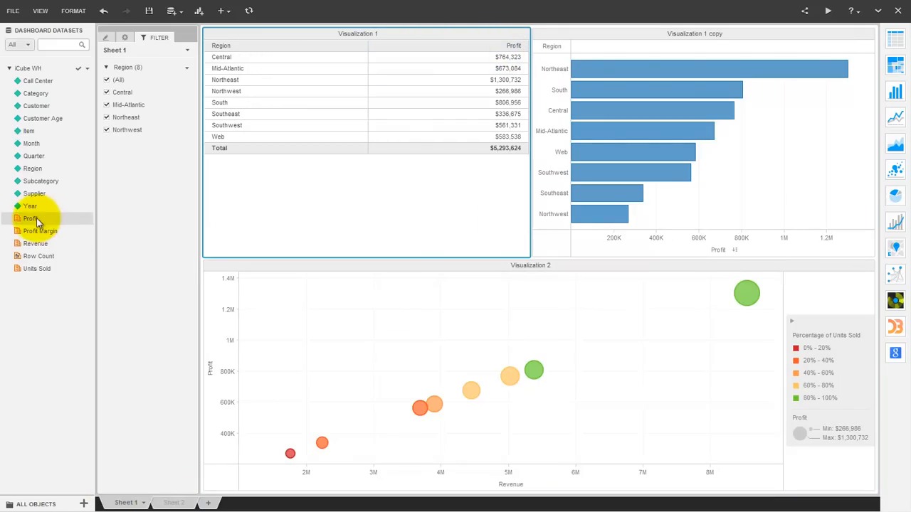
{"action": "right_click", "coordinate": [30, 219]}
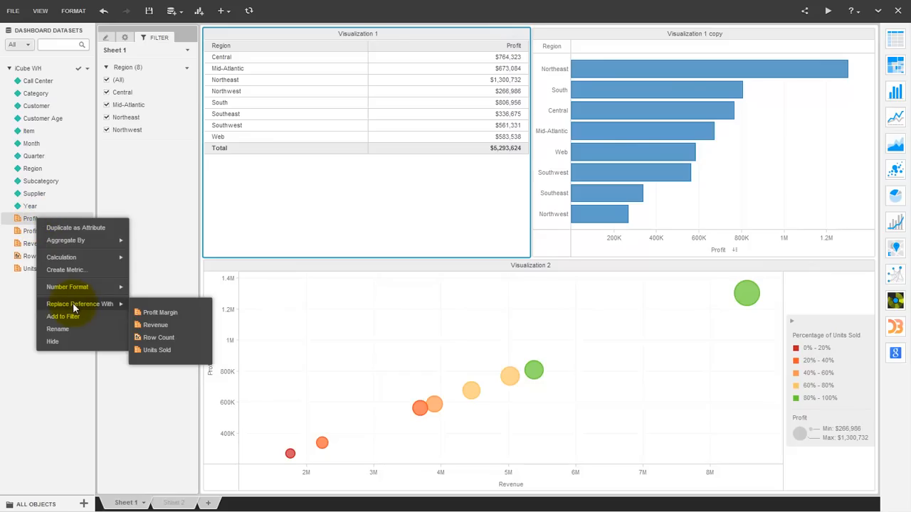
{"action": "left_click", "coordinate": [156, 324]}
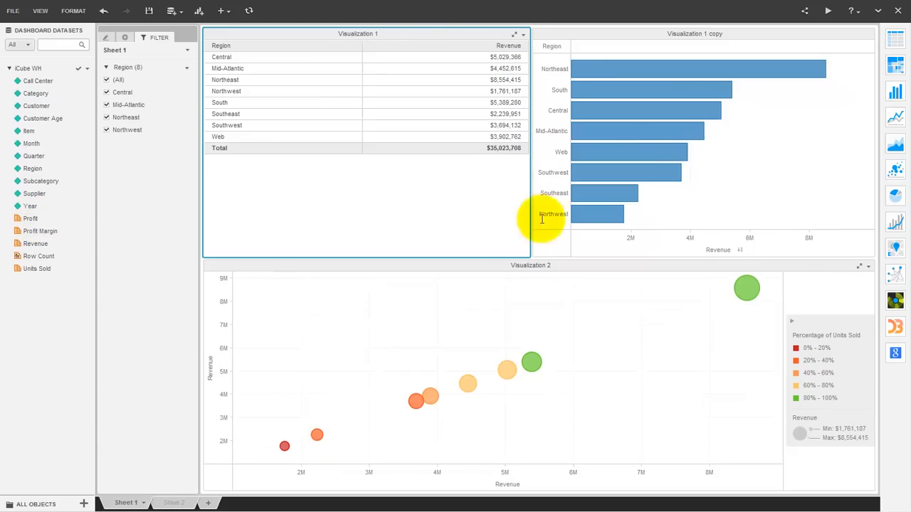
{"action": "mouse_move", "coordinate": [717, 251]}
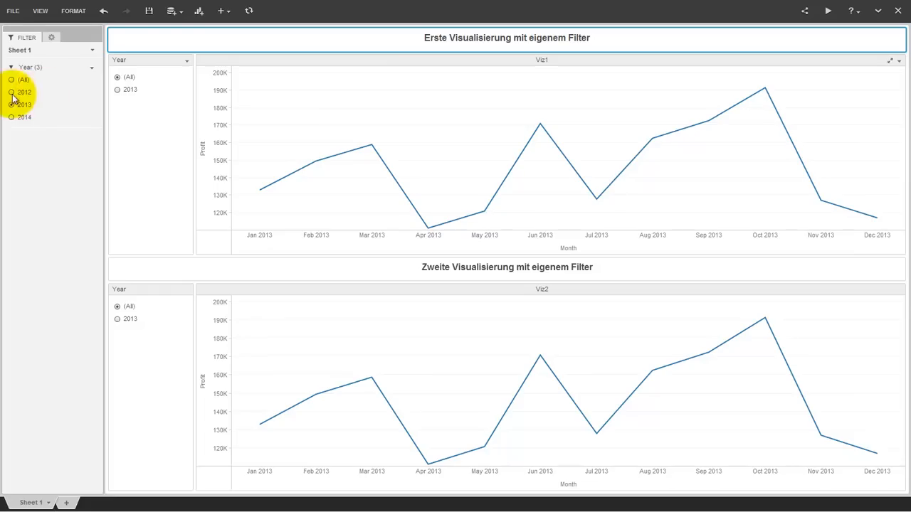
Step: Toggle the sheet Year filter to 2014 and the first chart to 2013/2014, ending on (All)
{"action": "left_click", "coordinate": [11, 104]}
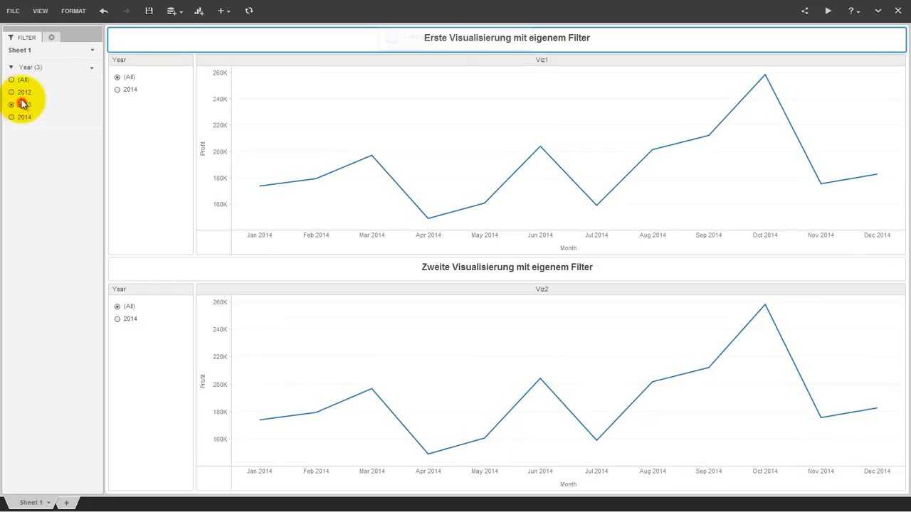
{"action": "left_click", "coordinate": [11, 79]}
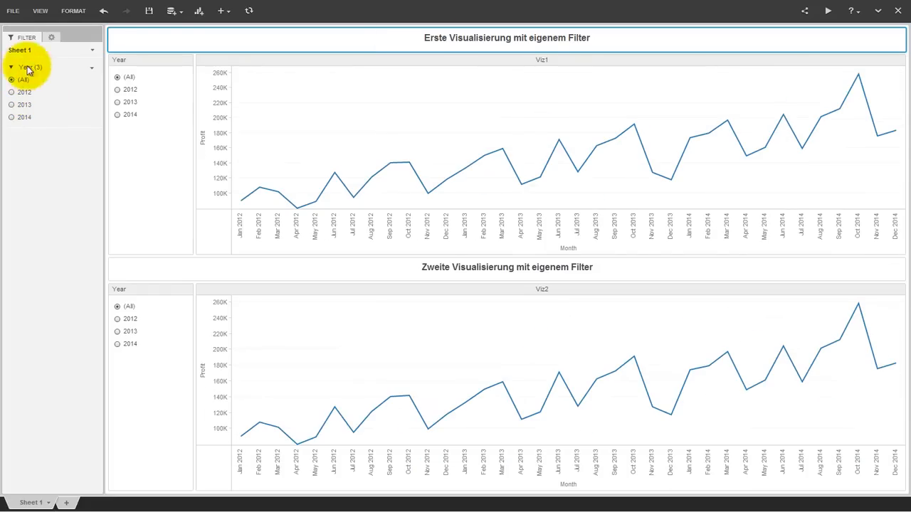
{"action": "left_click", "coordinate": [116, 103]}
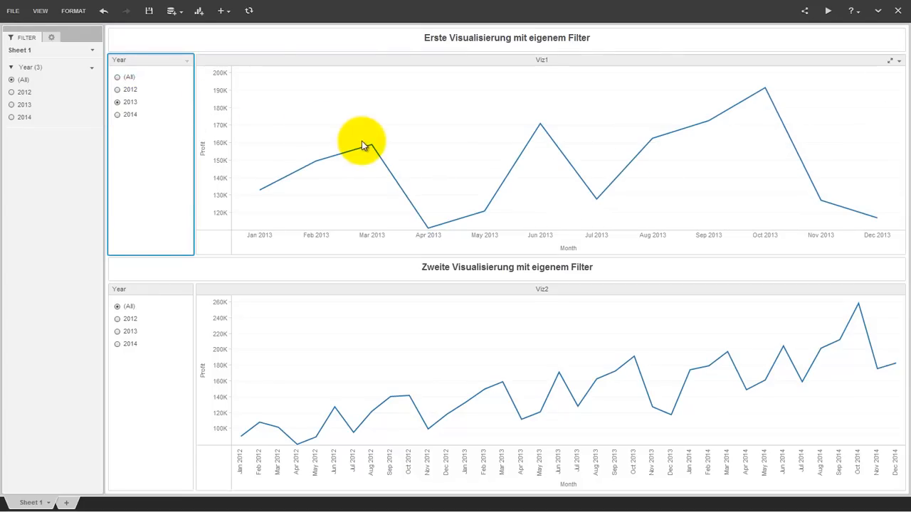
{"action": "left_click", "coordinate": [116, 114]}
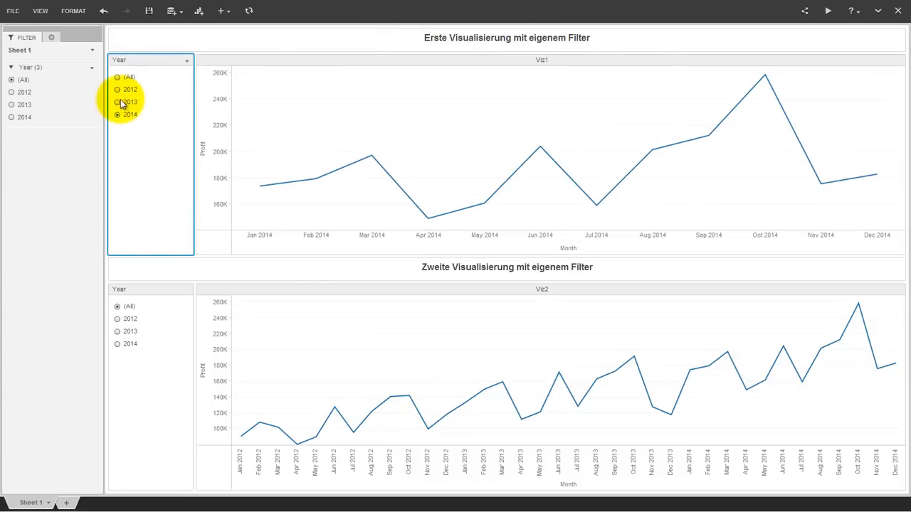
{"action": "left_click", "coordinate": [117, 76]}
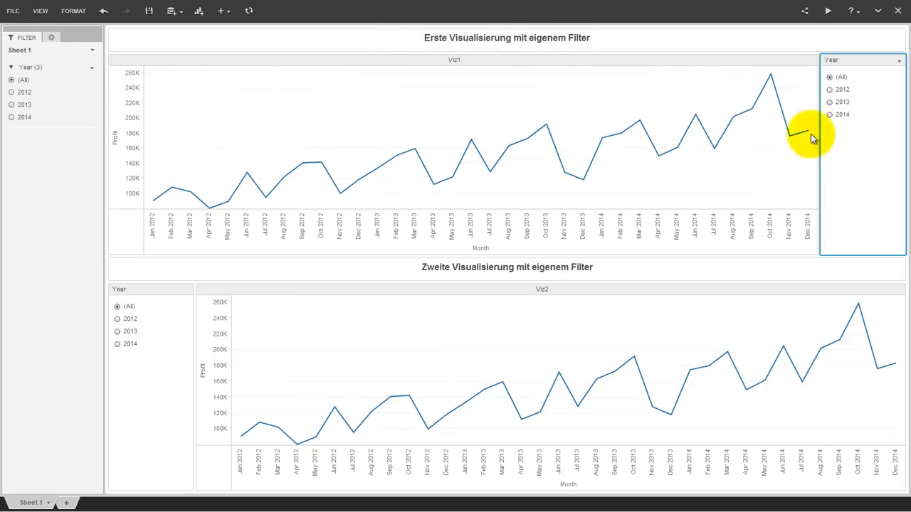
Step: Review the Insert menu, set the second chart to 2012 then back to (All)
{"action": "left_click", "coordinate": [224, 12]}
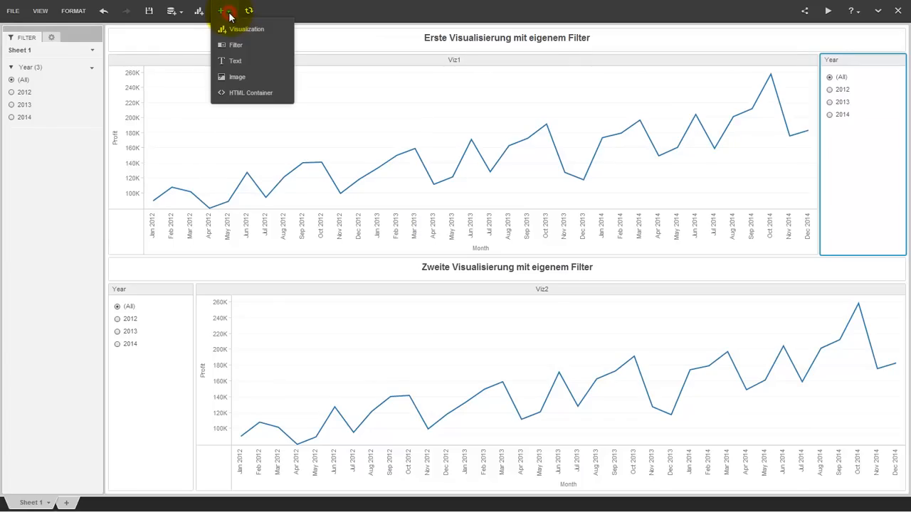
{"action": "mouse_move", "coordinate": [239, 64]}
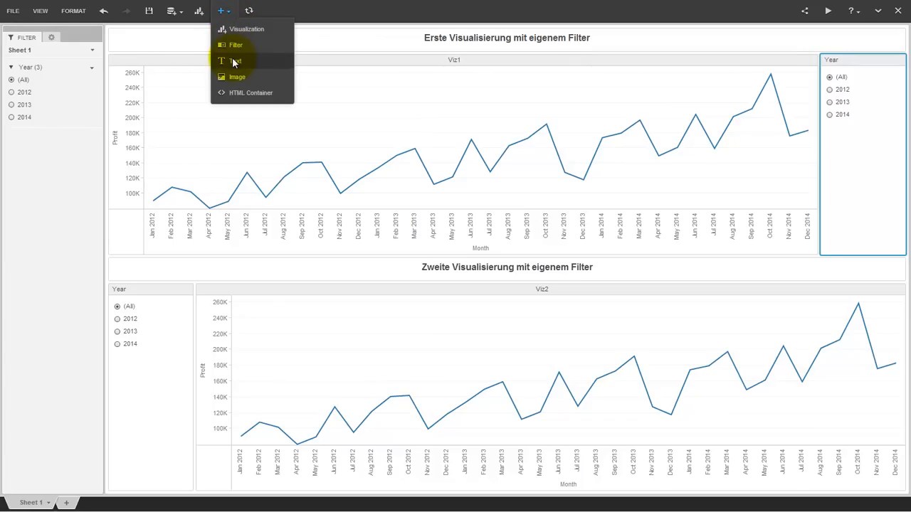
{"action": "mouse_move", "coordinate": [247, 46]}
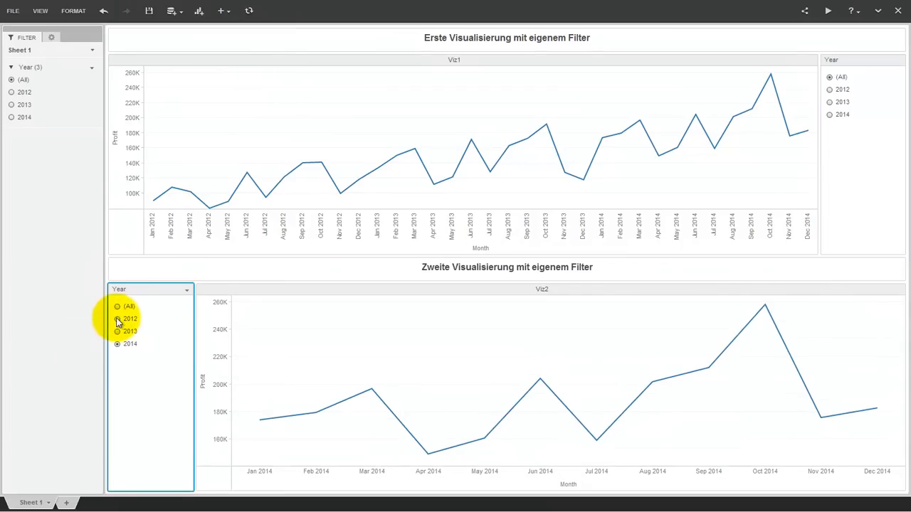
{"action": "left_click", "coordinate": [116, 318]}
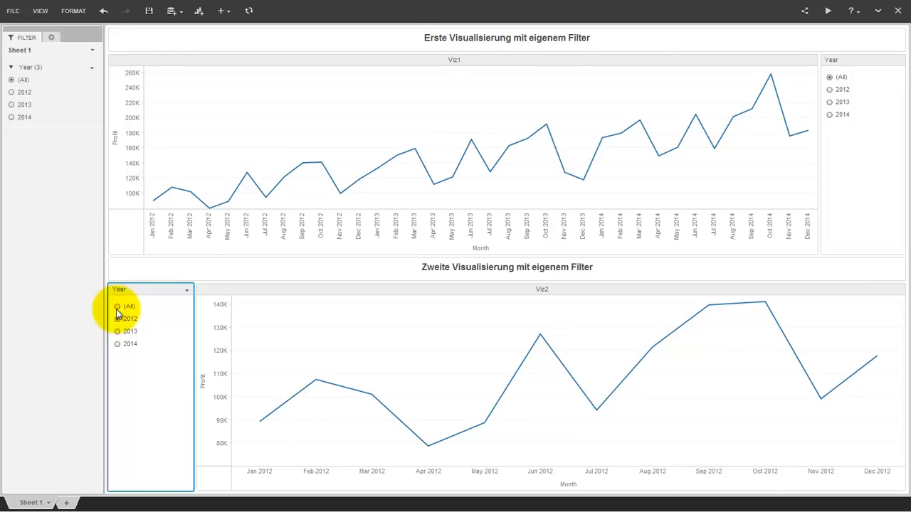
{"action": "left_click", "coordinate": [117, 306]}
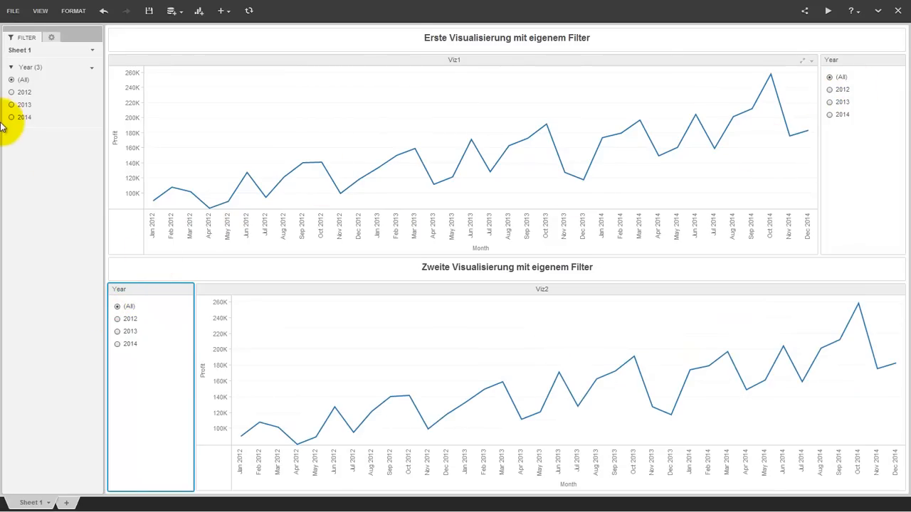
{"action": "left_click", "coordinate": [13, 105]}
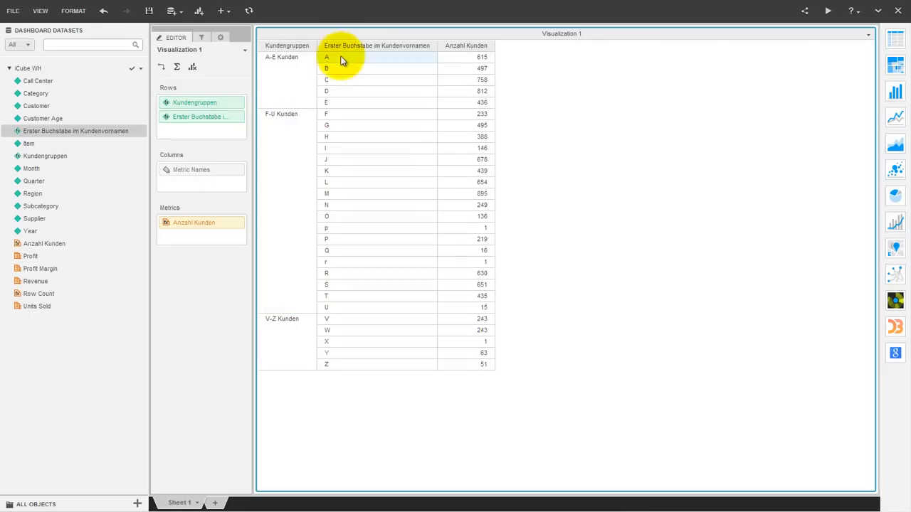
{"action": "mouse_move", "coordinate": [333, 80]}
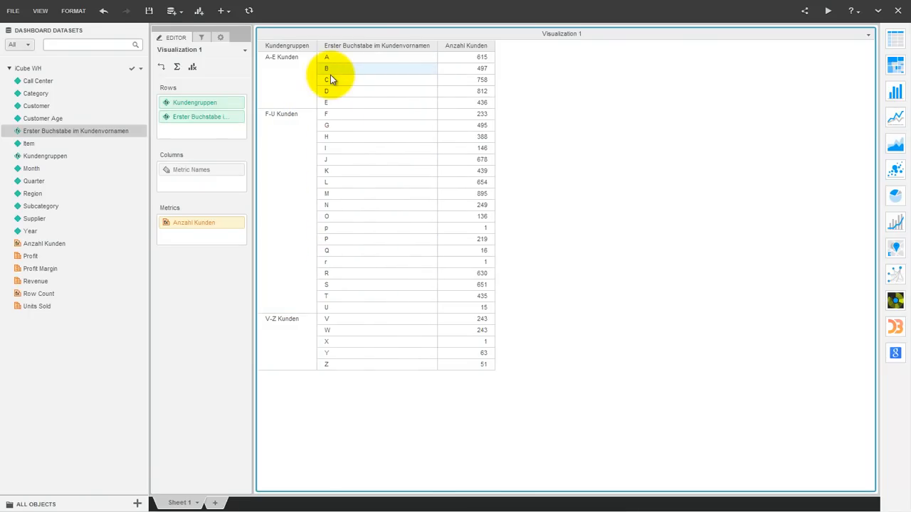
Step: Review the first-letter attribute's LeftStr formula in the Formula Editor and cancel without saving
{"action": "right_click", "coordinate": [328, 79]}
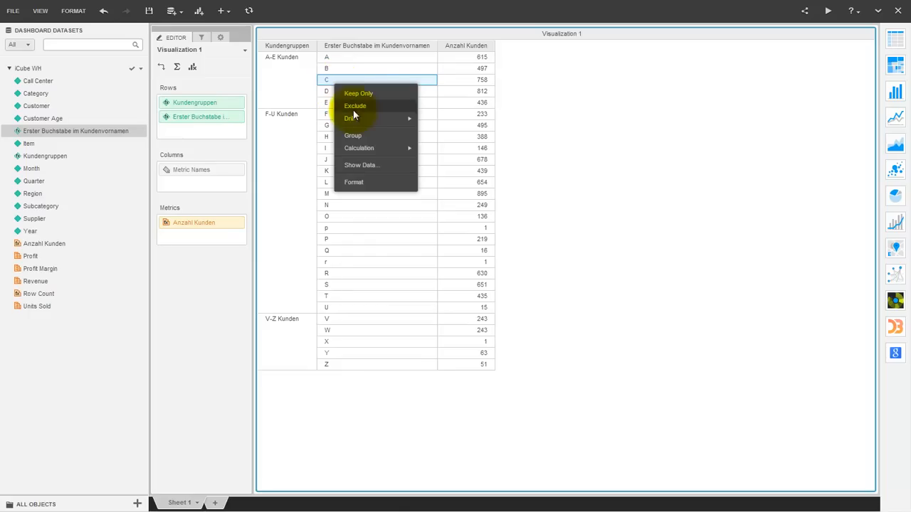
{"action": "left_click", "coordinate": [352, 118]}
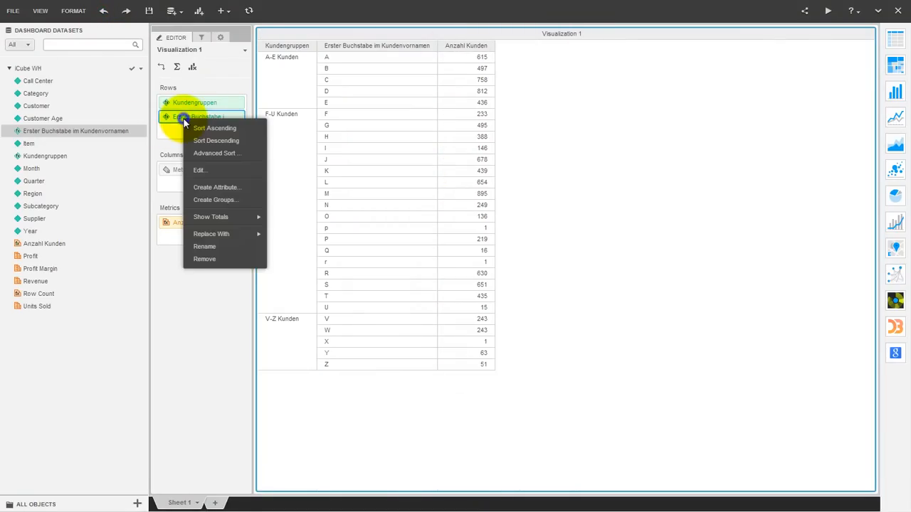
{"action": "left_click", "coordinate": [199, 169]}
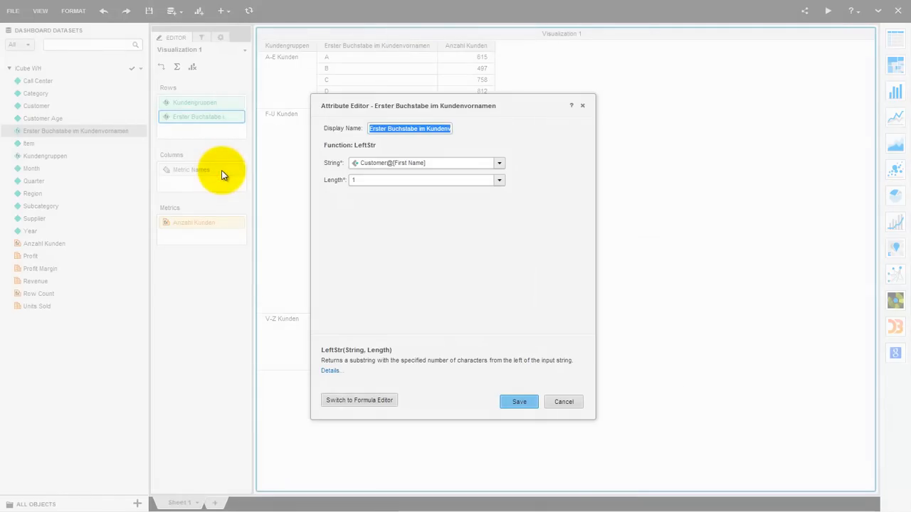
{"action": "mouse_move", "coordinate": [352, 151]}
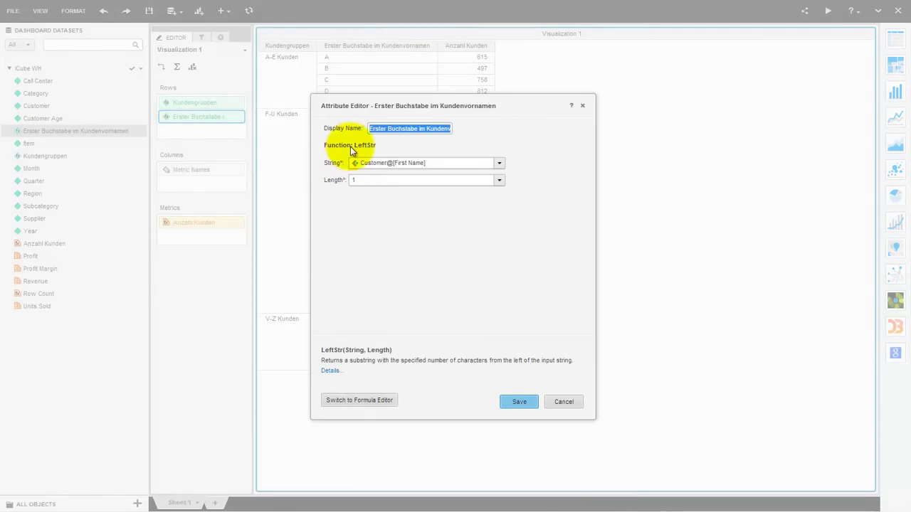
{"action": "left_click", "coordinate": [358, 400]}
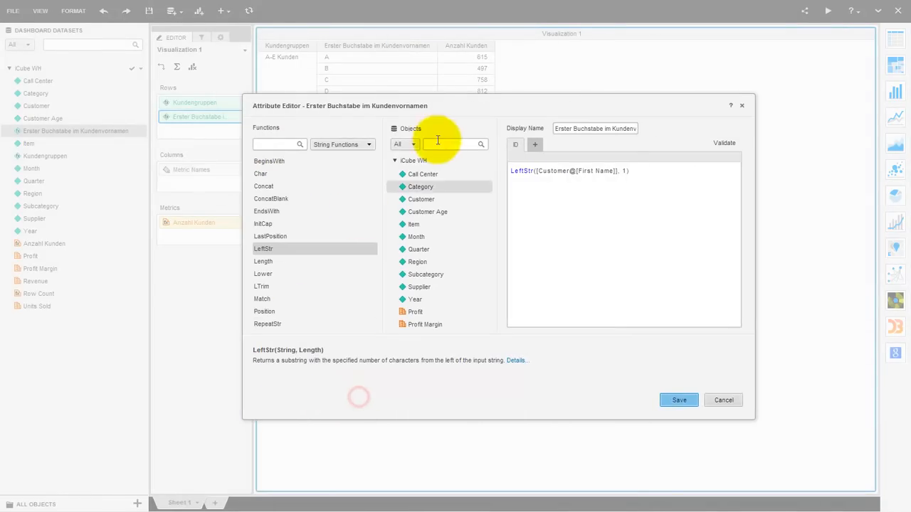
{"action": "left_click", "coordinate": [677, 400]}
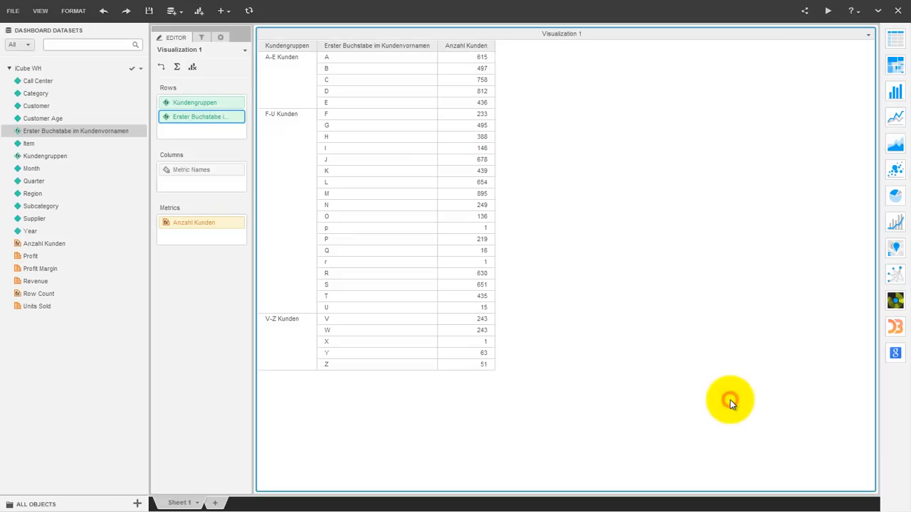
Step: Add a new empty Sheet 2 to the dashboard
{"action": "left_click", "coordinate": [222, 504]}
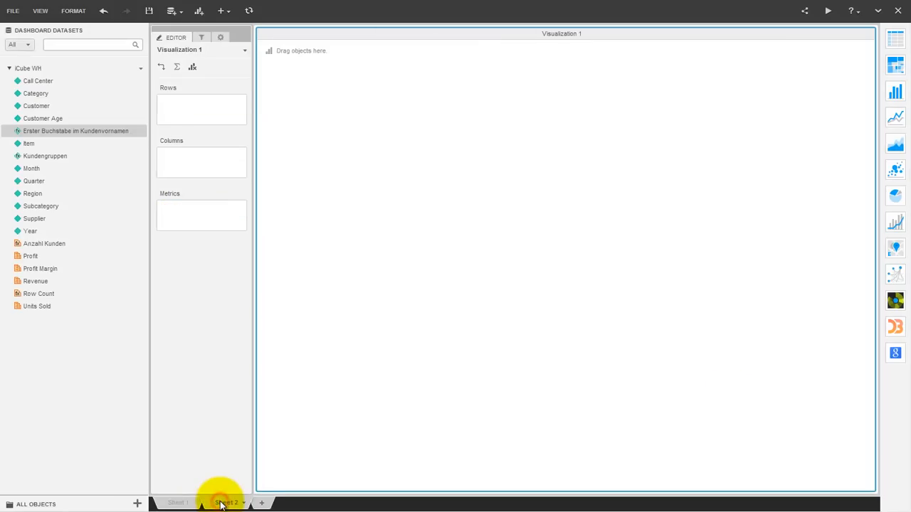
Step: Create attribute IN as Concat(LeftStr(Customer@[First Name],1)," ",LeftStr(Customer@[Last Name],1)) and save it
{"action": "right_click", "coordinate": [37, 105]}
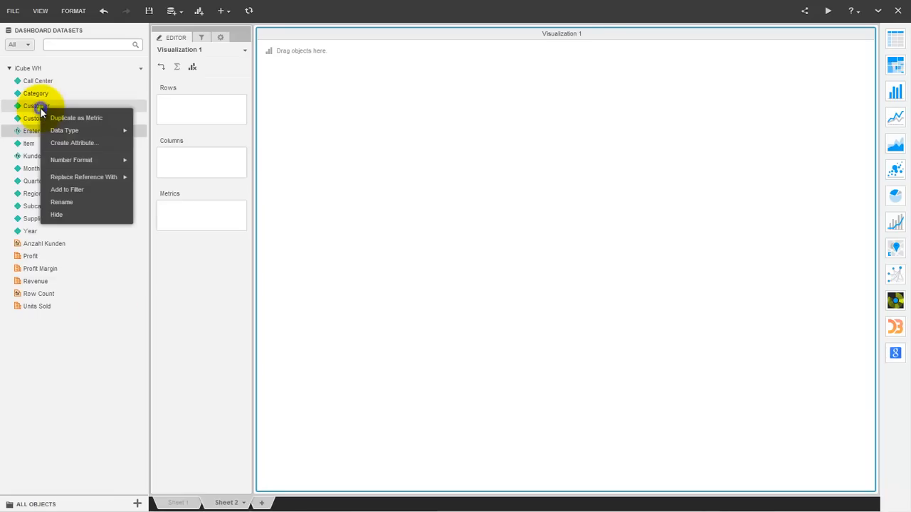
{"action": "mouse_move", "coordinate": [74, 142]}
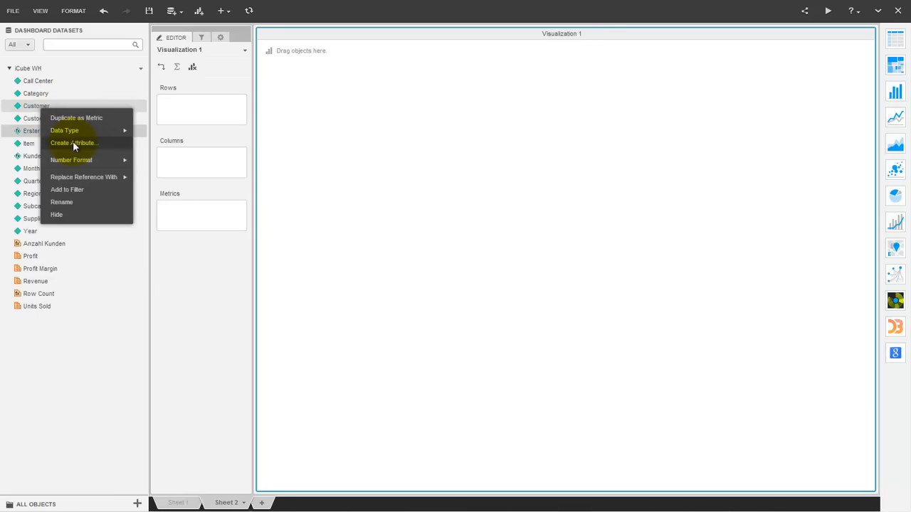
{"action": "left_click", "coordinate": [74, 143]}
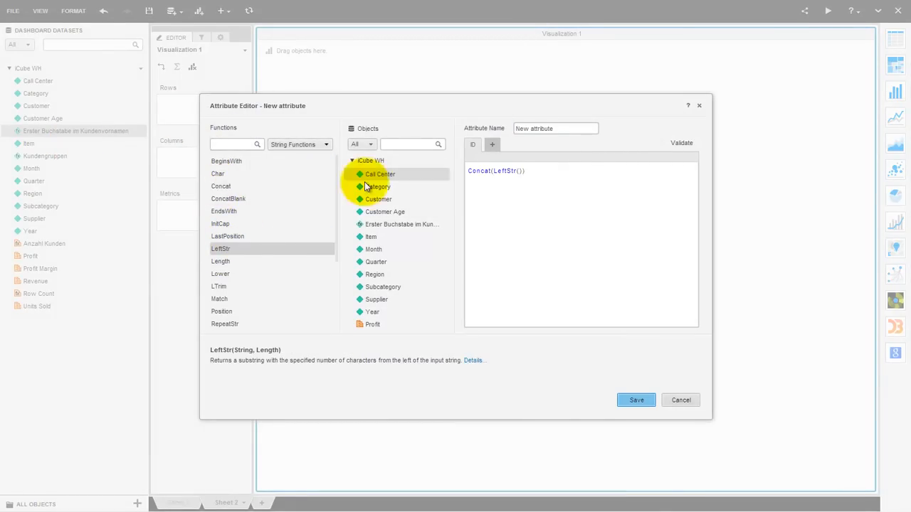
{"action": "double_click", "coordinate": [377, 199]}
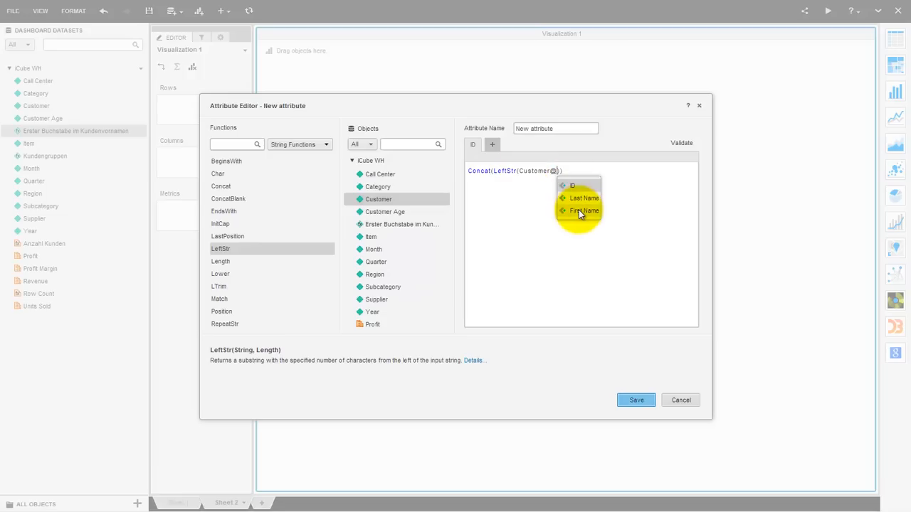
{"action": "left_click", "coordinate": [584, 211]}
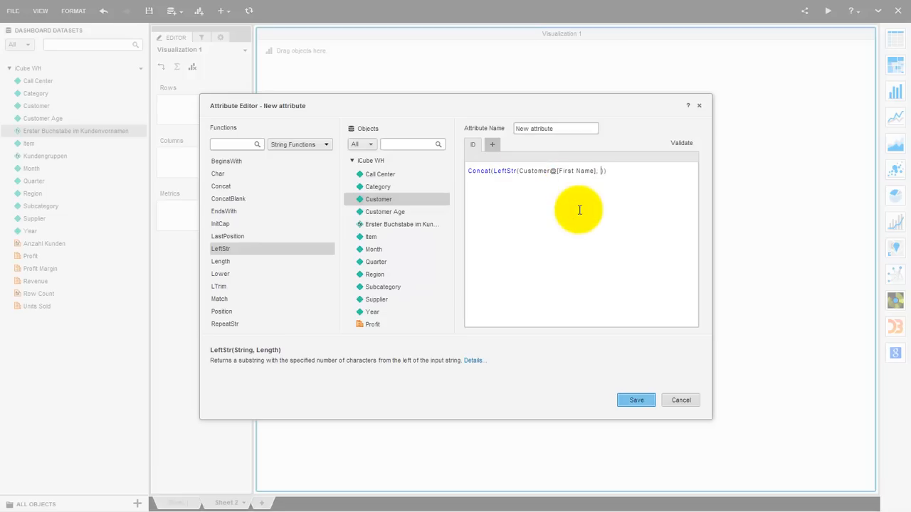
{"action": "type", "text": "1)"}
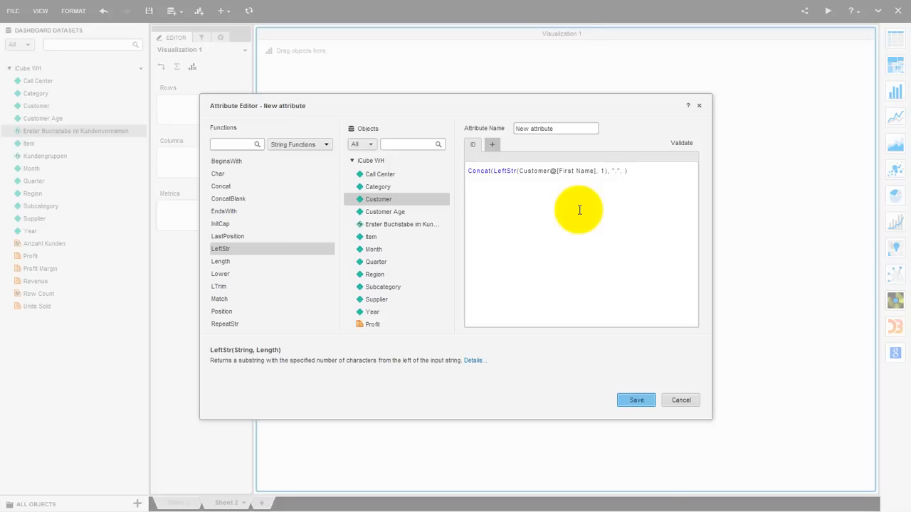
{"action": "double_click", "coordinate": [220, 247]}
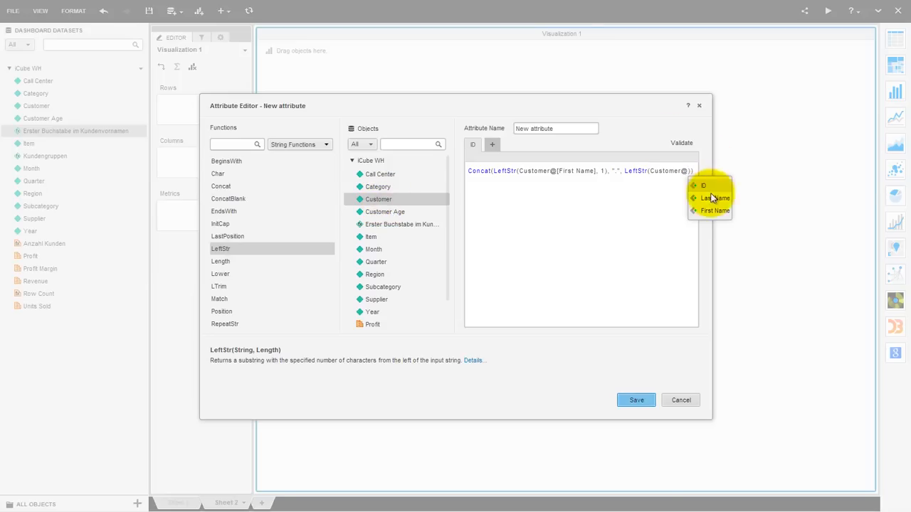
{"action": "left_click", "coordinate": [712, 197]}
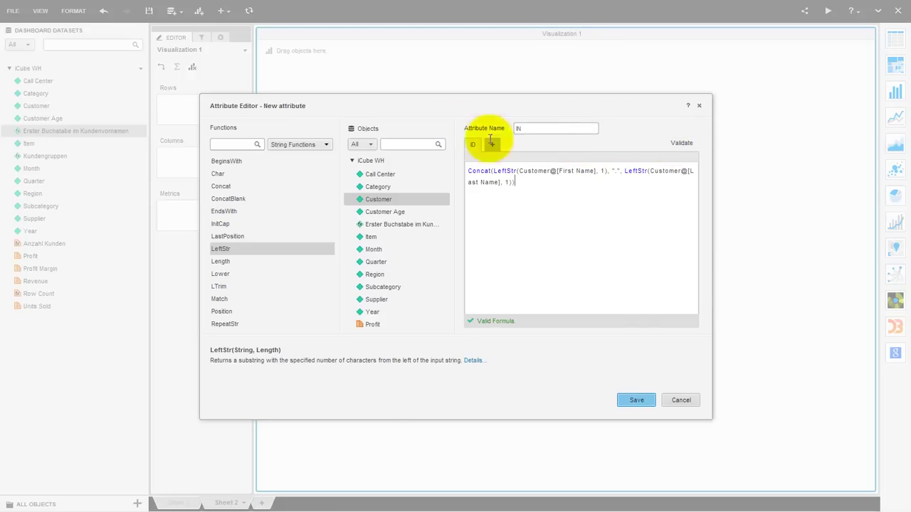
{"action": "left_click", "coordinate": [635, 400]}
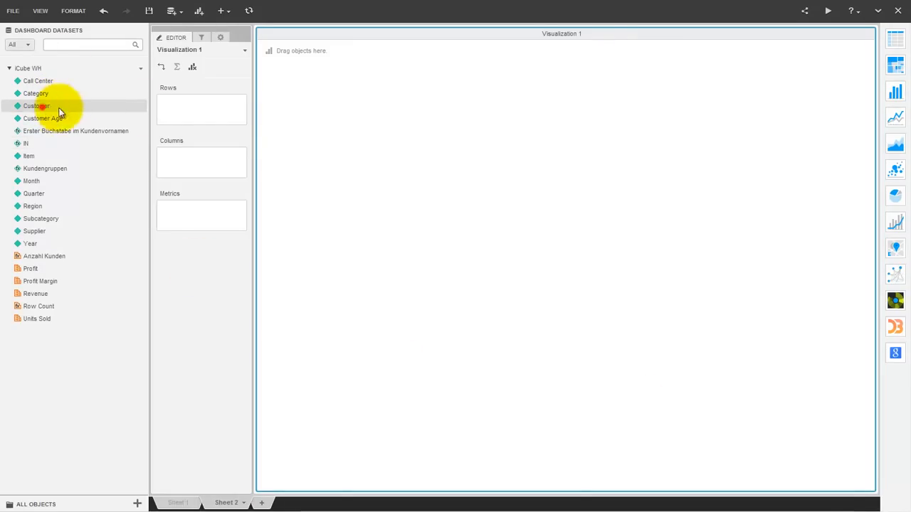
Step: Build a grid of Profit by the IN customer-initials attribute instead of Customer
{"action": "left_click_drag", "start_coordinate": [37, 105], "coordinate": [202, 103]}
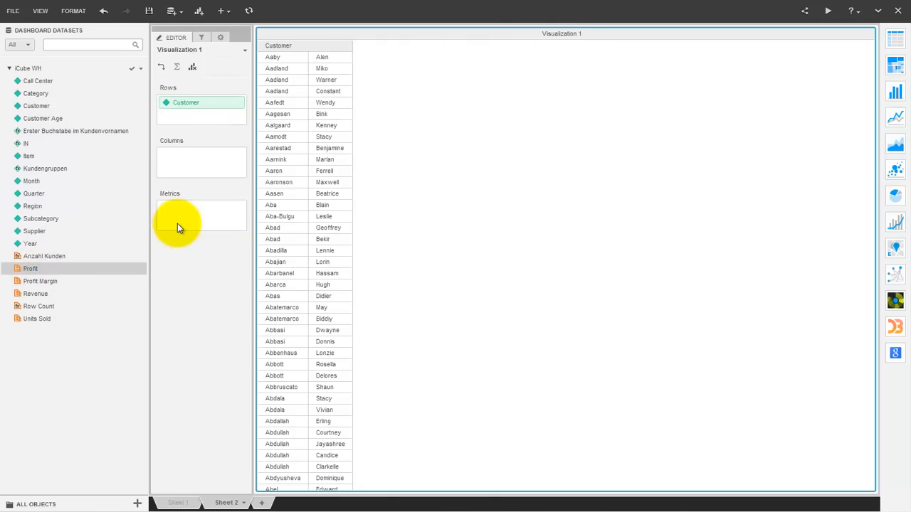
{"action": "left_click_drag", "start_coordinate": [30, 267], "coordinate": [202, 208]}
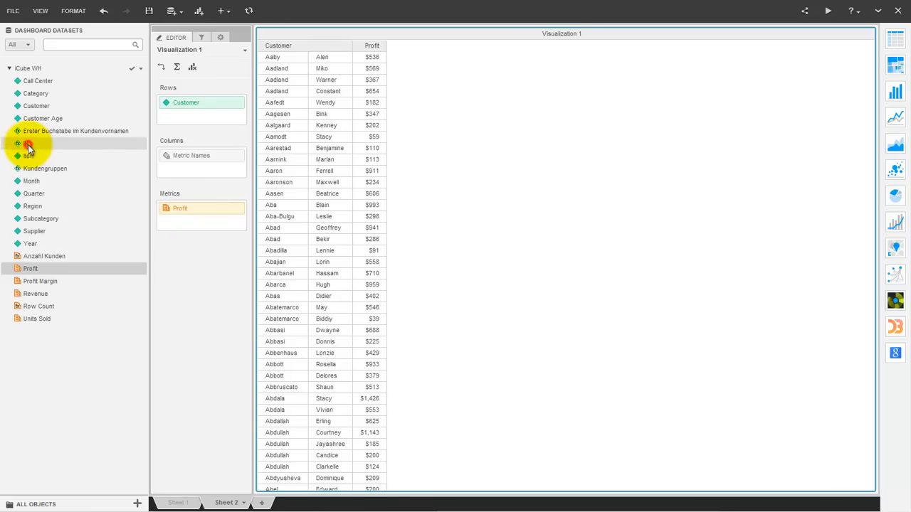
{"action": "left_click_drag", "start_coordinate": [25, 143], "coordinate": [202, 117]}
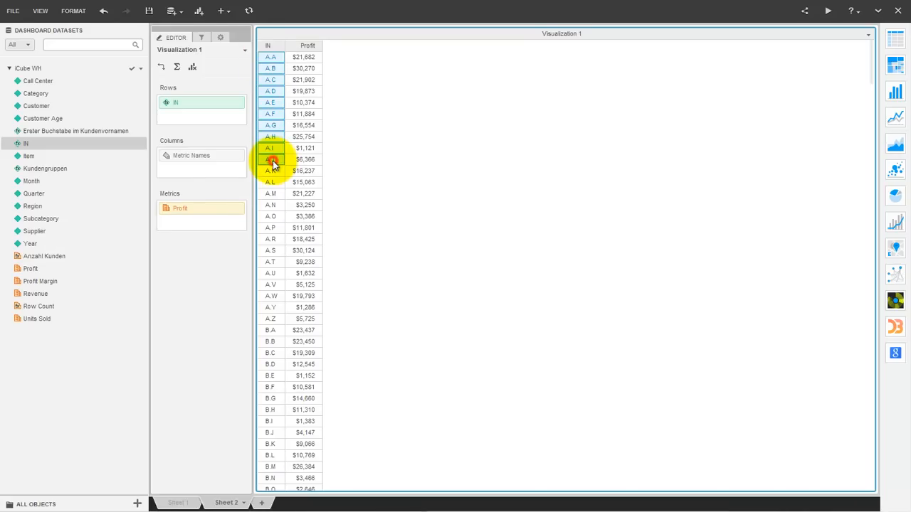
Step: Combine the selected initials into Group 1 and save the group
{"action": "right_click", "coordinate": [271, 159]}
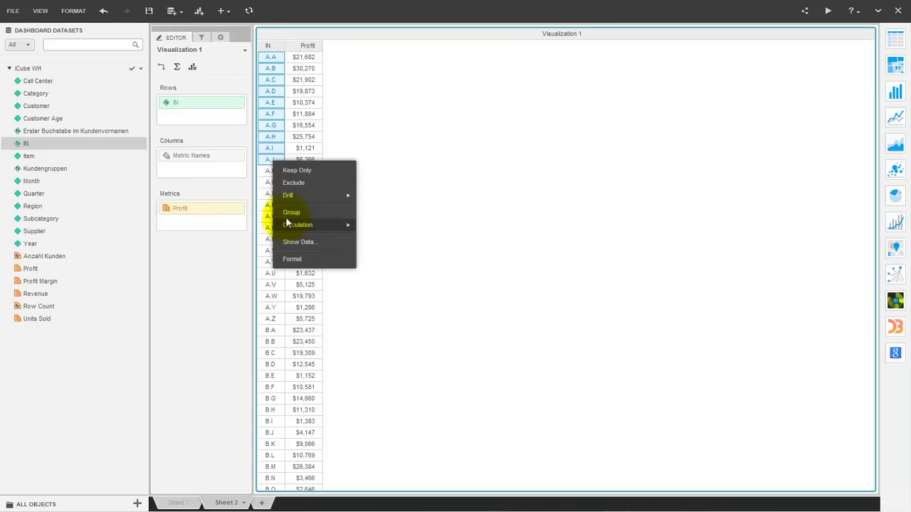
{"action": "left_click", "coordinate": [290, 212]}
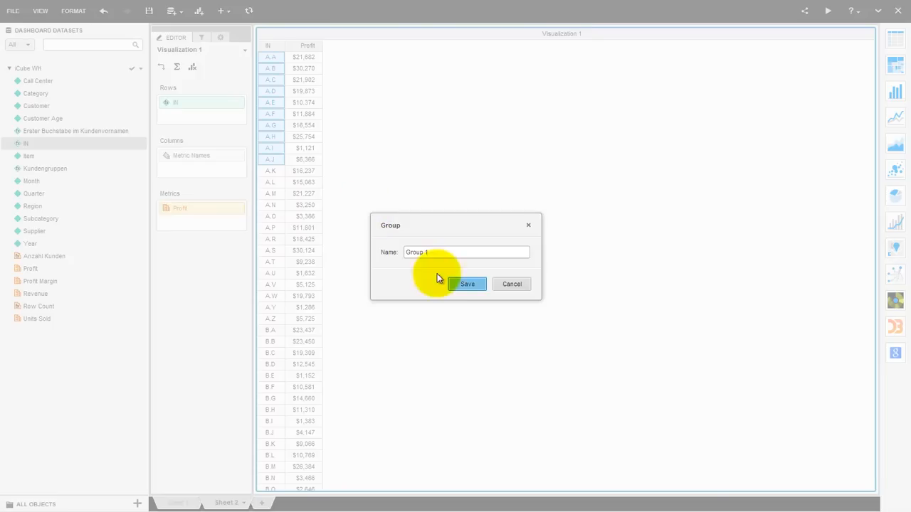
{"action": "left_click", "coordinate": [466, 285]}
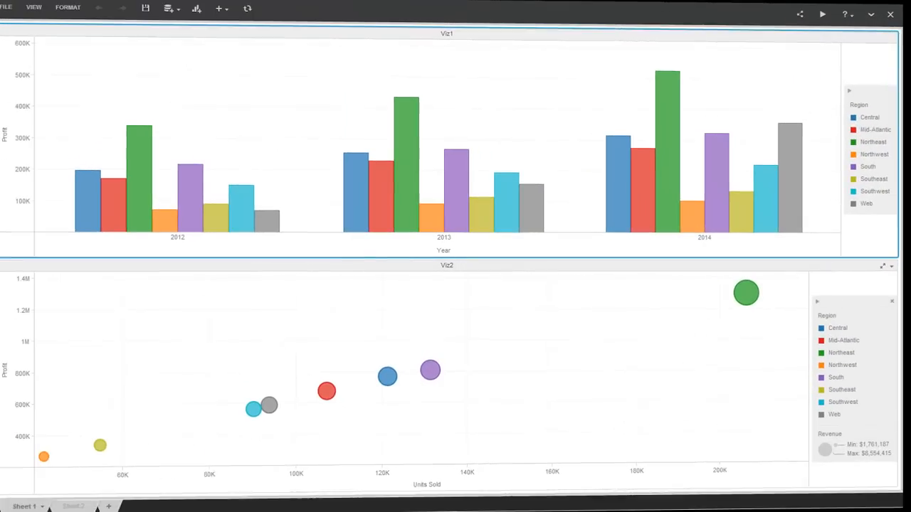
{"action": "mouse_move", "coordinate": [117, 199]}
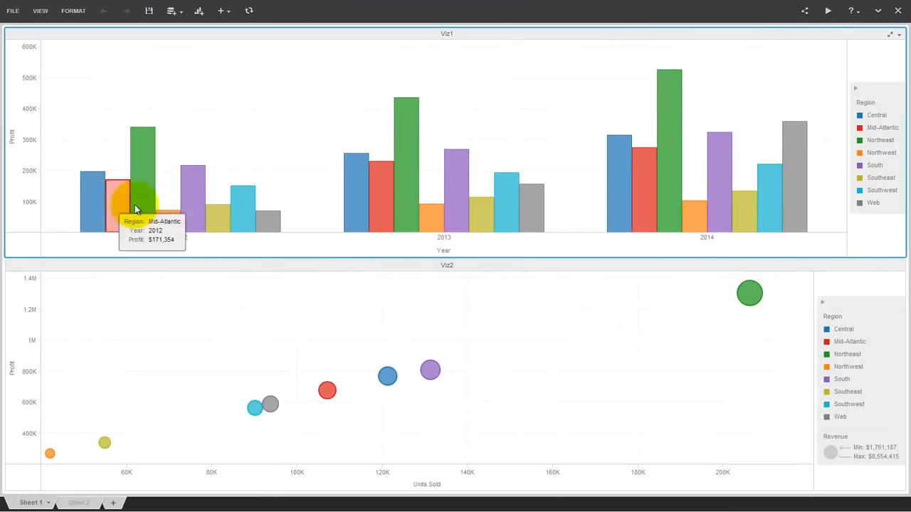
{"action": "mouse_move", "coordinate": [145, 168]}
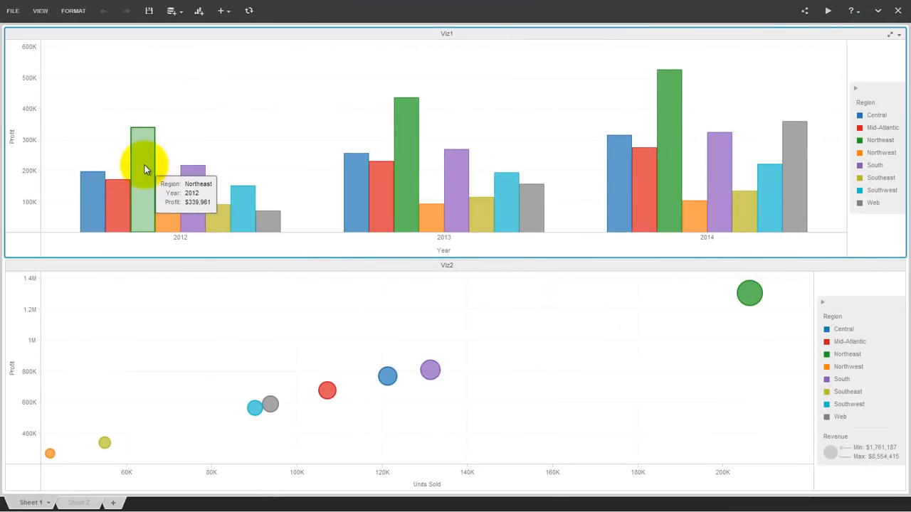
{"action": "mouse_move", "coordinate": [635, 56]}
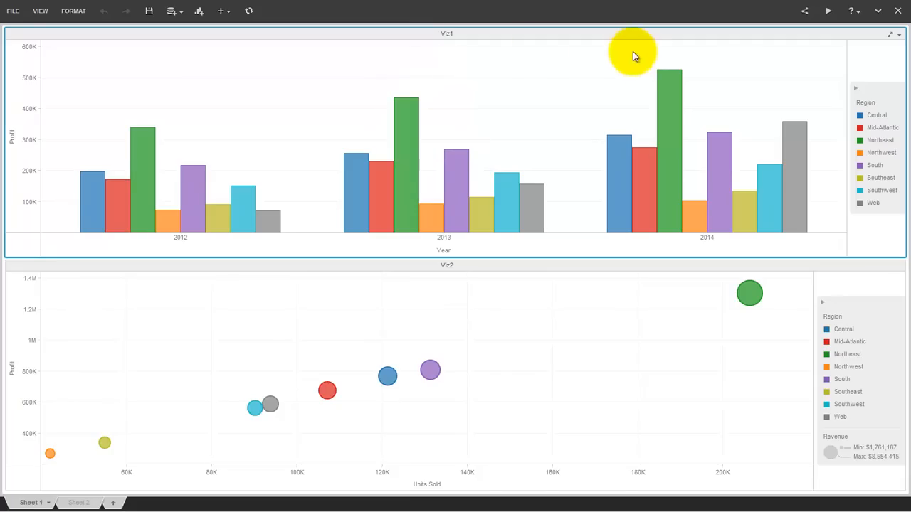
{"action": "mouse_move", "coordinate": [748, 293]}
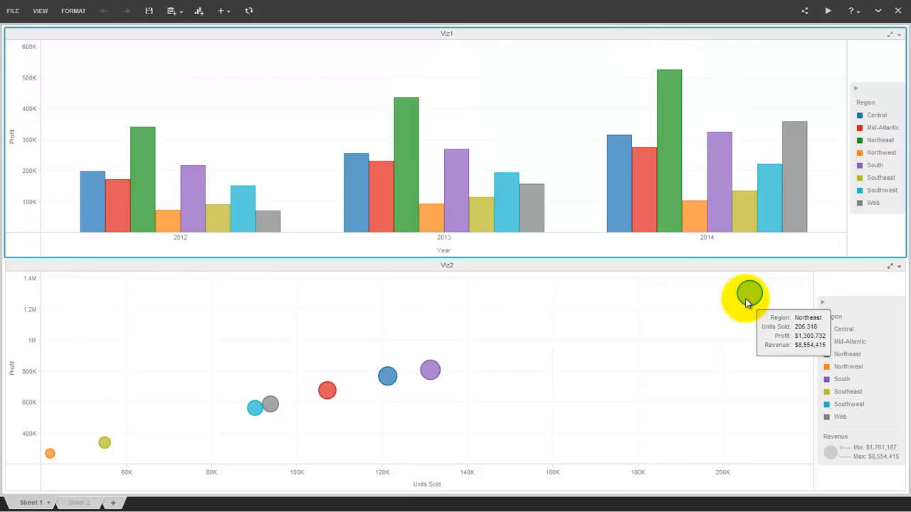
{"action": "mouse_move", "coordinate": [128, 492]}
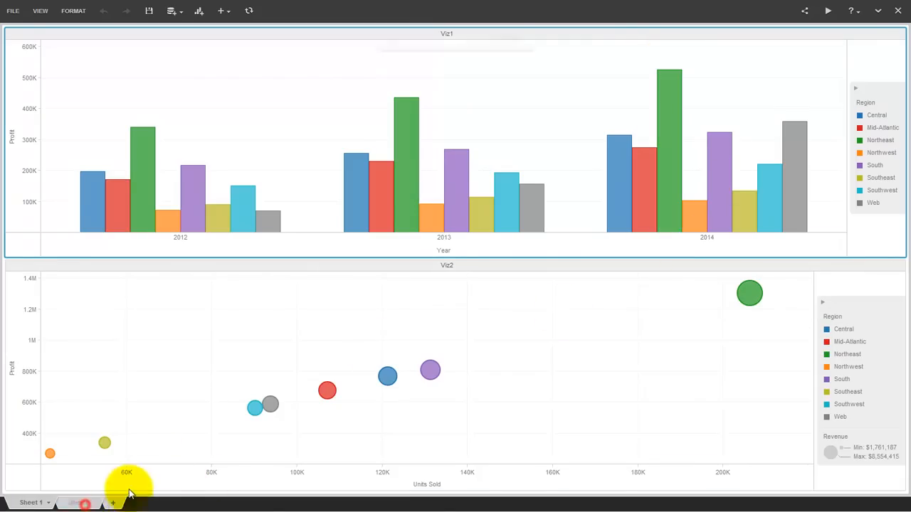
Step: Recolour the Northeast profit line black on the monthly line chart sheet
{"action": "left_click", "coordinate": [77, 501]}
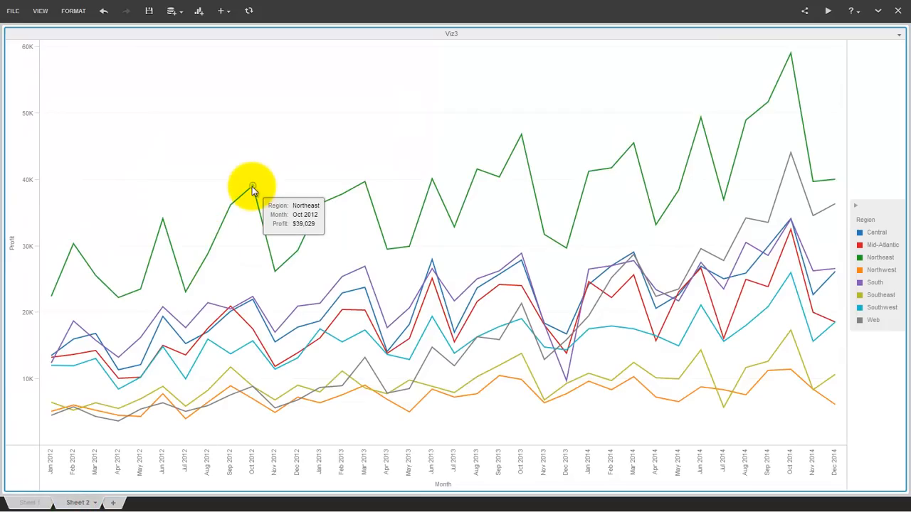
{"action": "right_click", "coordinate": [252, 186]}
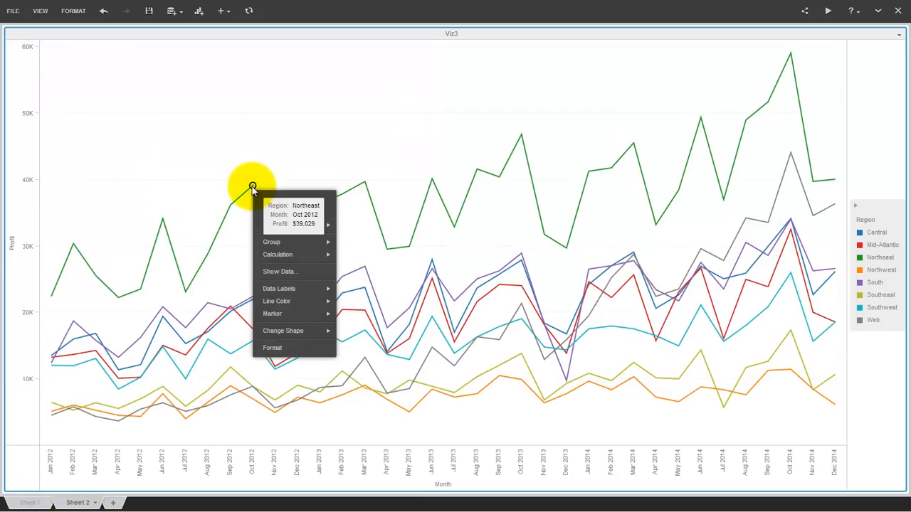
{"action": "left_click", "coordinate": [276, 302]}
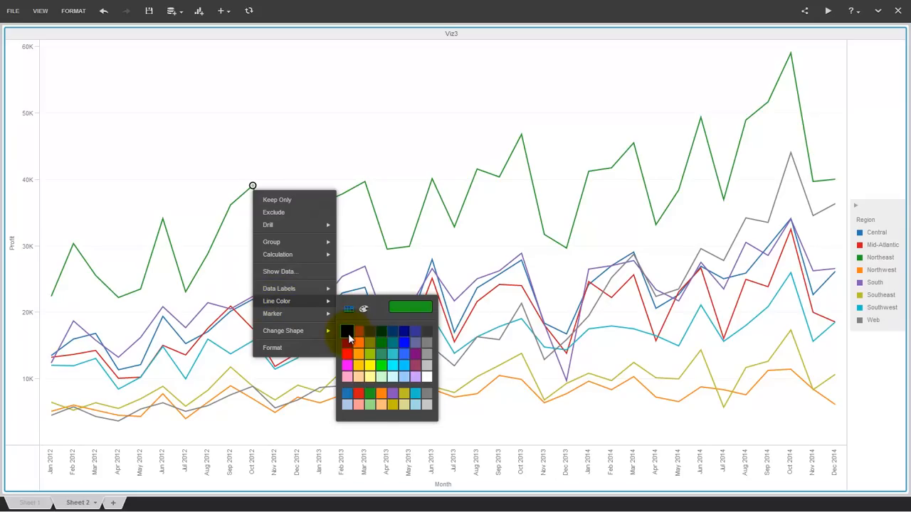
{"action": "left_click", "coordinate": [346, 330]}
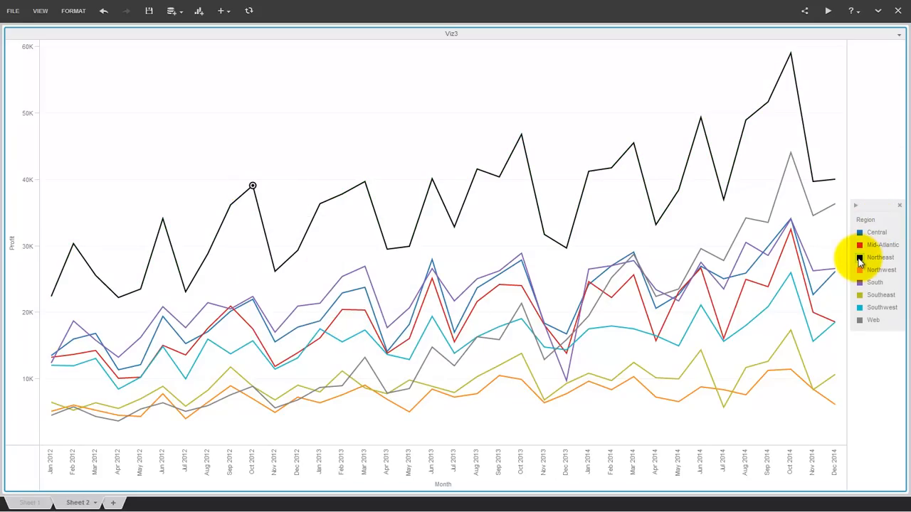
Step: Check Northeast is black on Sheet 1, then leave the dashboard without saving
{"action": "left_click", "coordinate": [29, 503]}
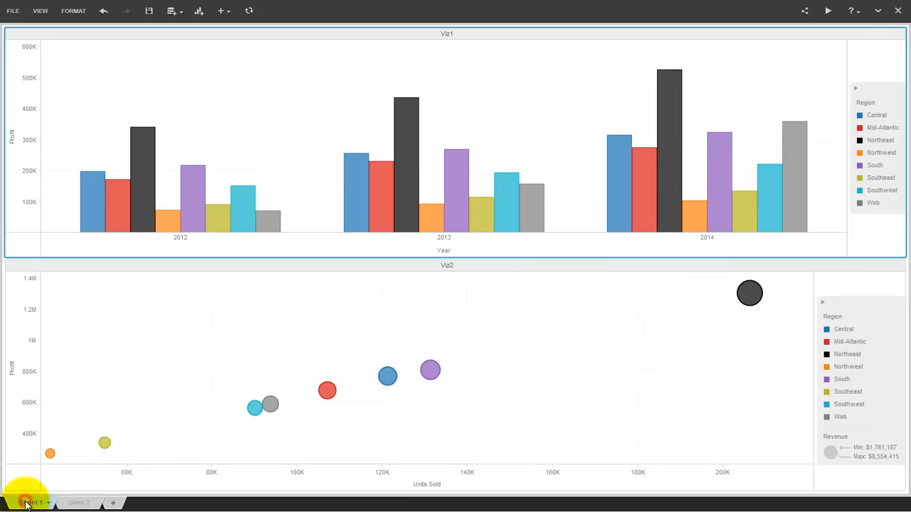
{"action": "mouse_move", "coordinate": [710, 308]}
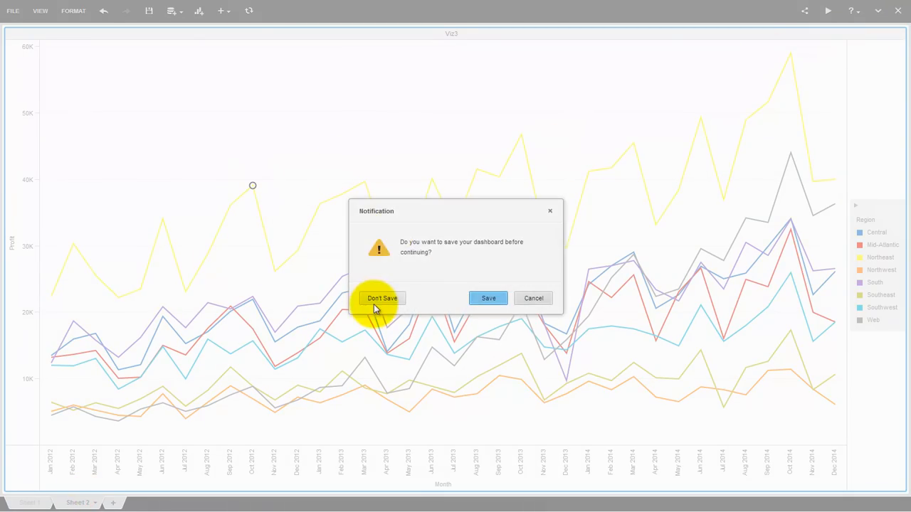
{"action": "left_click", "coordinate": [381, 299]}
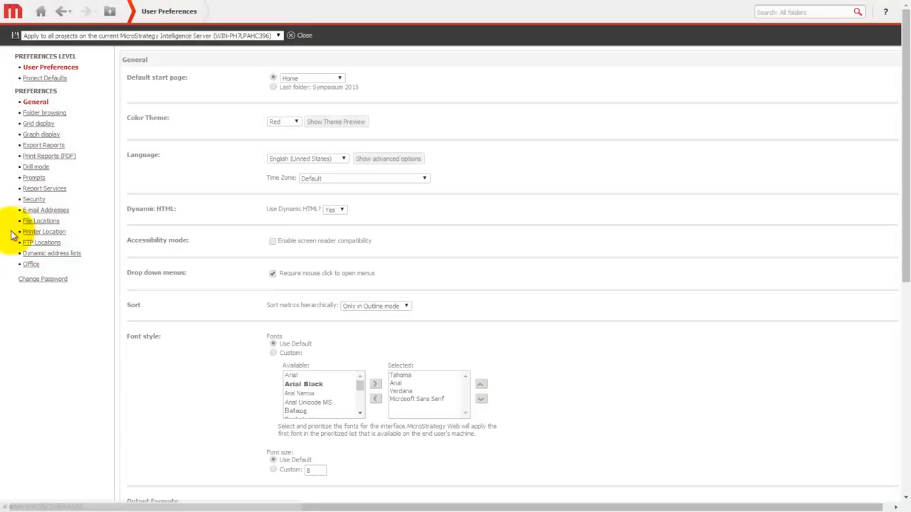
Step: Start adding a custom colour palette under Project Defaults' Color Palette preferences
{"action": "left_click", "coordinate": [45, 77]}
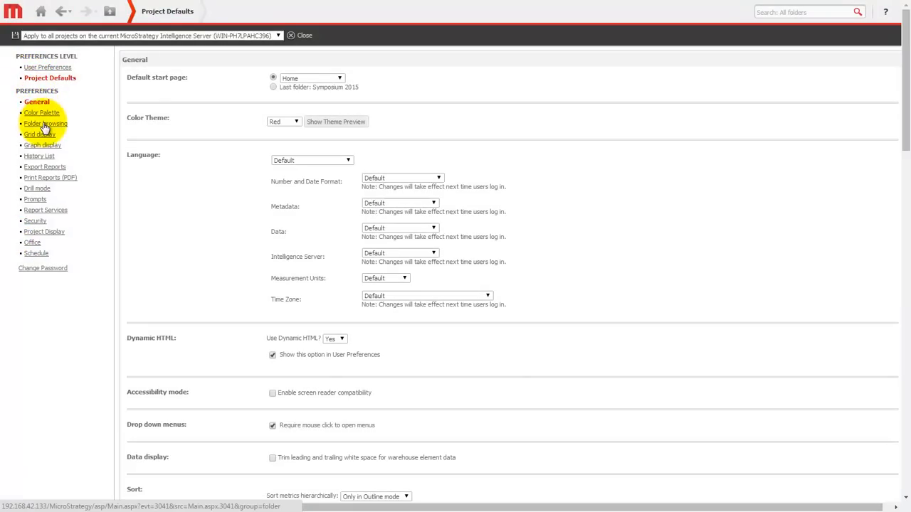
{"action": "left_click", "coordinate": [41, 112]}
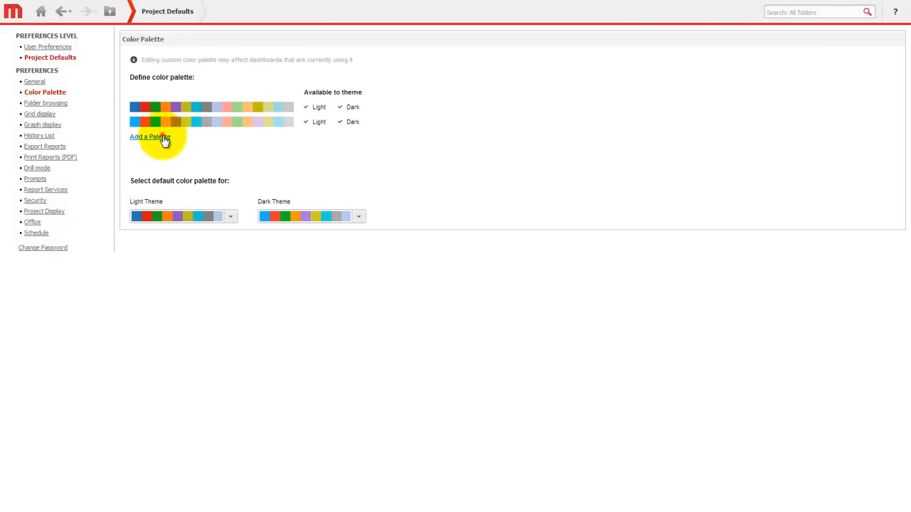
{"action": "left_click", "coordinate": [150, 137]}
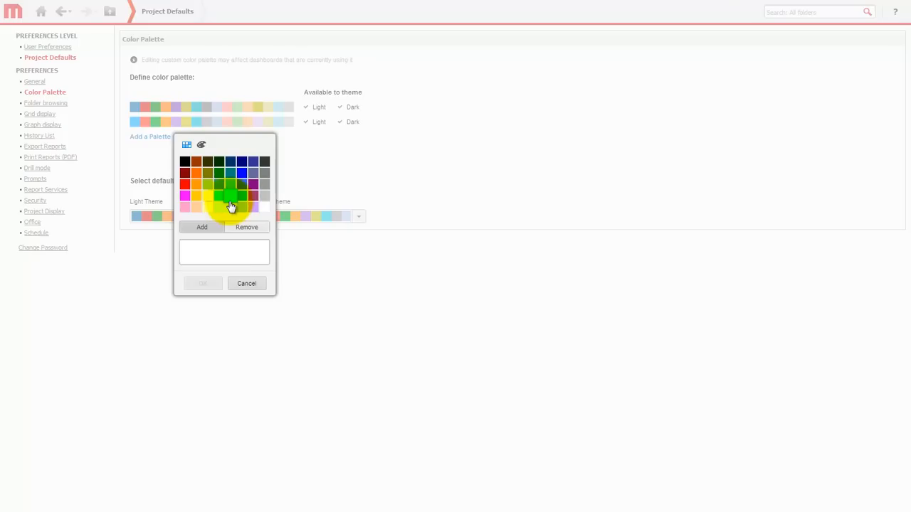
{"action": "mouse_move", "coordinate": [230, 205]}
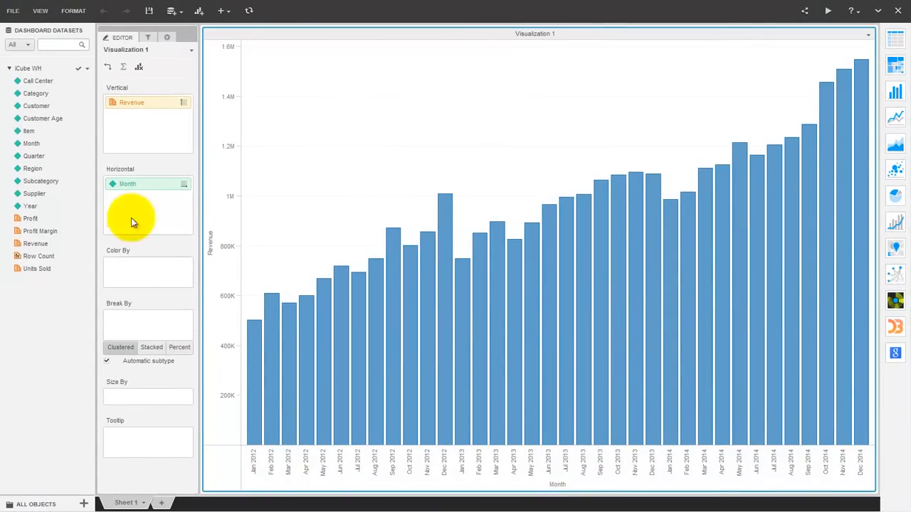
{"action": "mouse_move", "coordinate": [94, 178]}
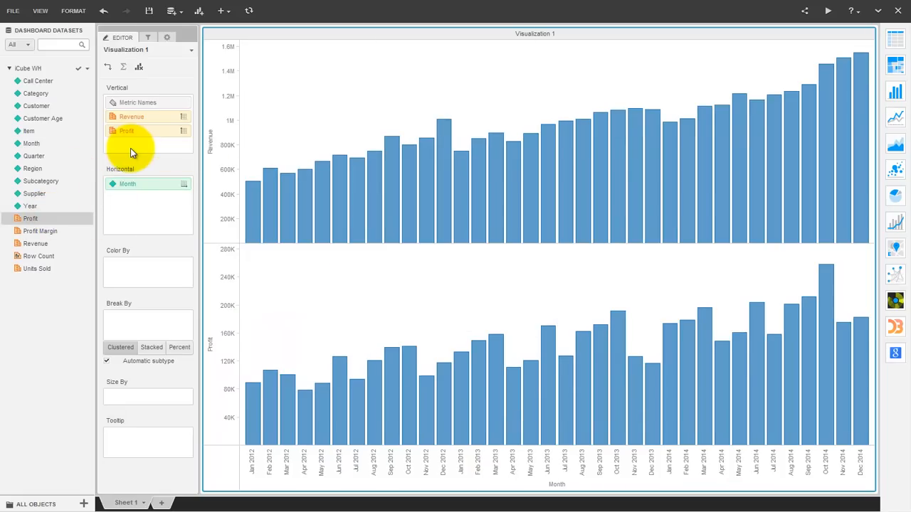
Step: Recolour the Profit bars red via the legend colour swatch
{"action": "right_click", "coordinate": [305, 188]}
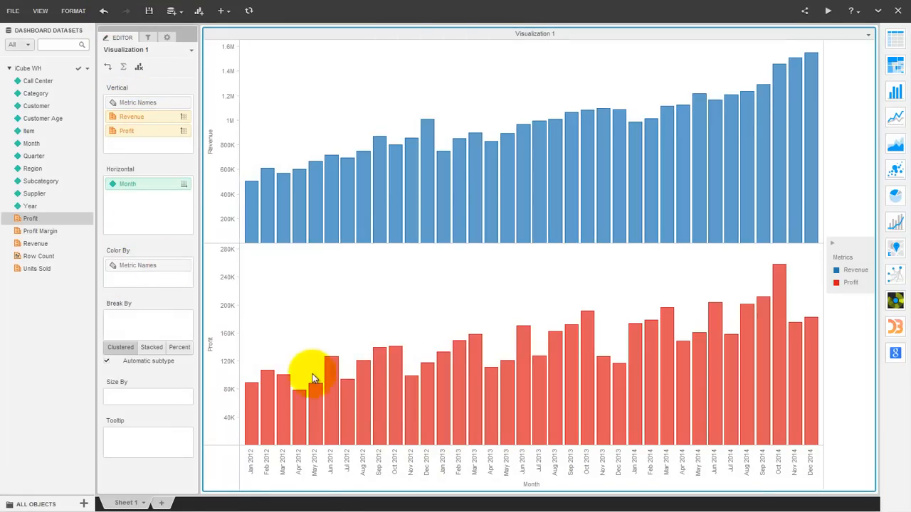
{"action": "right_click", "coordinate": [313, 377]}
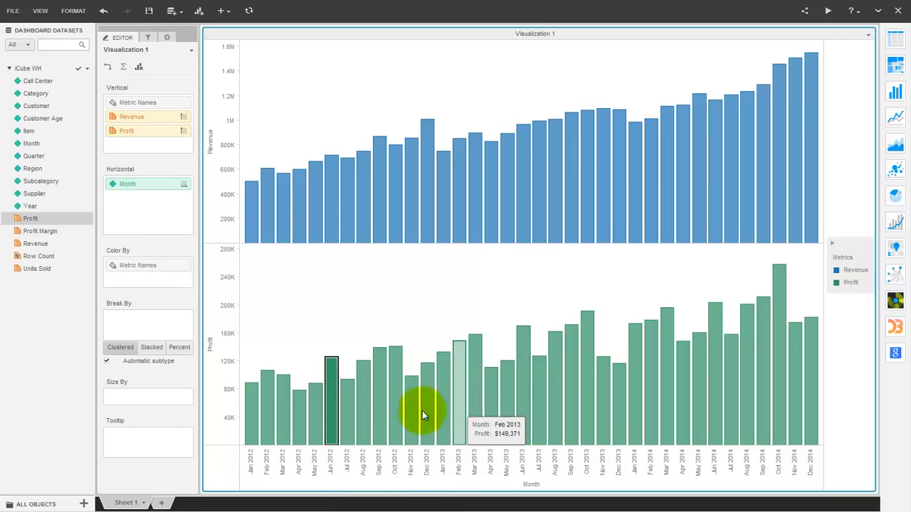
{"action": "mouse_move", "coordinate": [213, 350]}
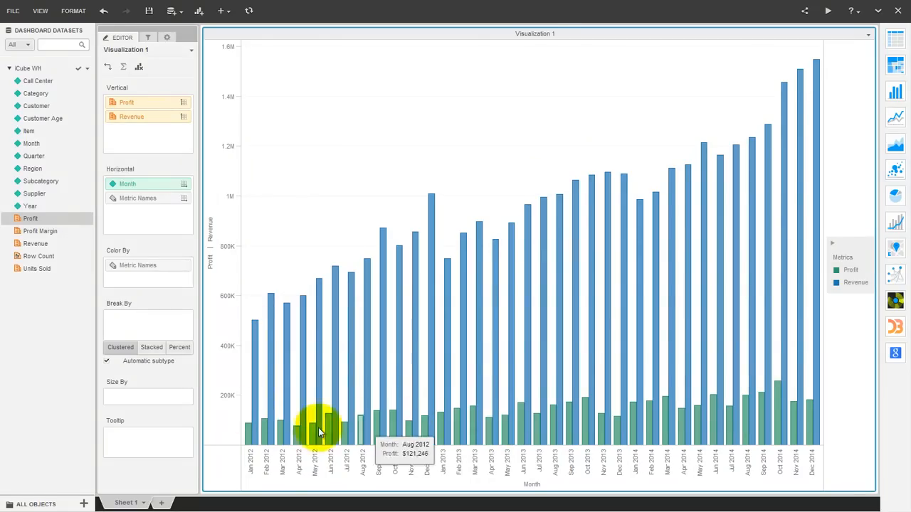
{"action": "mouse_move", "coordinate": [692, 221]}
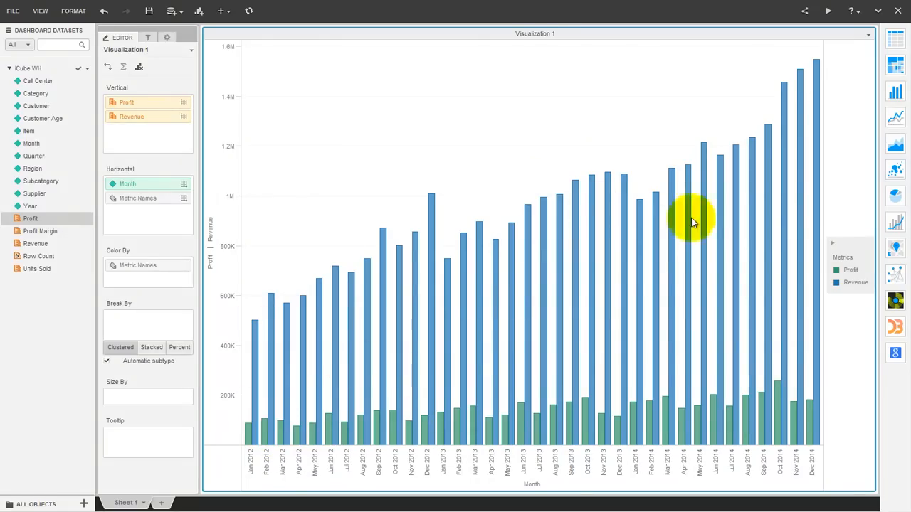
{"action": "left_click", "coordinate": [850, 270]}
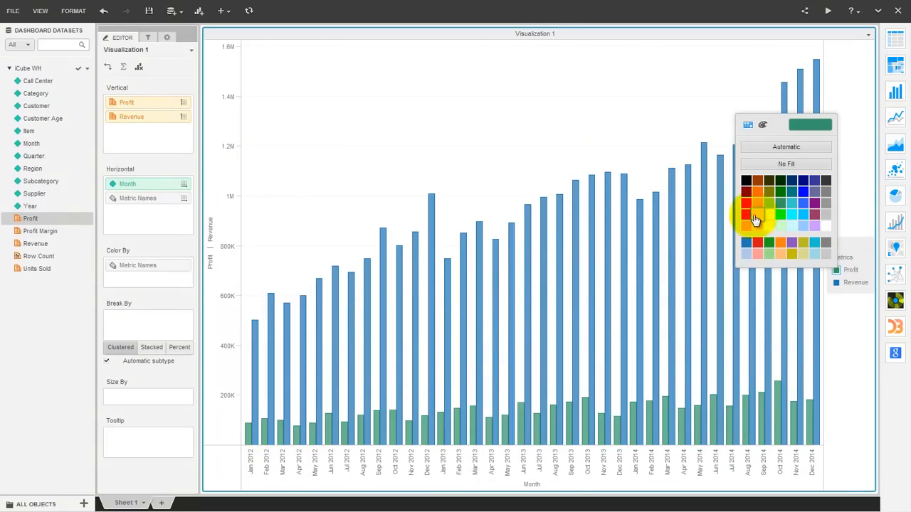
{"action": "left_click", "coordinate": [743, 214]}
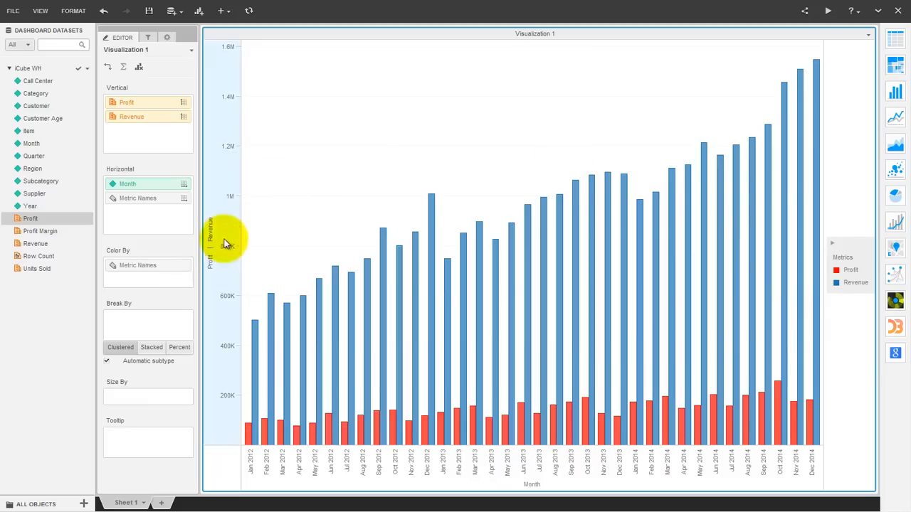
{"action": "mouse_move", "coordinate": [211, 268]}
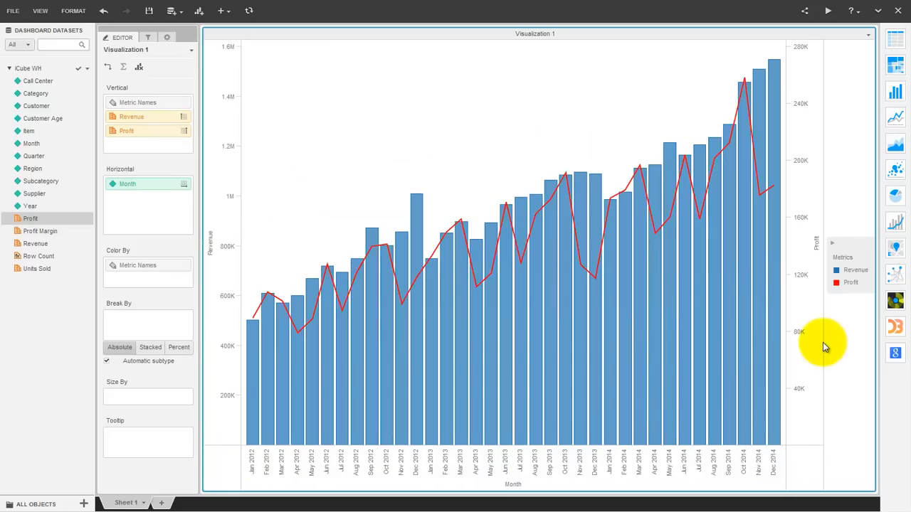
{"action": "mouse_move", "coordinate": [564, 182]}
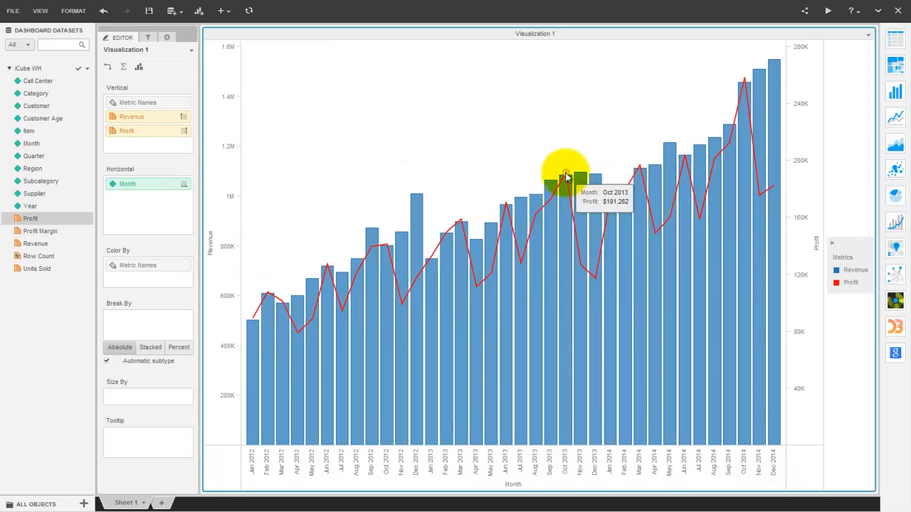
Step: Change the Profit line to a filled area and try a yellow Shape Fill Color on the Revenue bars
{"action": "right_click", "coordinate": [565, 173]}
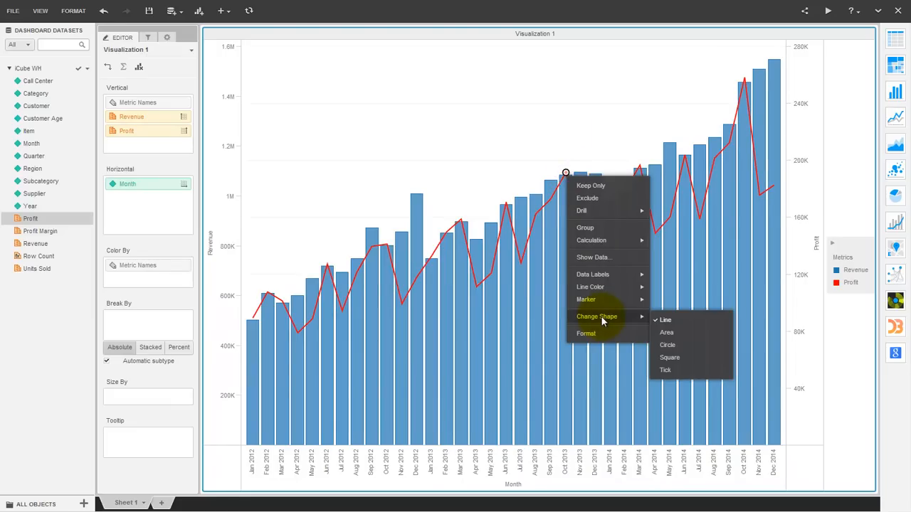
{"action": "left_click", "coordinate": [666, 333]}
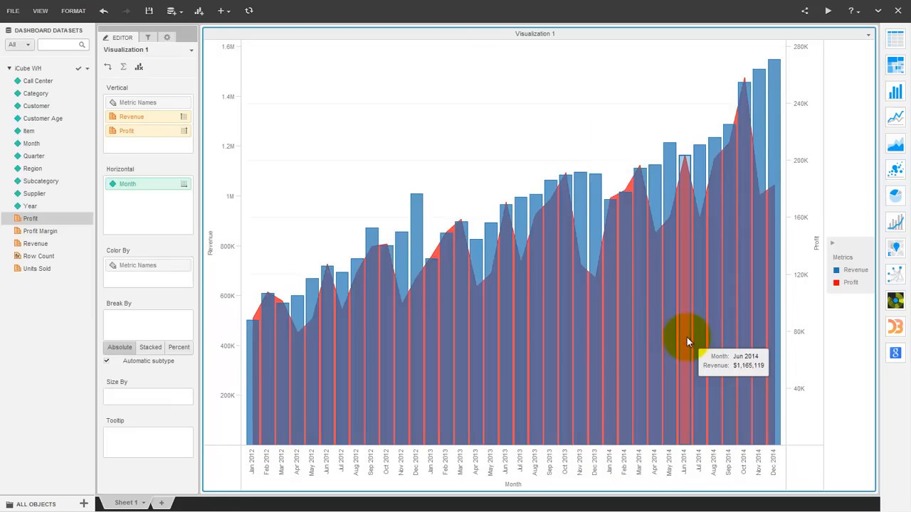
{"action": "mouse_move", "coordinate": [757, 279]}
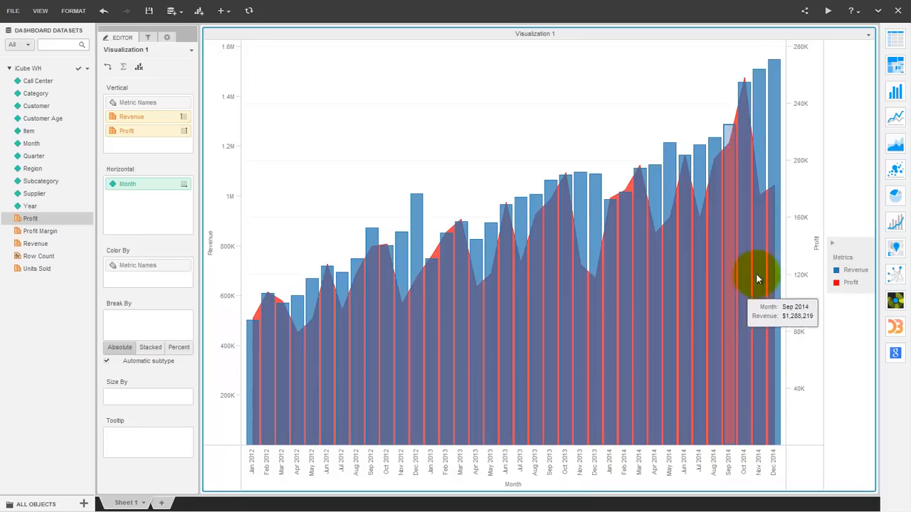
{"action": "right_click", "coordinate": [651, 178]}
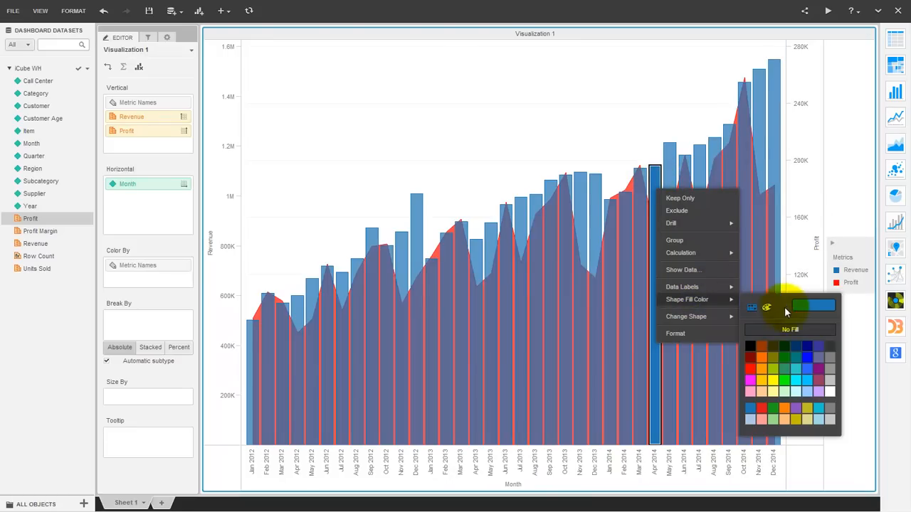
{"action": "left_click", "coordinate": [767, 362]}
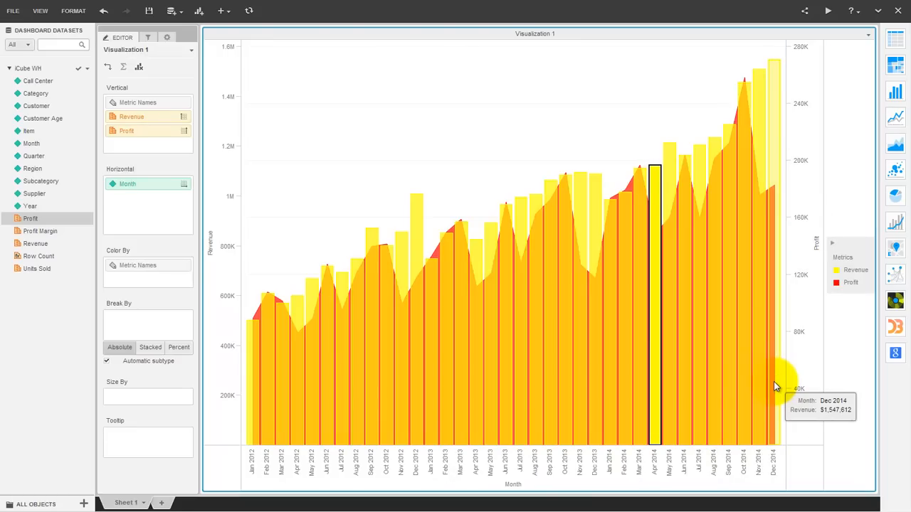
{"action": "left_click", "coordinate": [107, 14]}
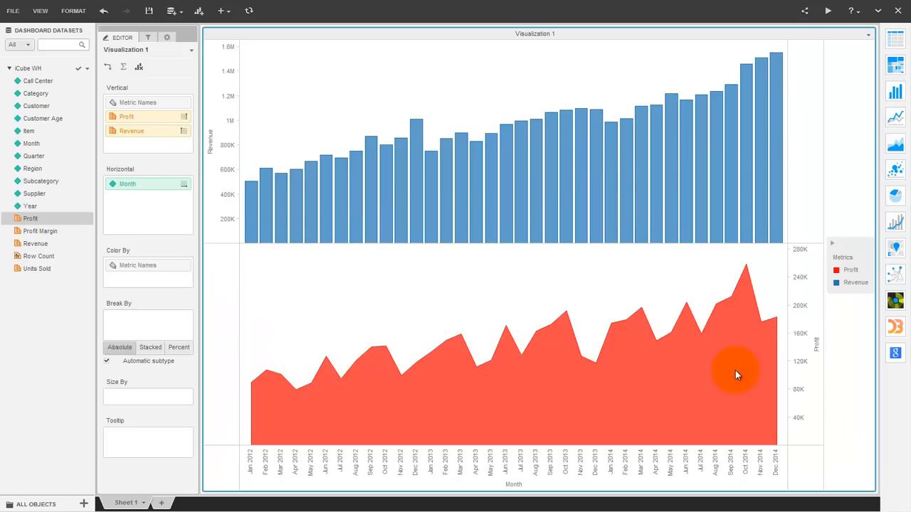
{"action": "mouse_move", "coordinate": [646, 333]}
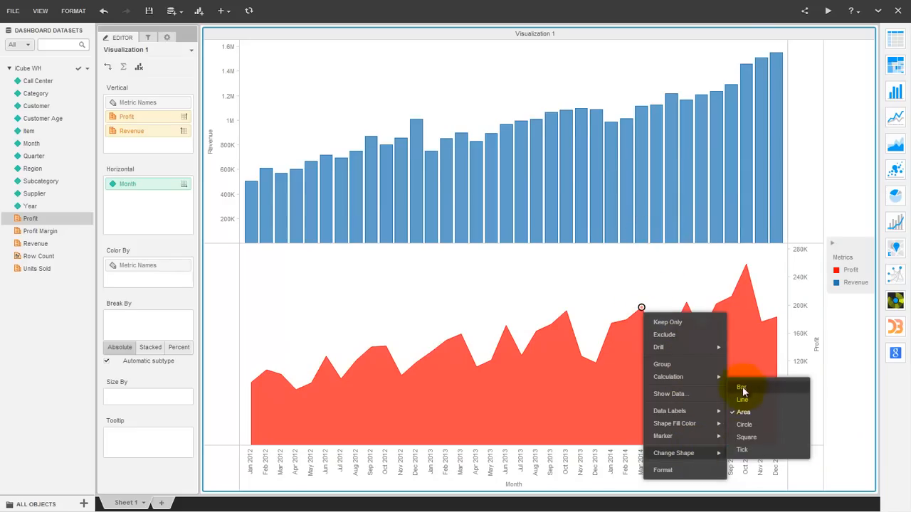
Step: Switch Profit through tick marks and a line over Revenue bars, then back to a red filled area
{"action": "left_click", "coordinate": [740, 450]}
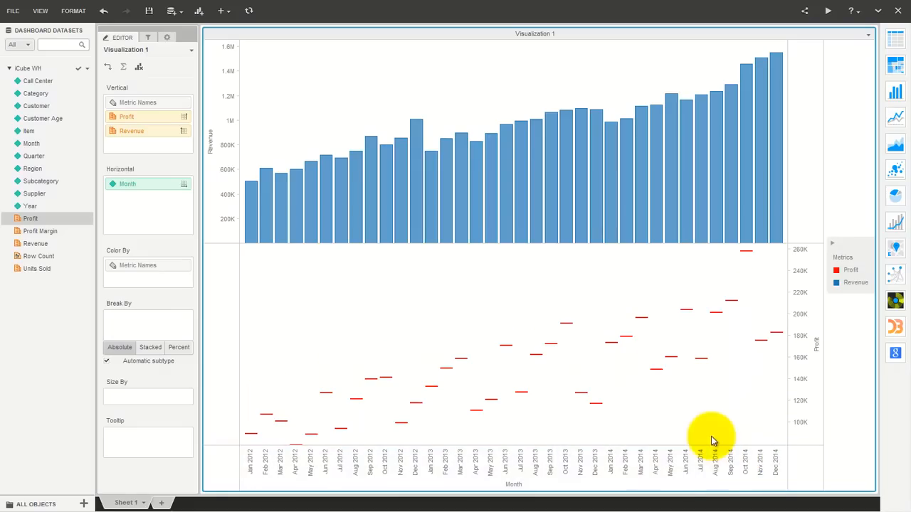
{"action": "mouse_move", "coordinate": [672, 362]}
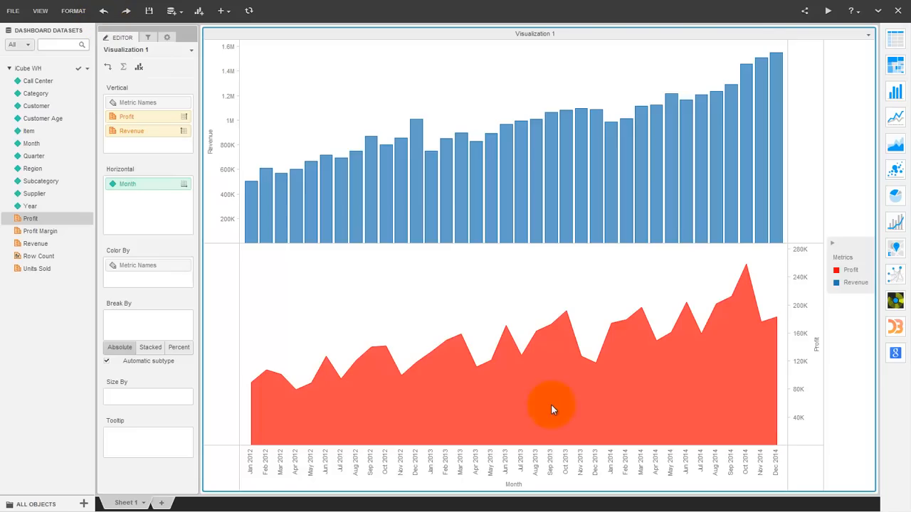
{"action": "mouse_move", "coordinate": [518, 355]}
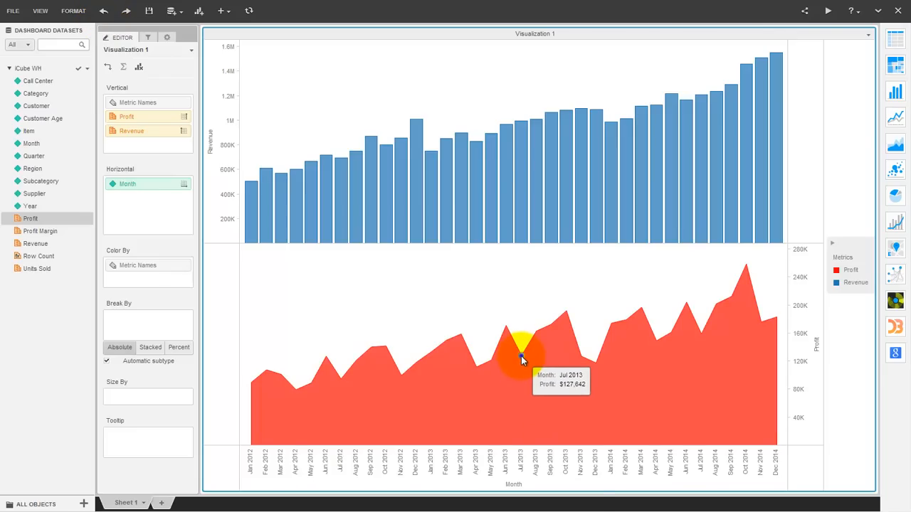
{"action": "right_click", "coordinate": [519, 356]}
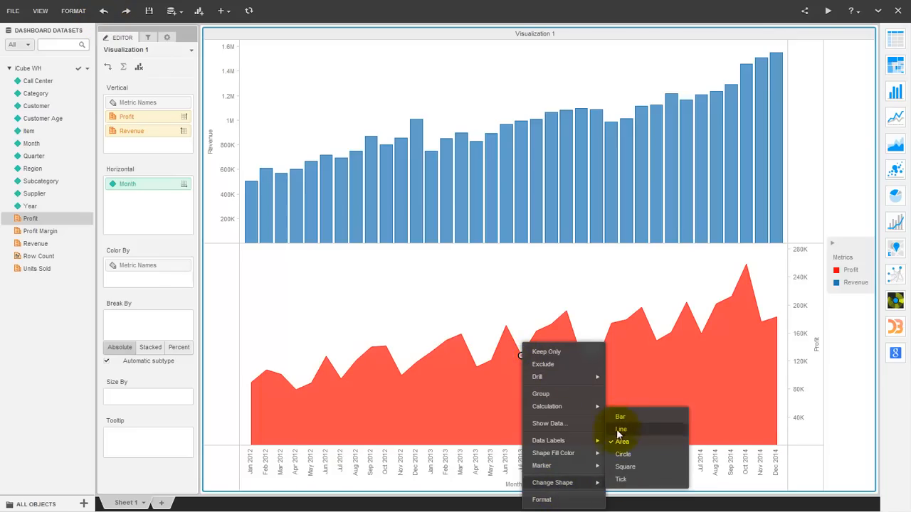
{"action": "left_click", "coordinate": [621, 415]}
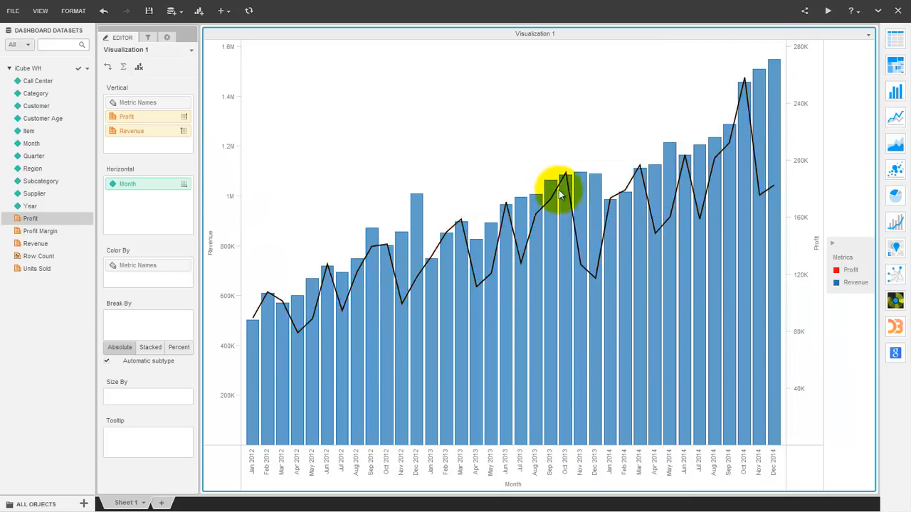
{"action": "right_click", "coordinate": [563, 173]}
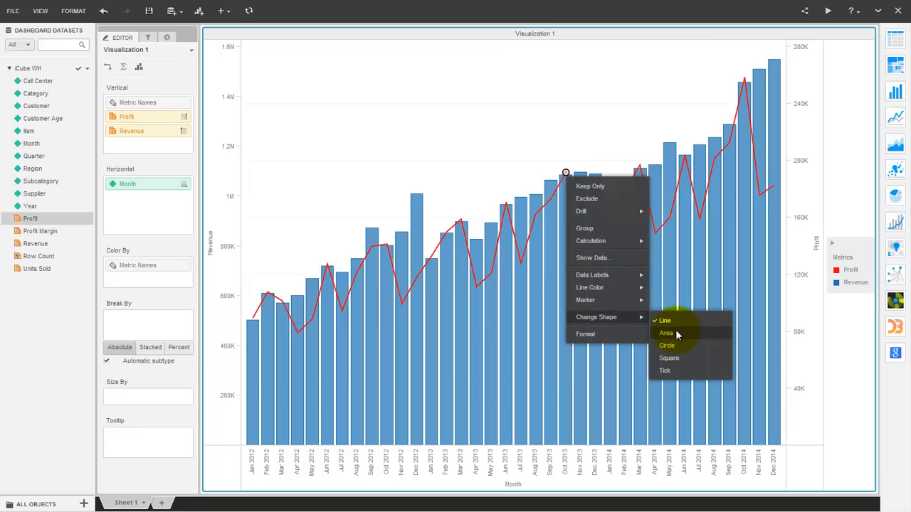
{"action": "left_click", "coordinate": [666, 333]}
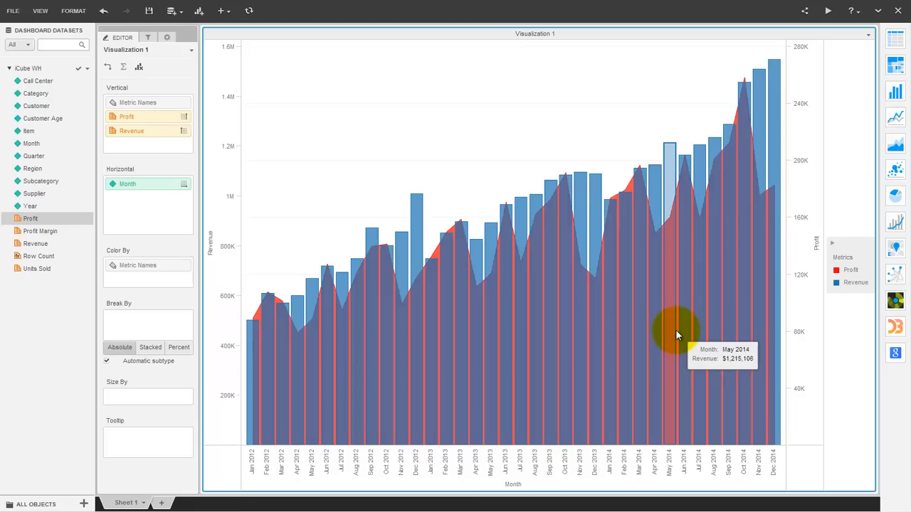
{"action": "mouse_move", "coordinate": [72, 156]}
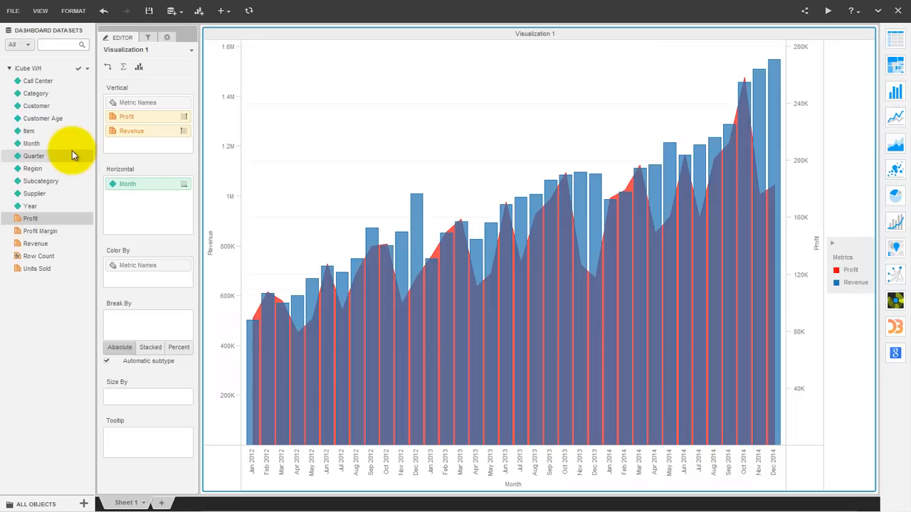
{"action": "mouse_move", "coordinate": [33, 167]}
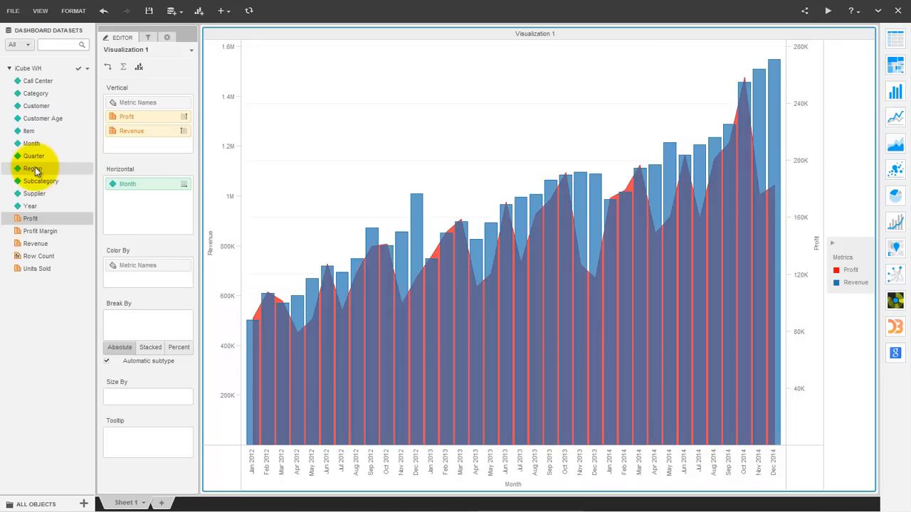
Step: Drop Region into the Vertical zone so each region gets its own chart row
{"action": "left_click_drag", "start_coordinate": [32, 168], "coordinate": [150, 114]}
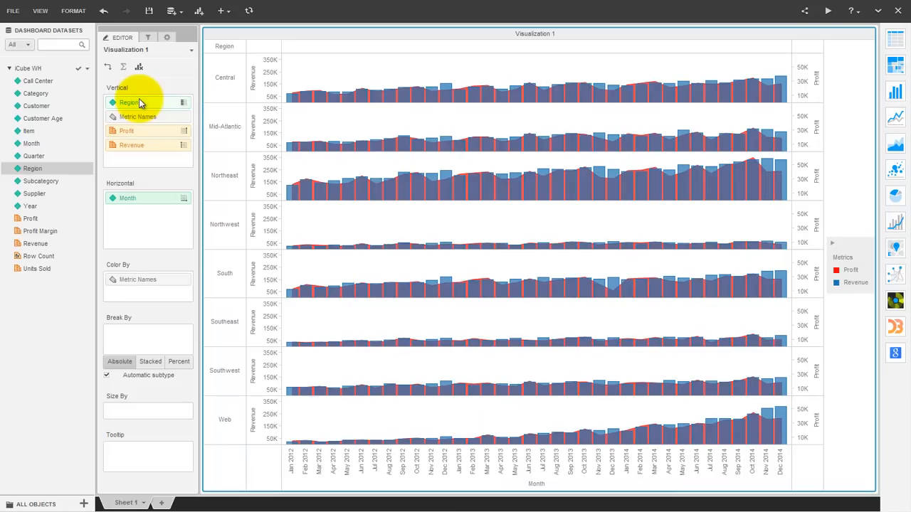
{"action": "mouse_move", "coordinate": [481, 102]}
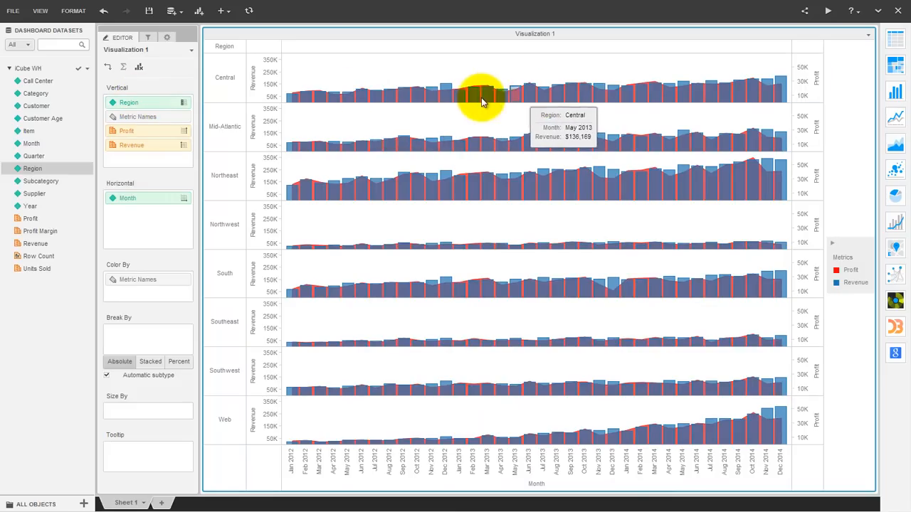
{"action": "mouse_move", "coordinate": [359, 191]}
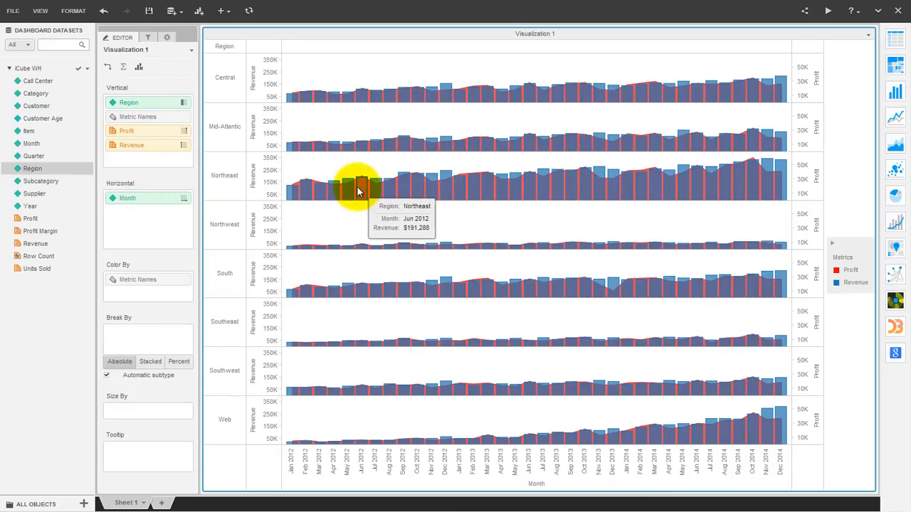
{"action": "mouse_move", "coordinate": [148, 37]}
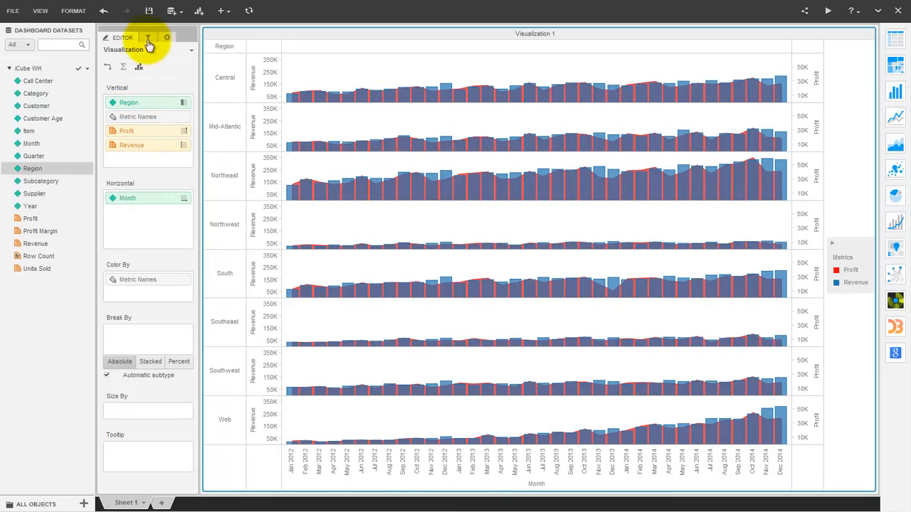
Step: Add a sheet-level Region filter keeping only Northeast, Central and South
{"action": "left_click", "coordinate": [145, 37]}
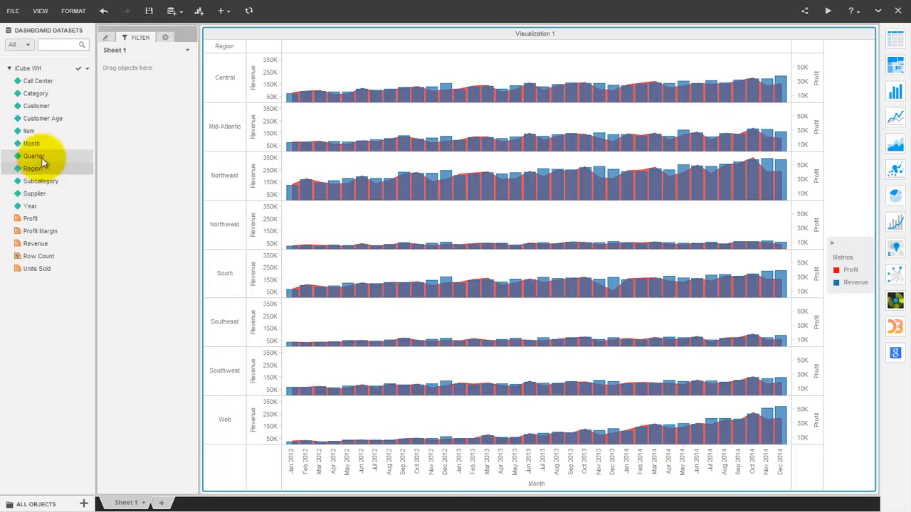
{"action": "left_click", "coordinate": [31, 168]}
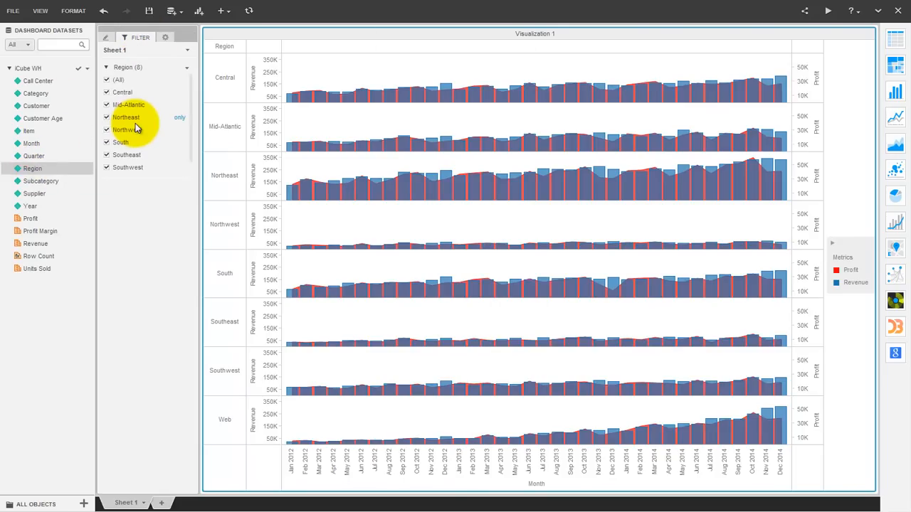
{"action": "left_click", "coordinate": [180, 117]}
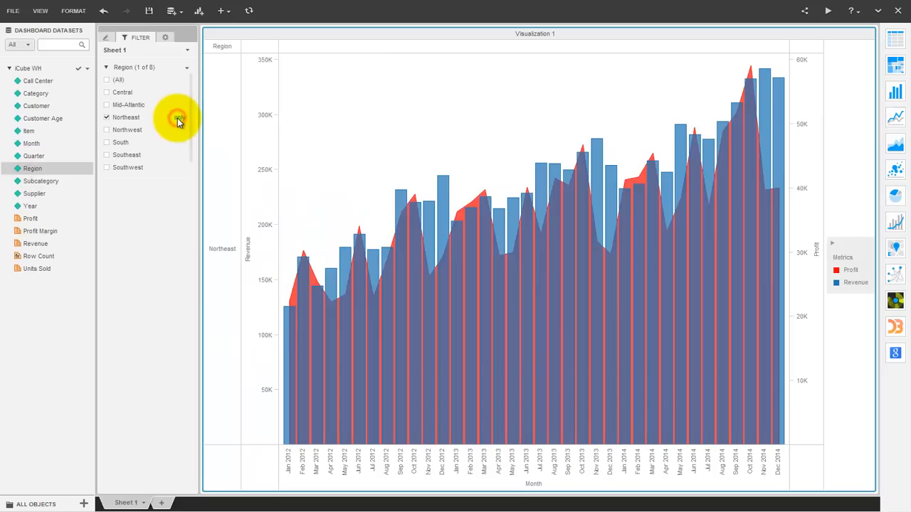
{"action": "left_click", "coordinate": [107, 91]}
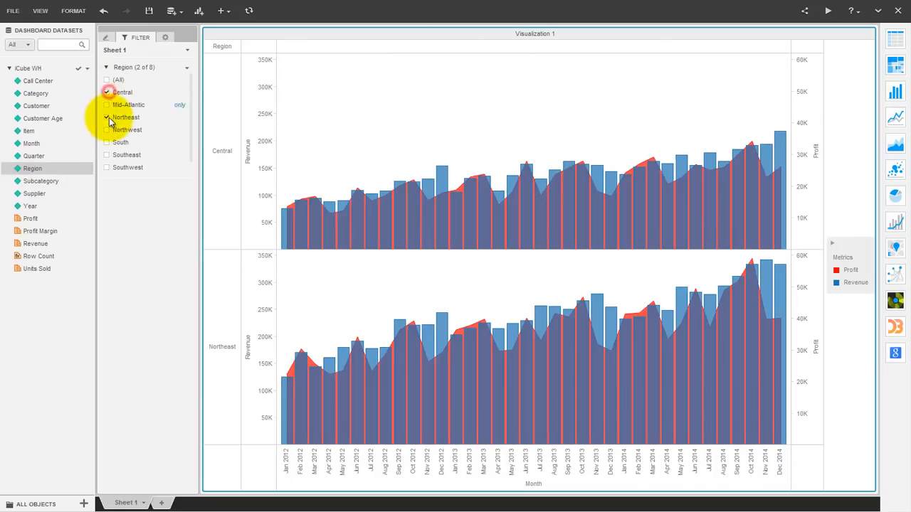
{"action": "left_click", "coordinate": [107, 143]}
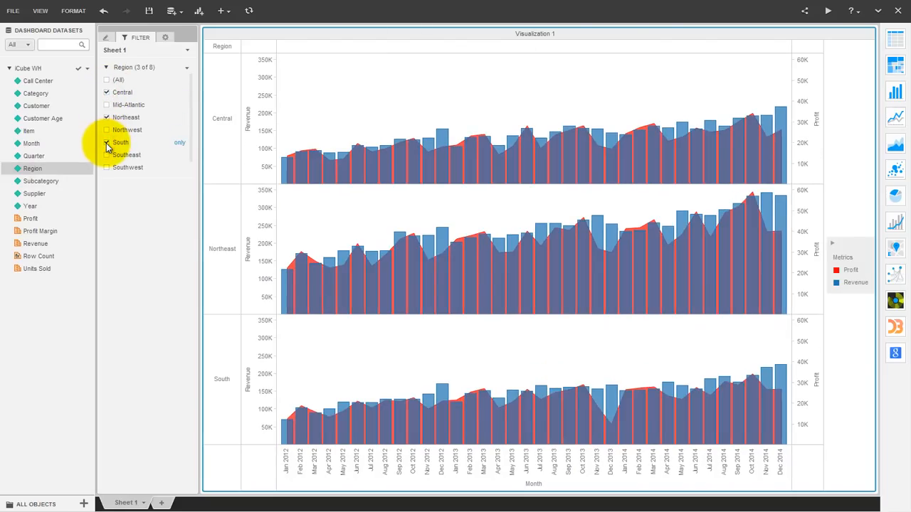